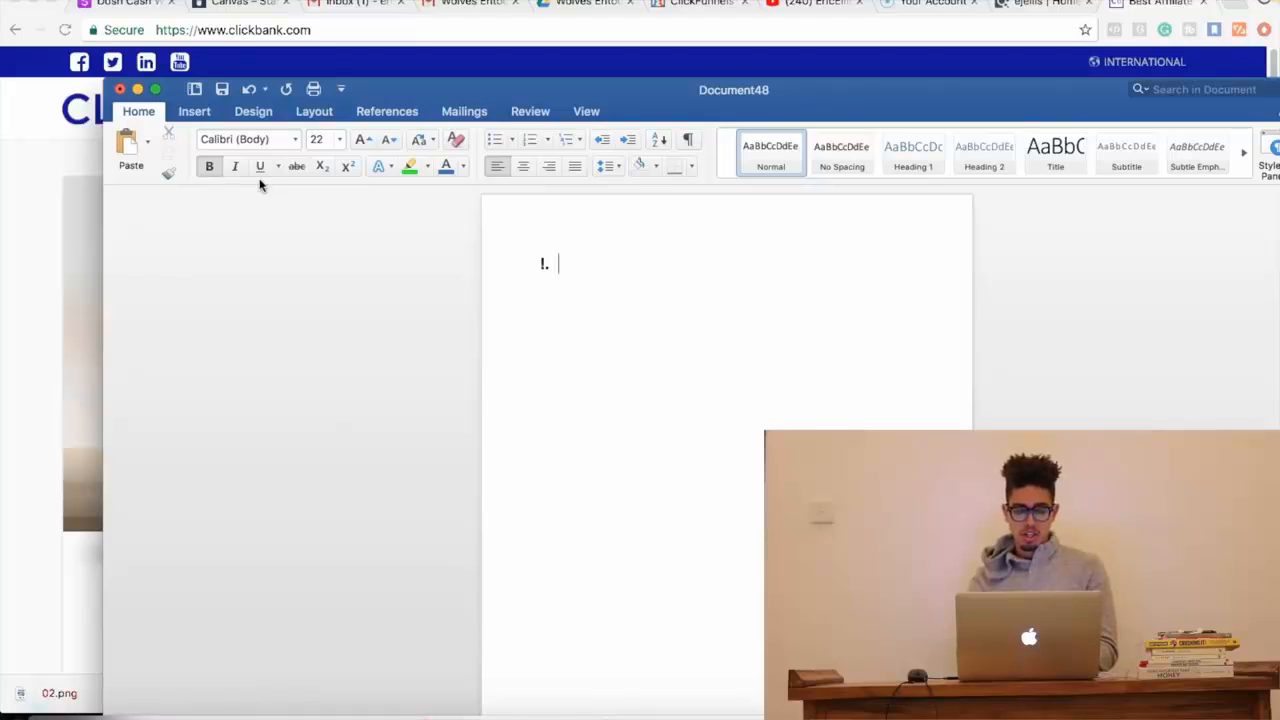
# - Enter 'Create Account' as numbered item 1 in the Word notes
pyautogui.write('q')
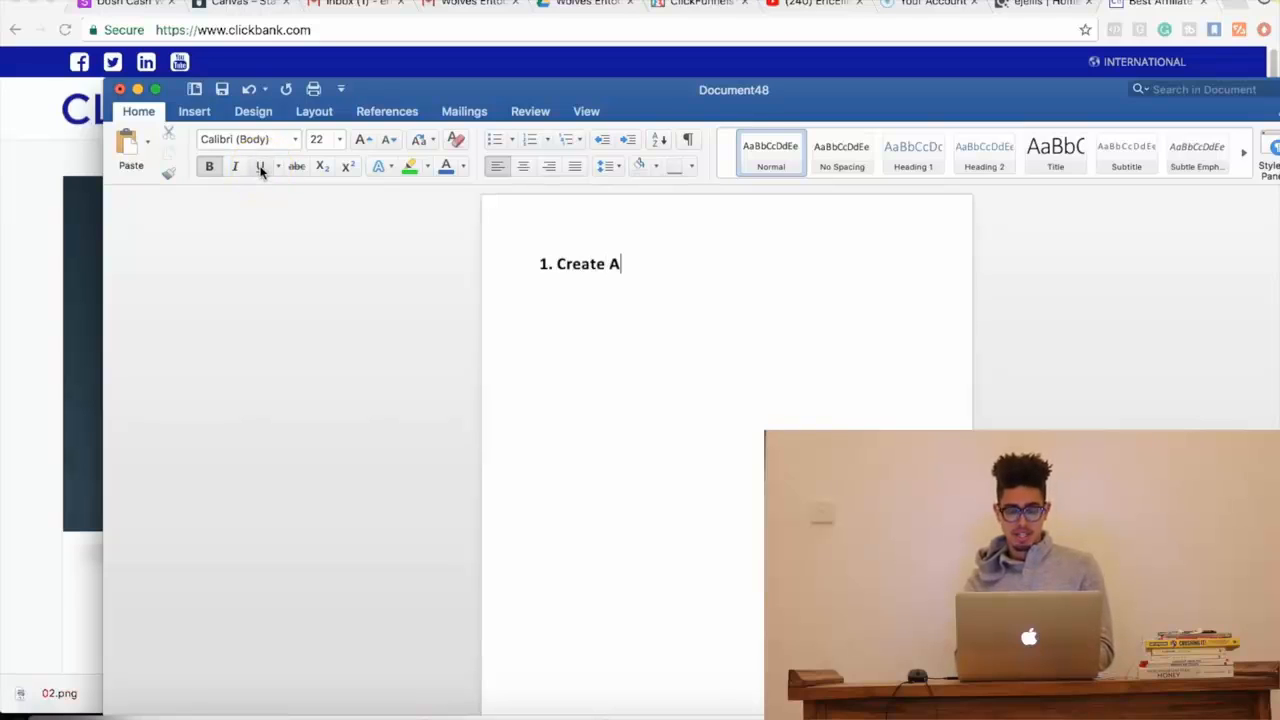
pyautogui.write('ccount')
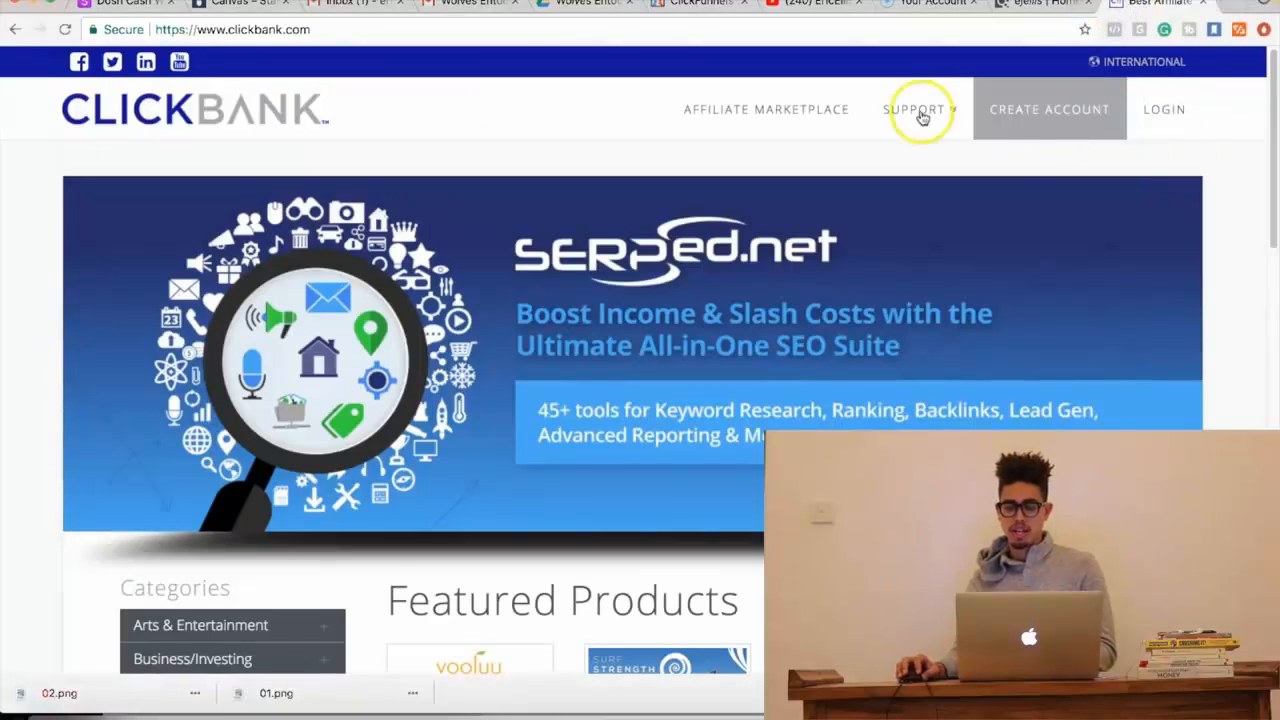
# - Load ClickBank's Create Account sign-up page, then return to the Word notes
pyautogui.click(1048, 108)
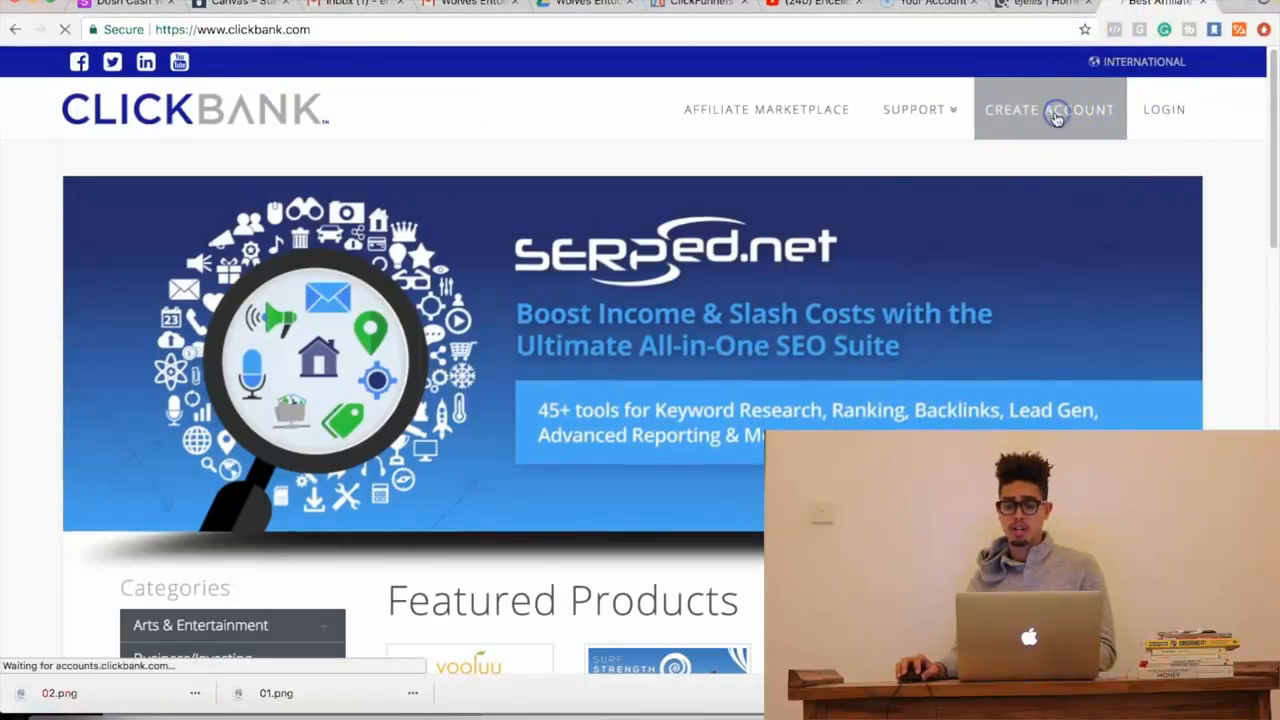
pyautogui.click(1048, 108)
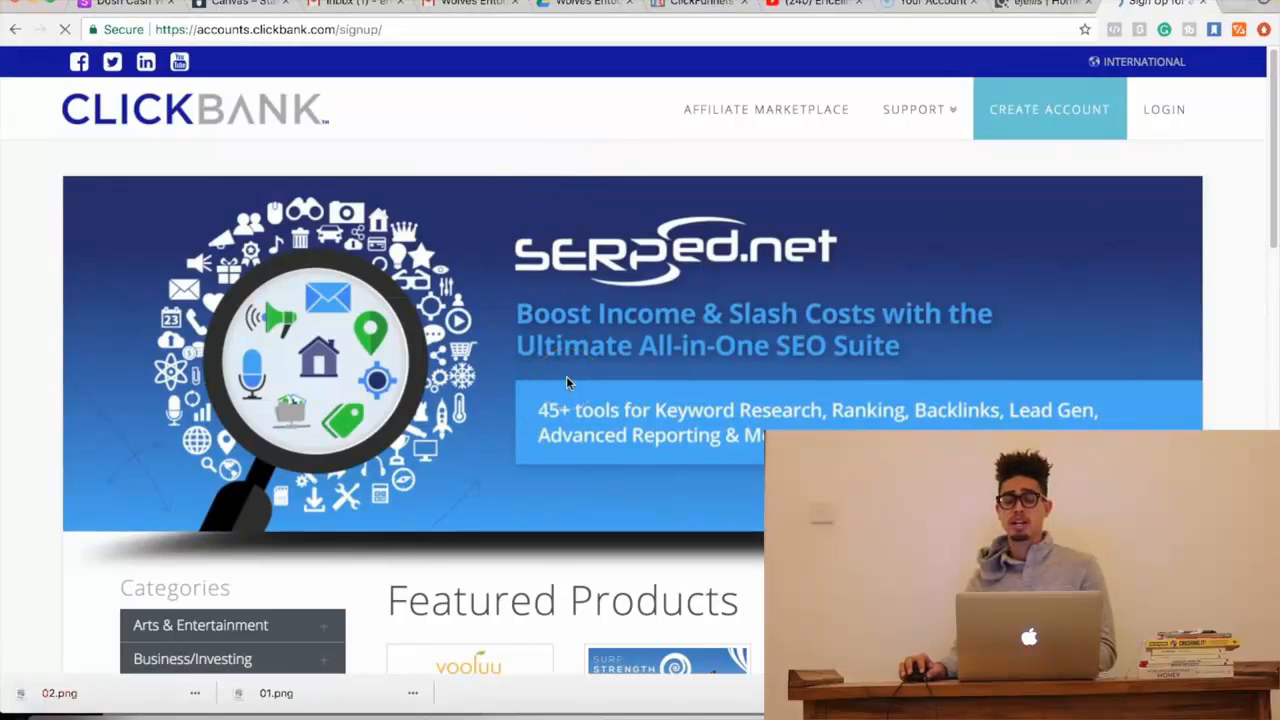
pyautogui.click(1048, 108)
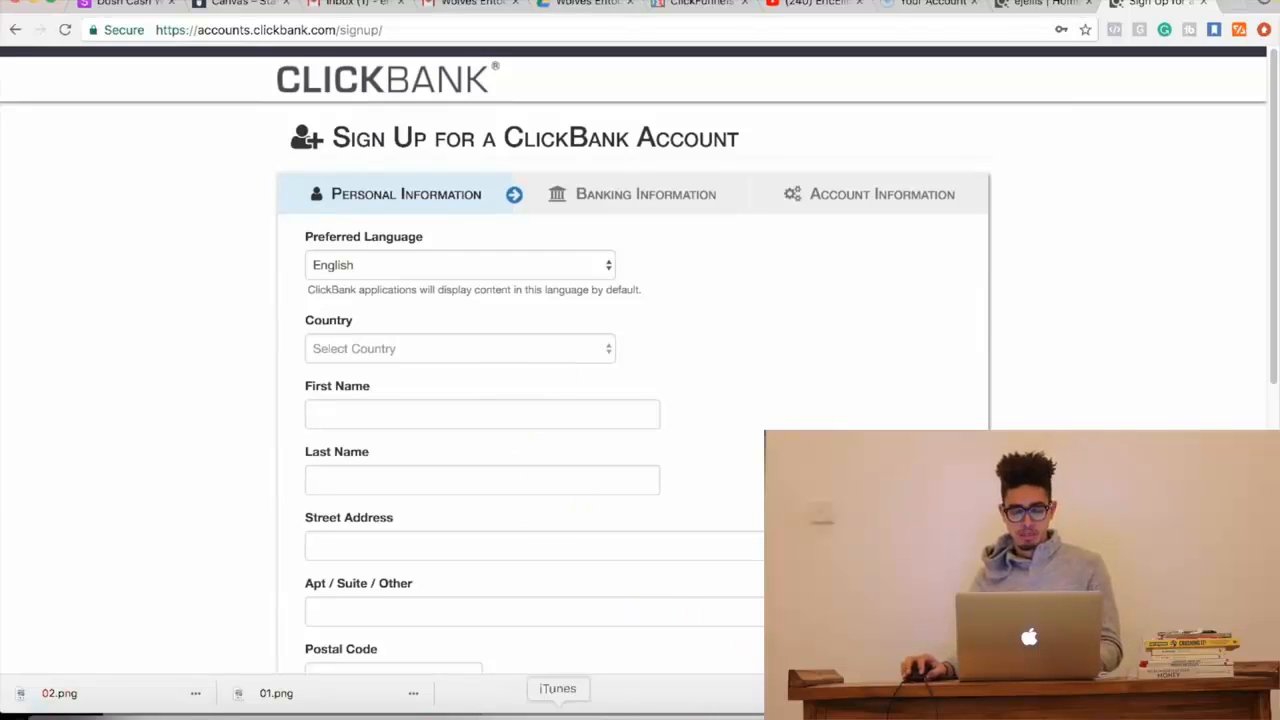
pyautogui.moveTo(180, 710)
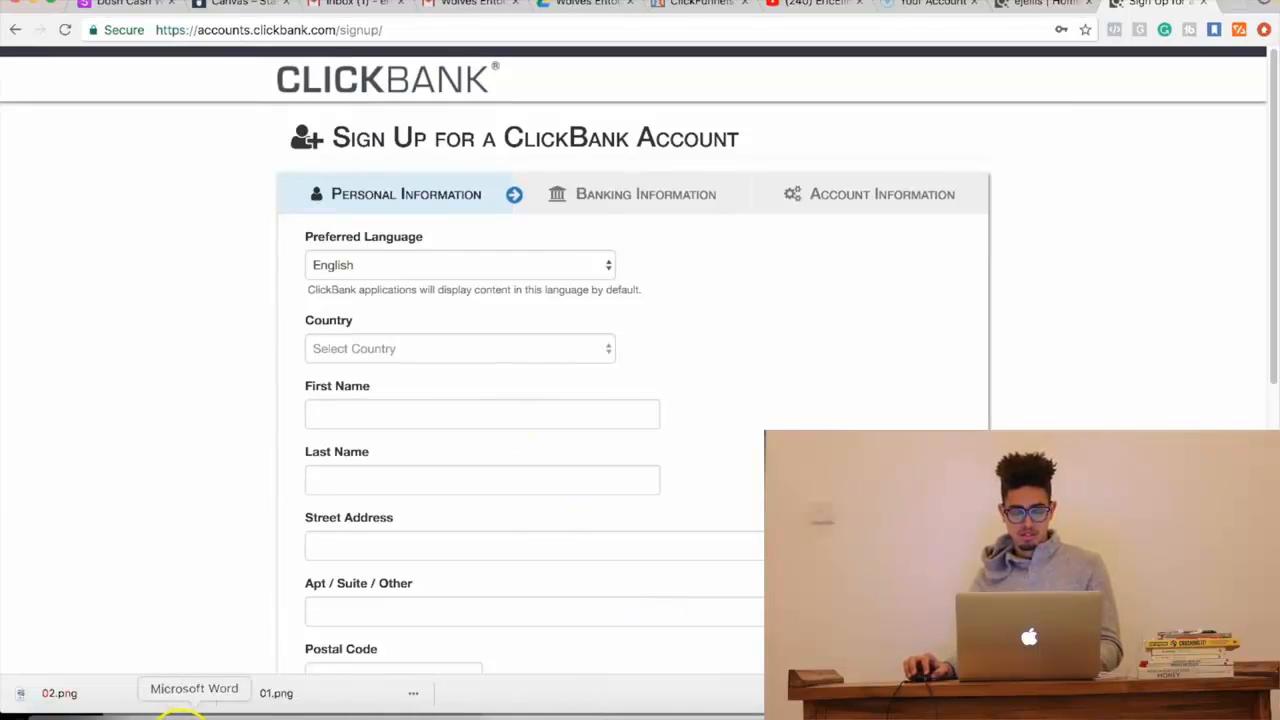
pyautogui.click(194, 688)
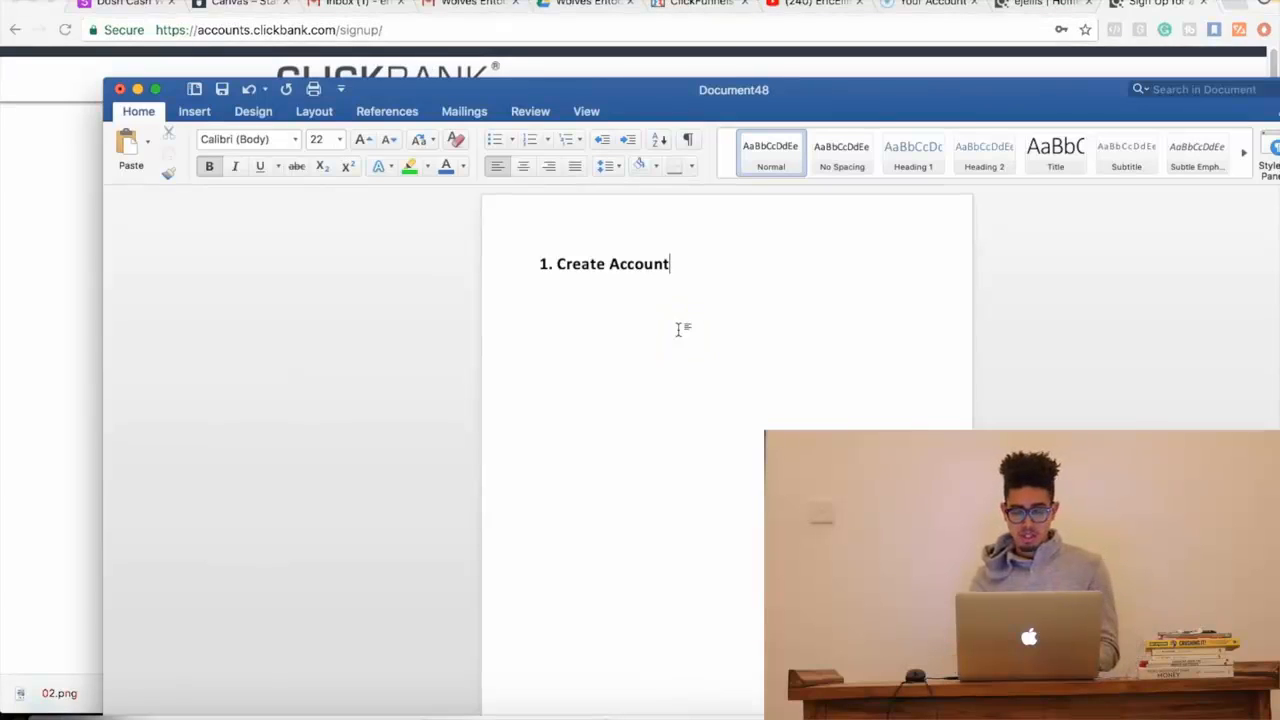
# - Enter 'Market Place (Converting Offer)' as numbered item 2 in the notes
pyautogui.write('2. Ma')
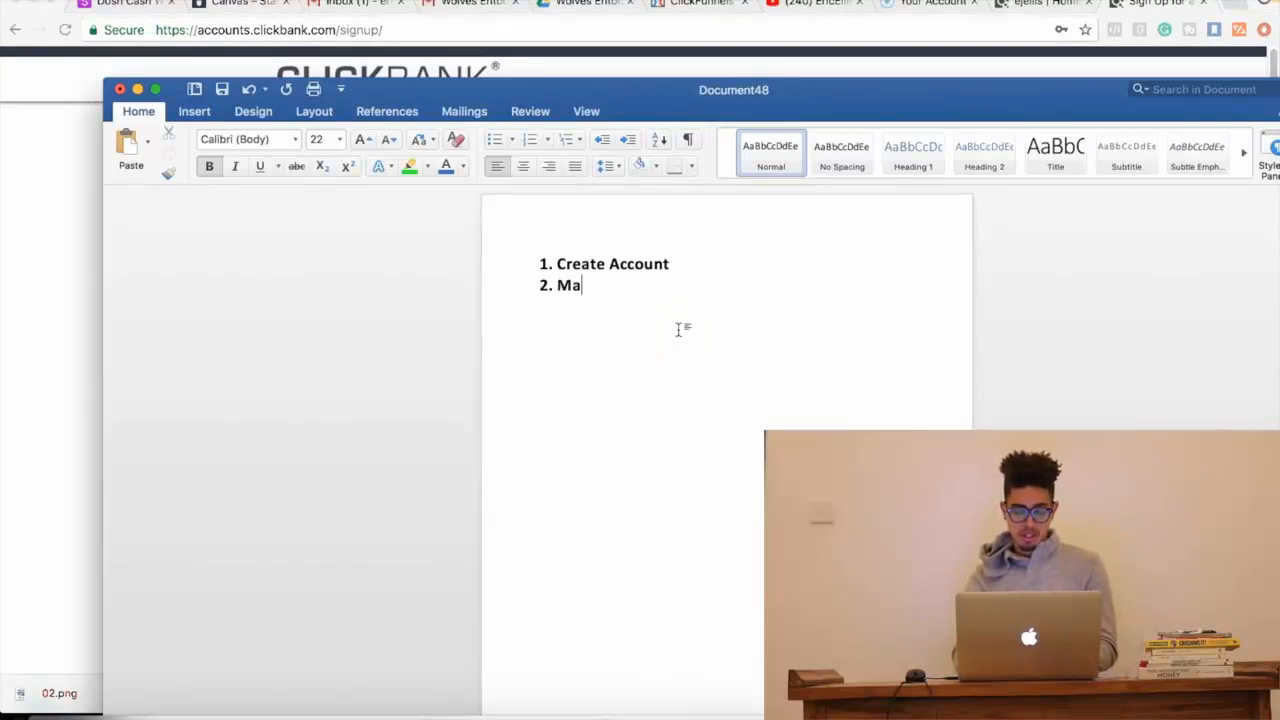
pyautogui.write('rkete')
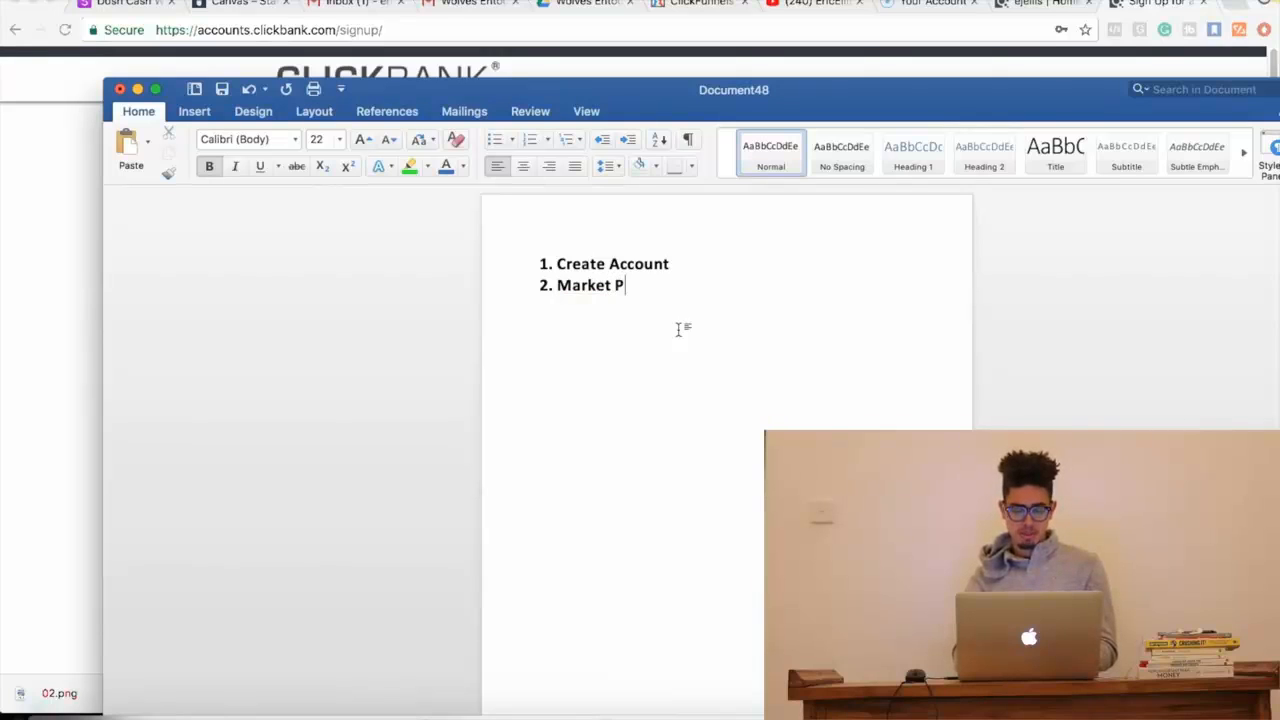
pyautogui.write('lace (')
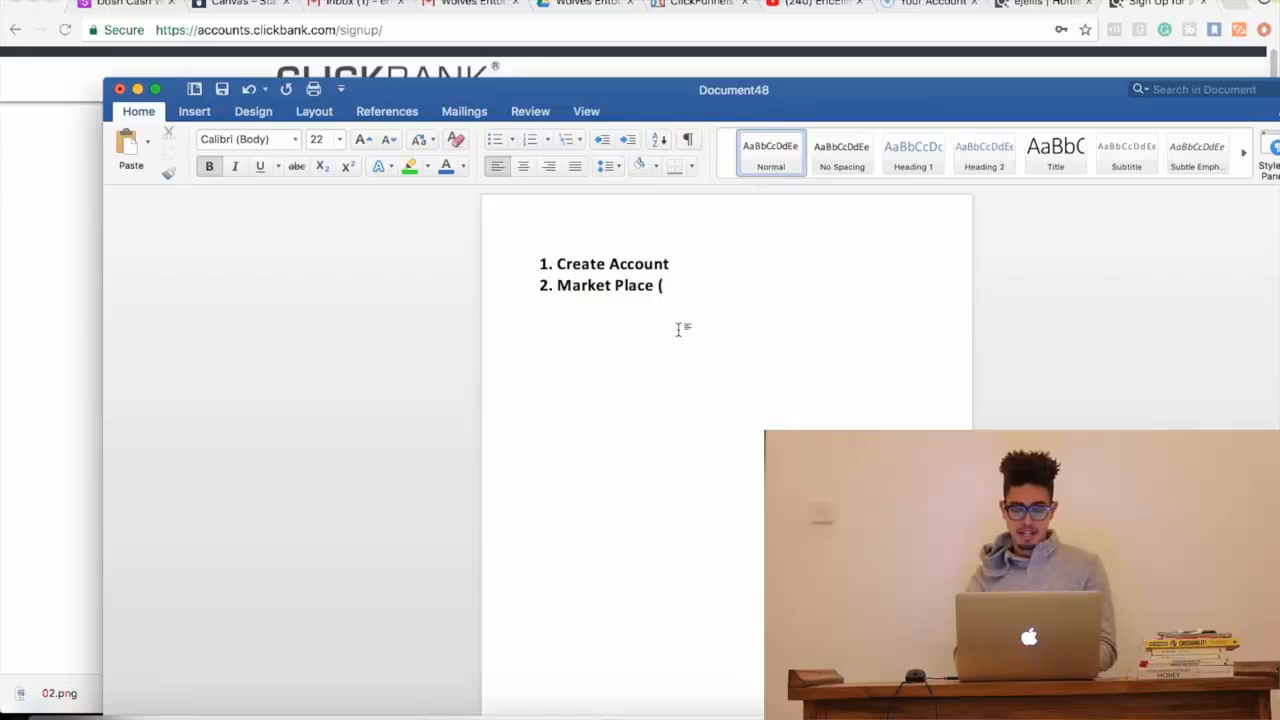
pyautogui.write('Converting O')
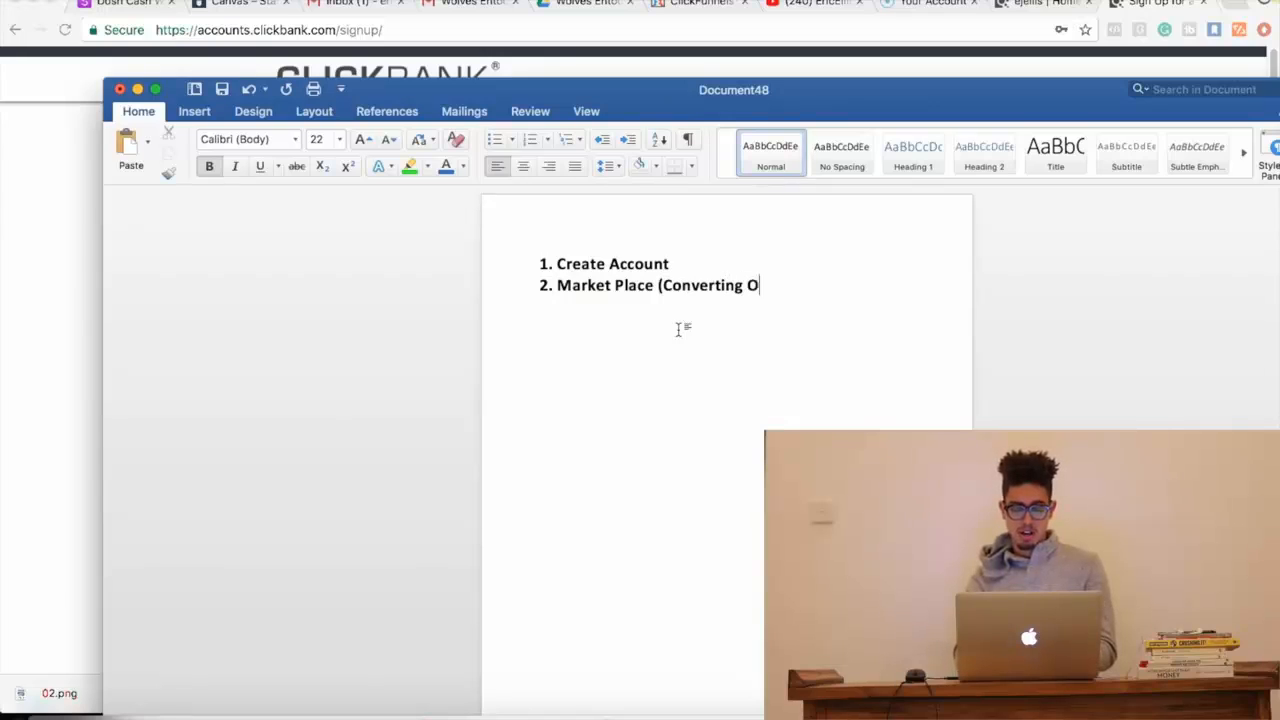
pyautogui.write('ffer')
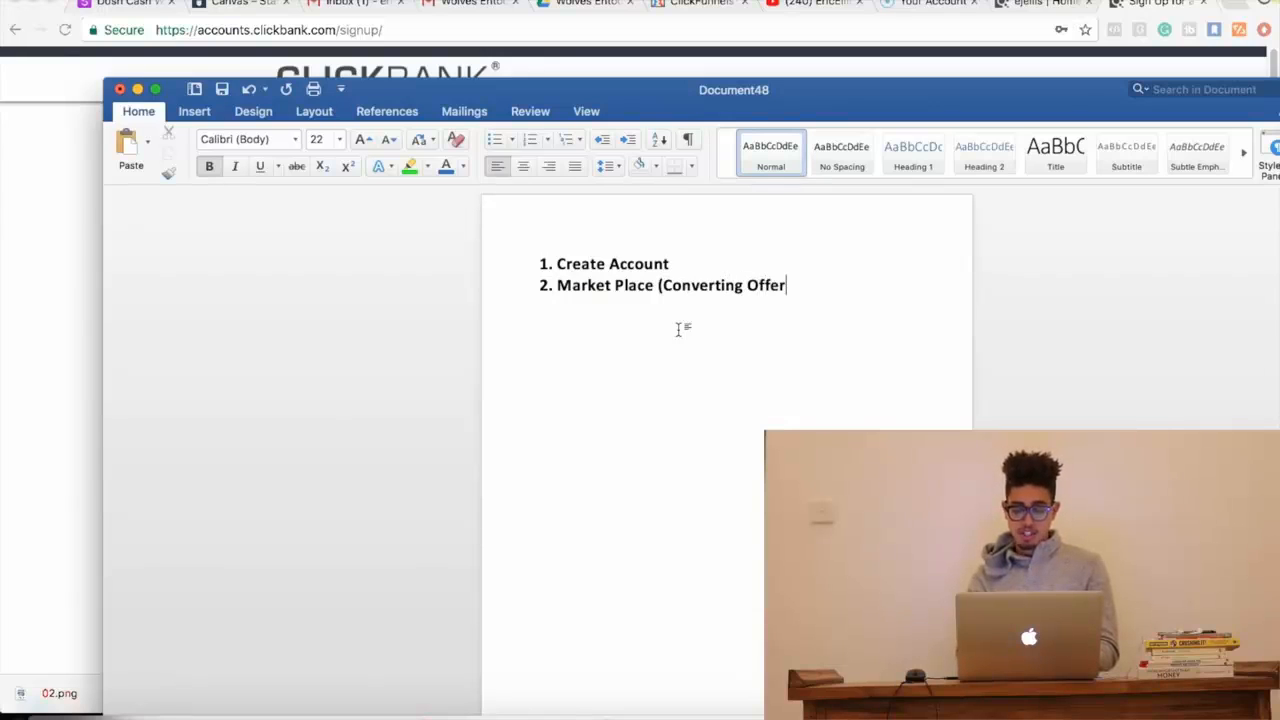
pyautogui.write(')')
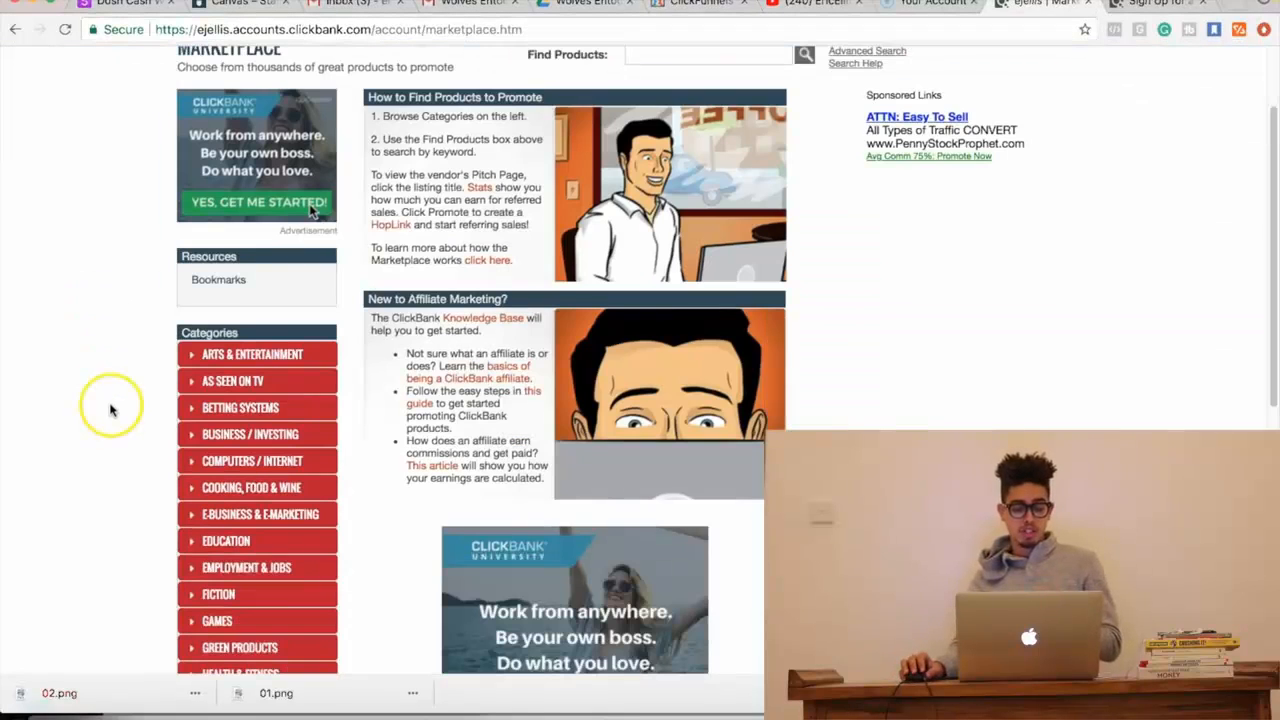
# - Choose Health & Fitness from the Marketplace category list
pyautogui.scroll(-3)
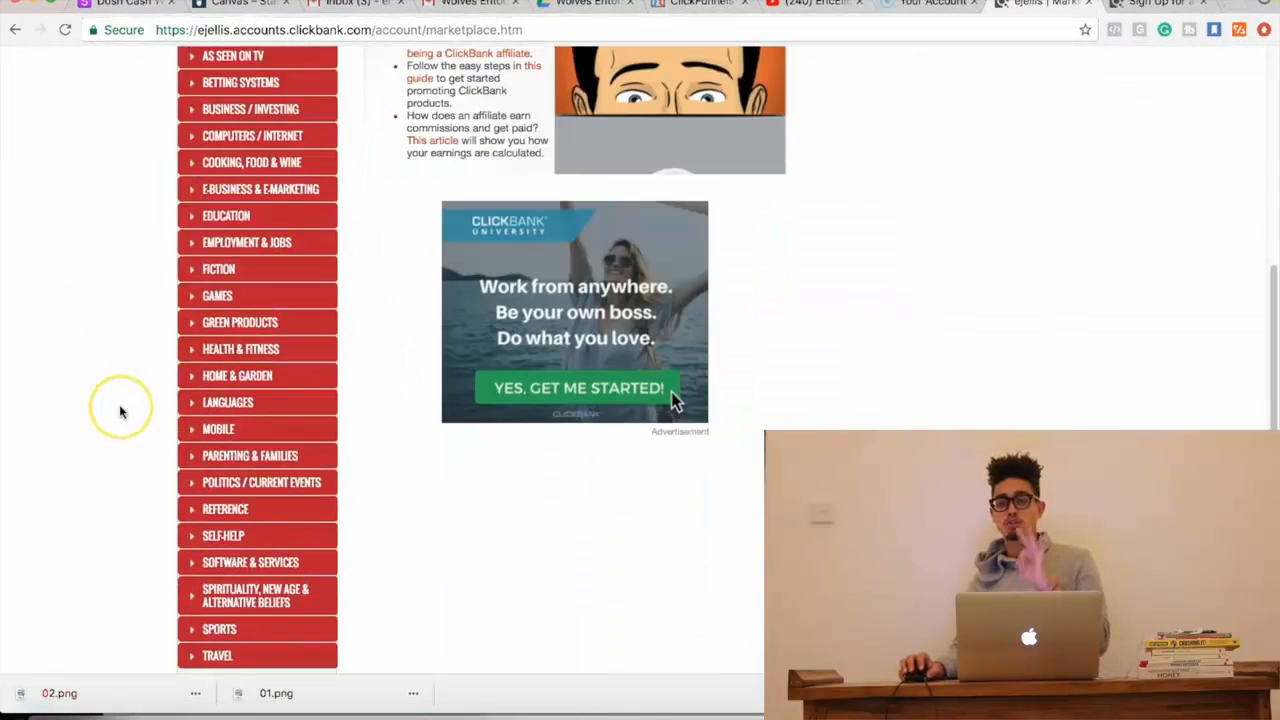
pyautogui.moveTo(140, 388)
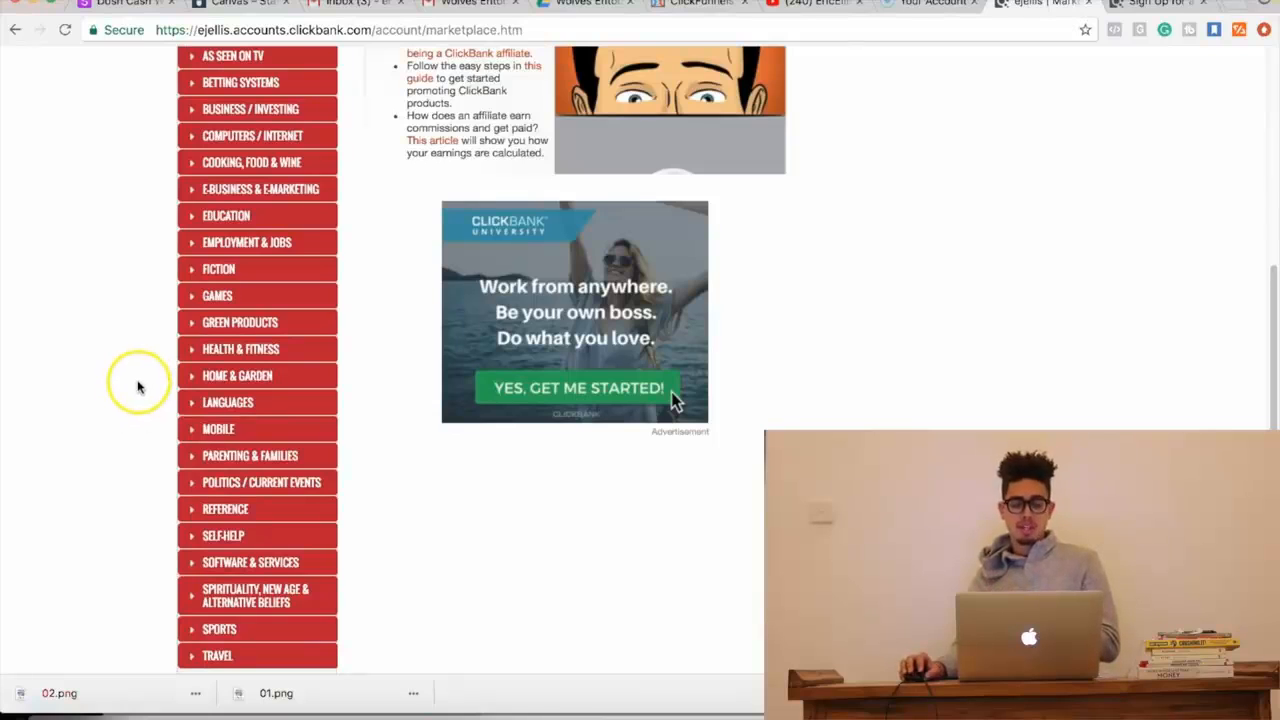
pyautogui.moveTo(138, 388)
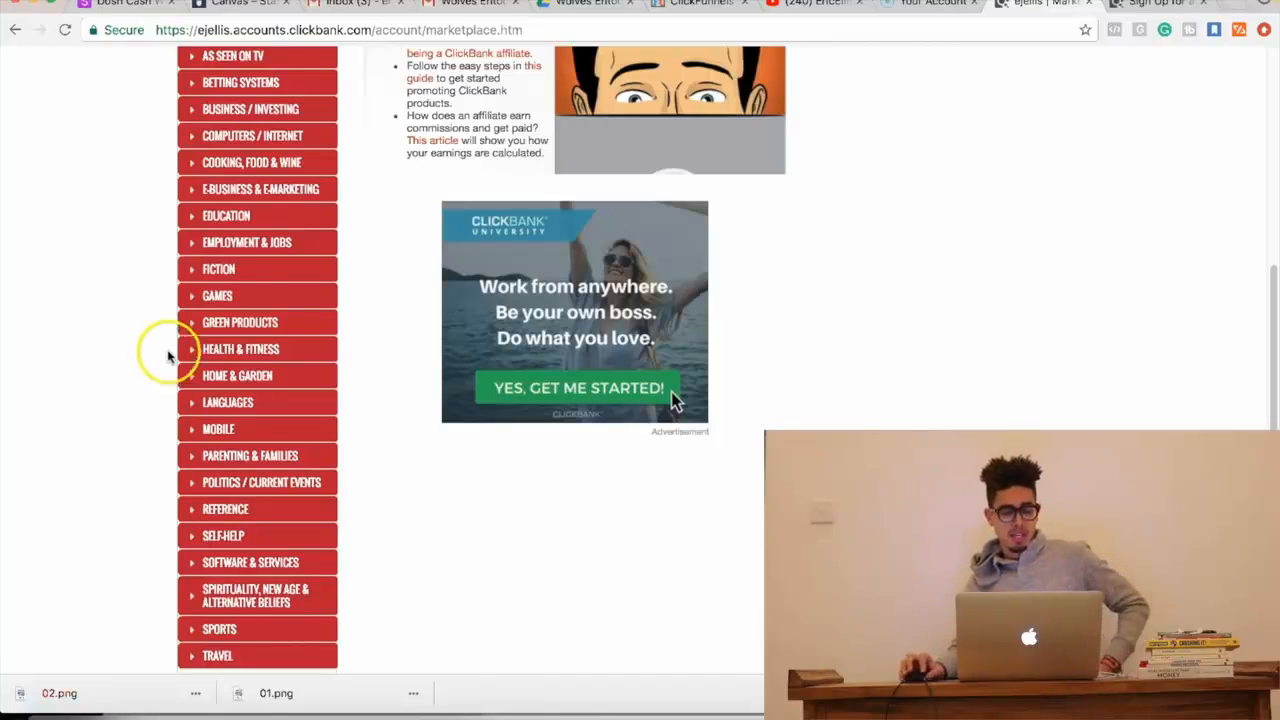
pyautogui.moveTo(170, 428)
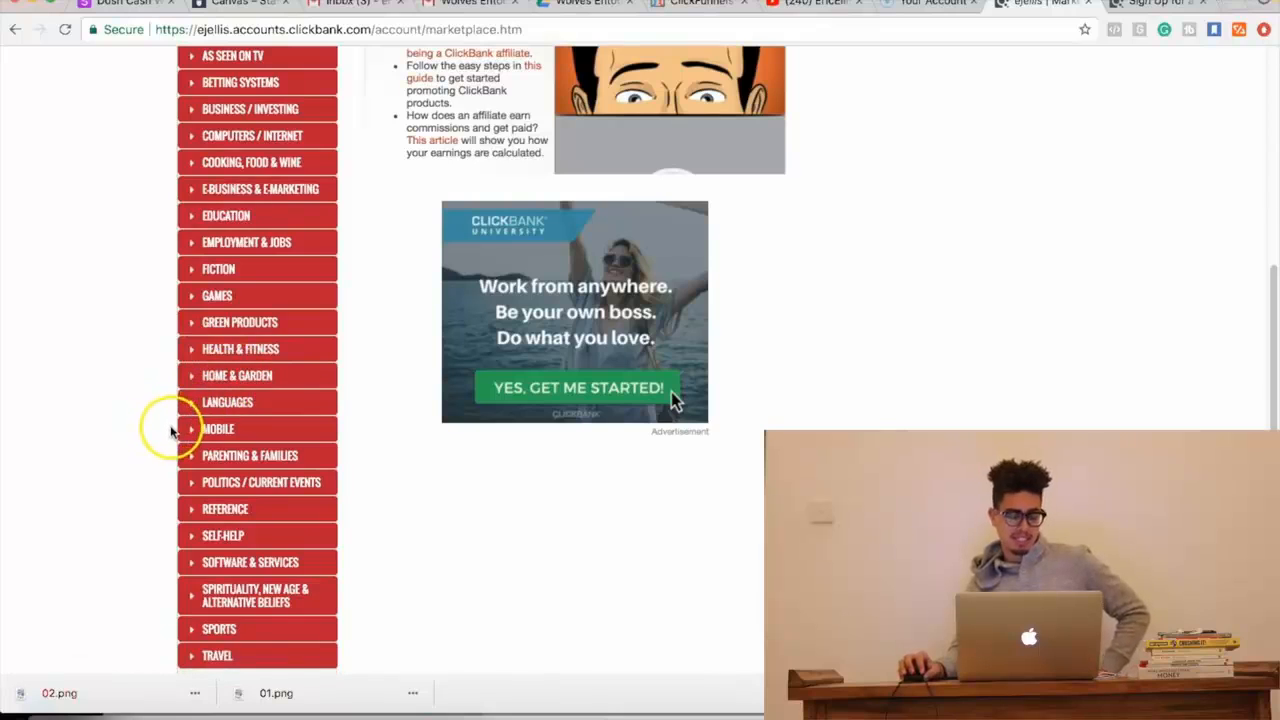
pyautogui.moveTo(236, 368)
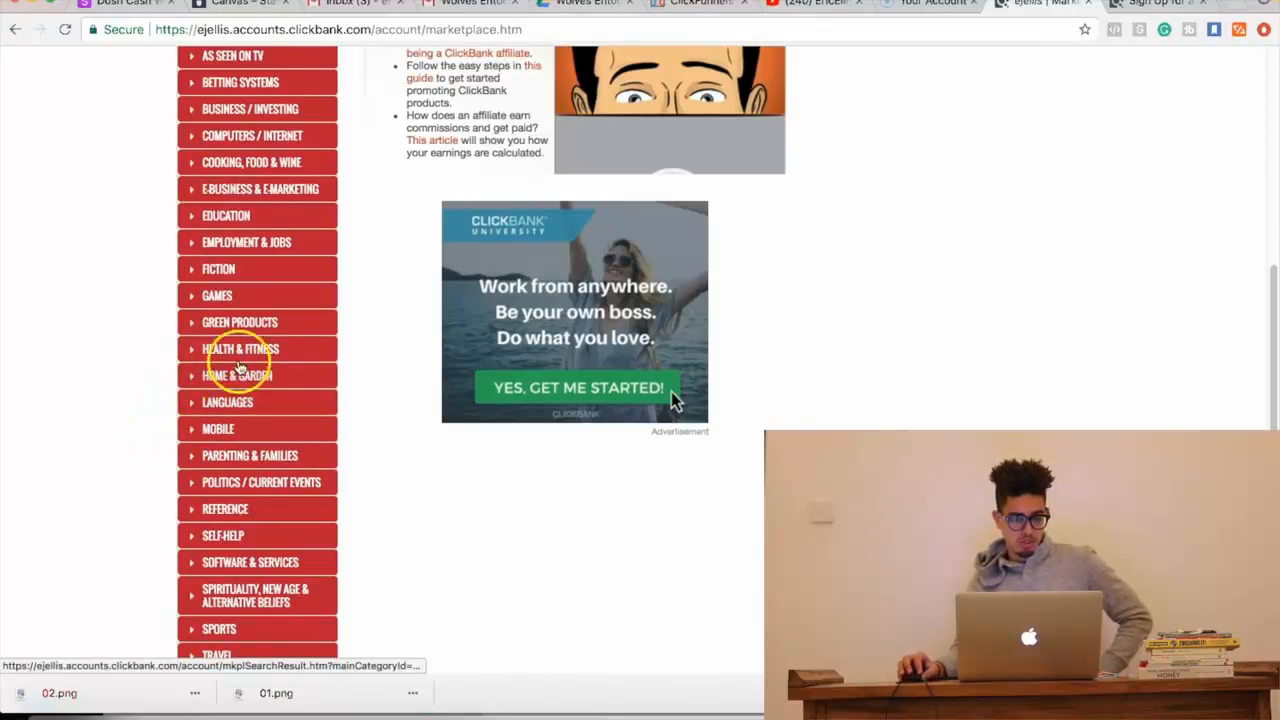
pyautogui.scroll(3)
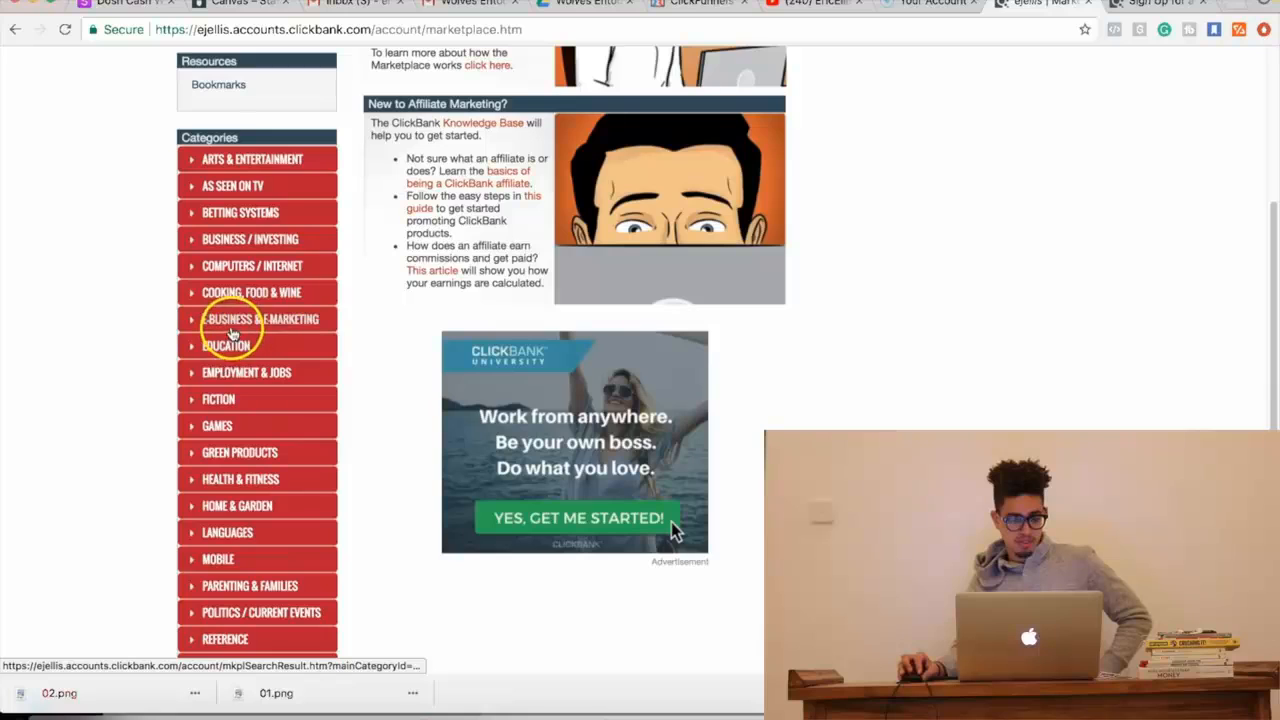
pyautogui.scroll(-3)
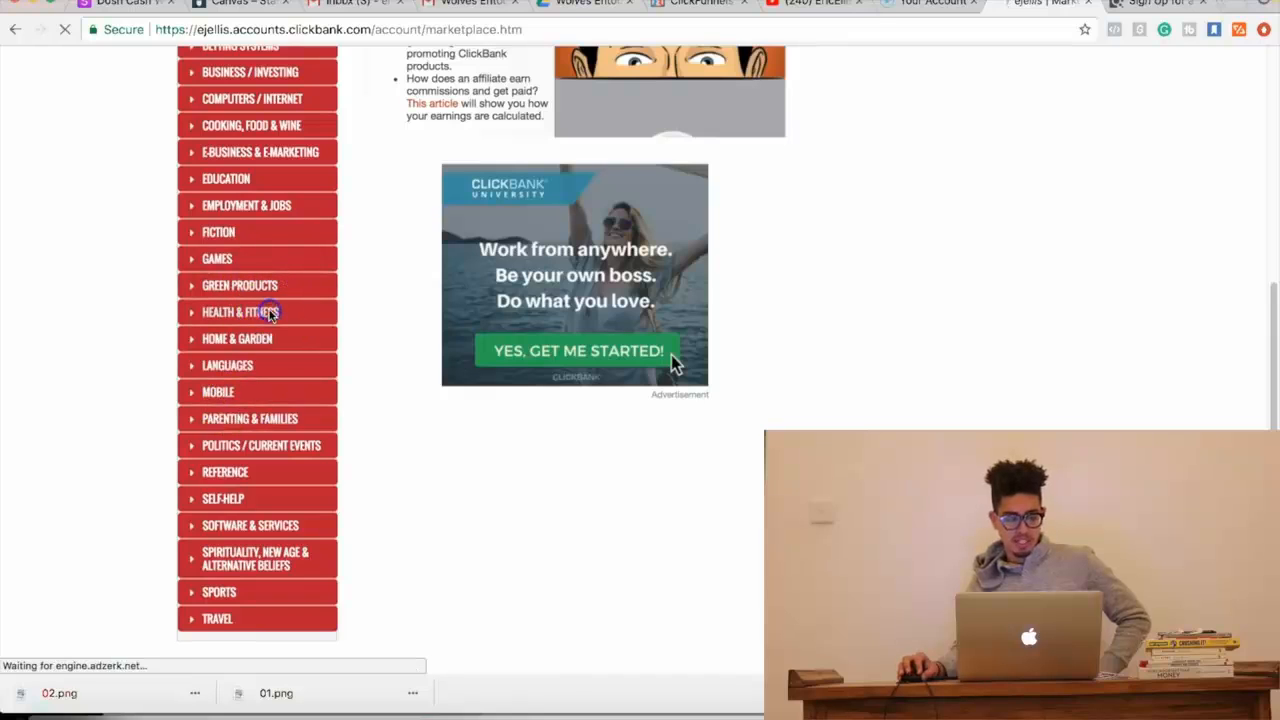
pyautogui.click(234, 312)
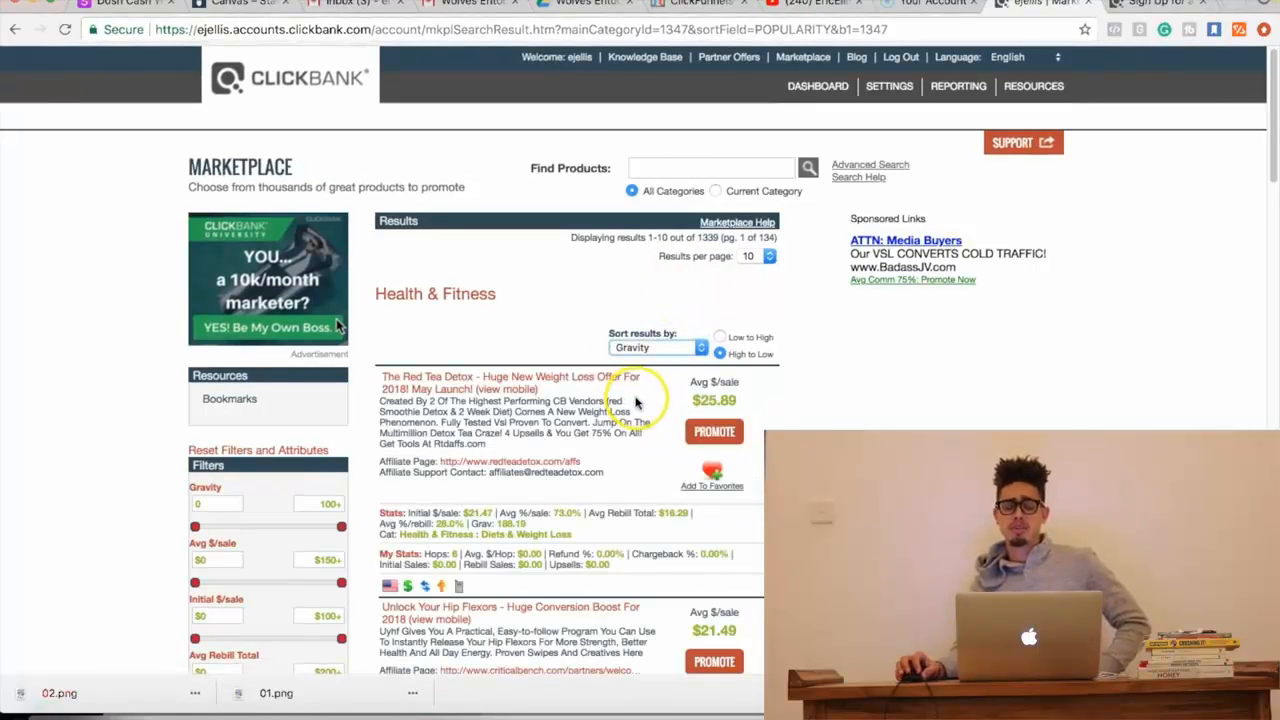
# - Browse down the Health & Fitness results sorted by gravity
pyautogui.scroll(-3)
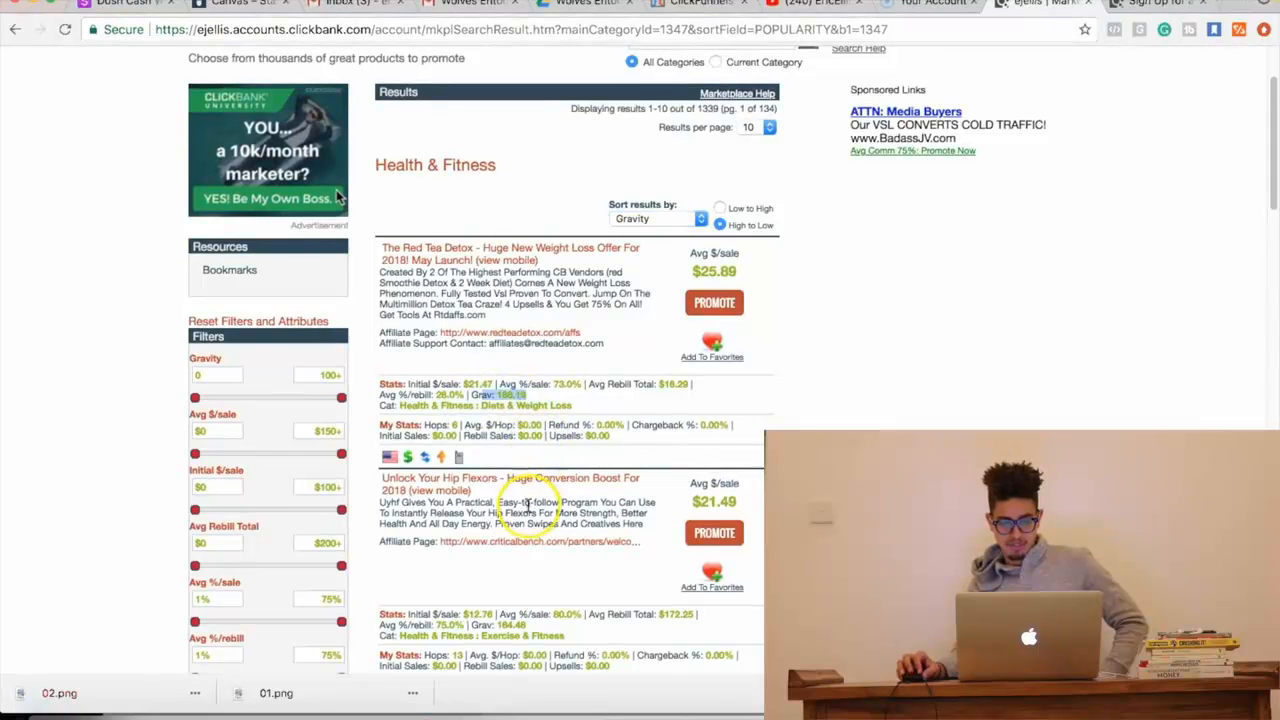
pyautogui.scroll(-3)
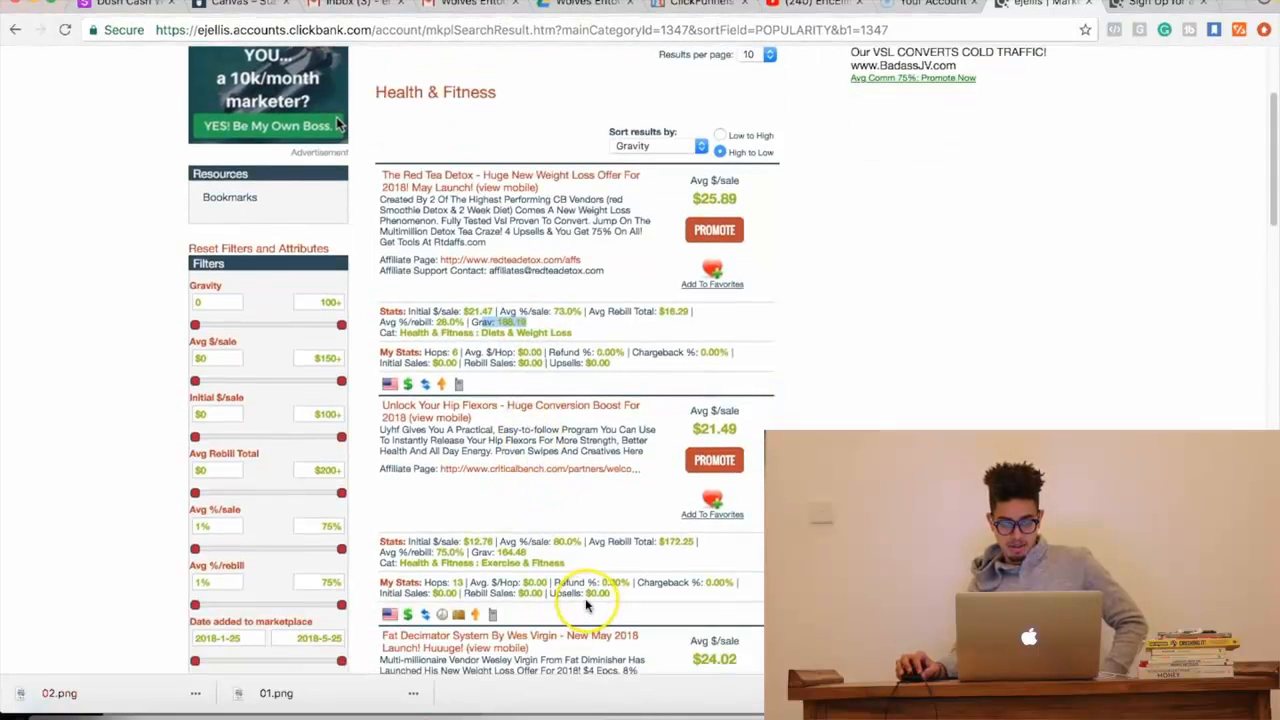
pyautogui.scroll(-3)
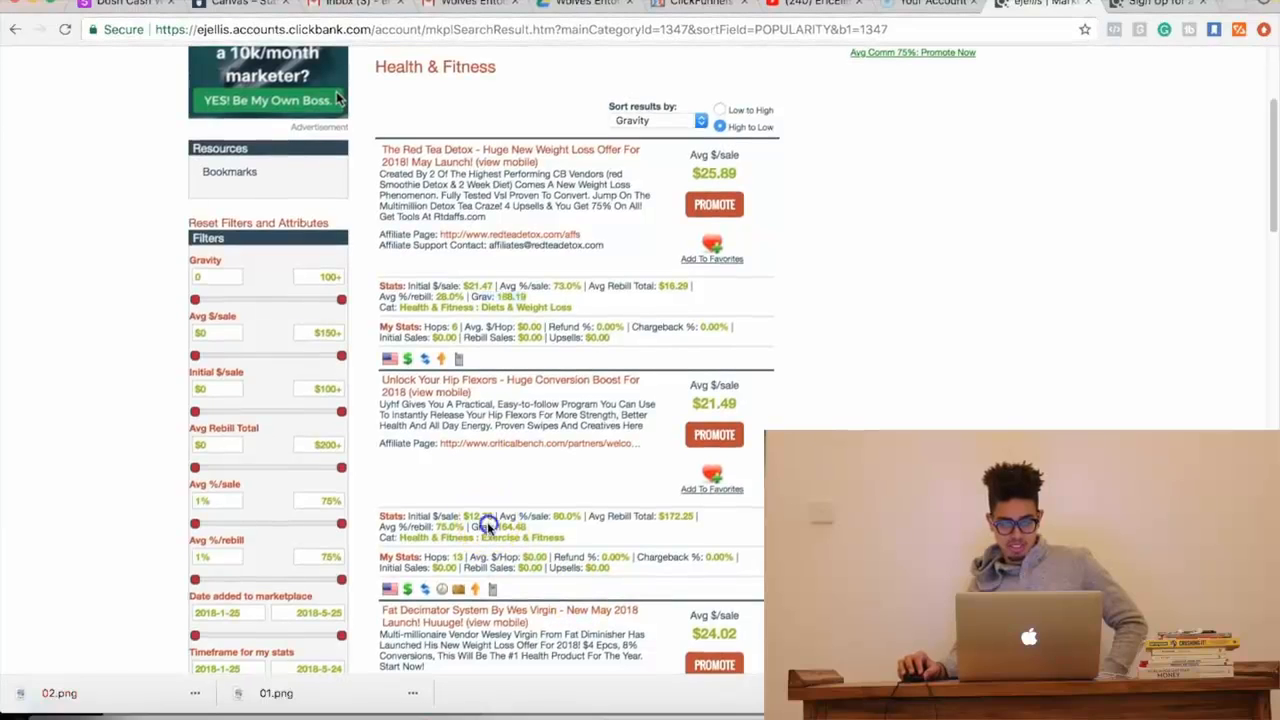
pyautogui.scroll(-3)
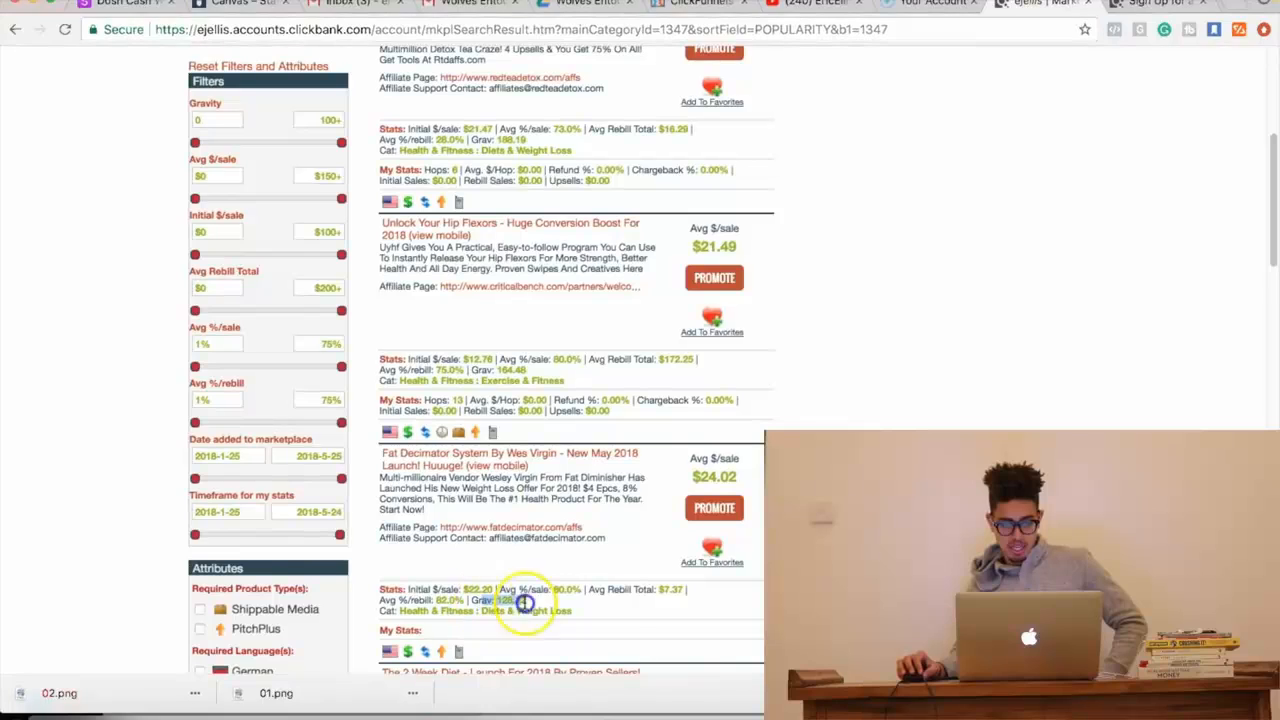
# - Open the Fat Decimator System offer's sales page in a new tab
pyautogui.rightClick(456, 458)
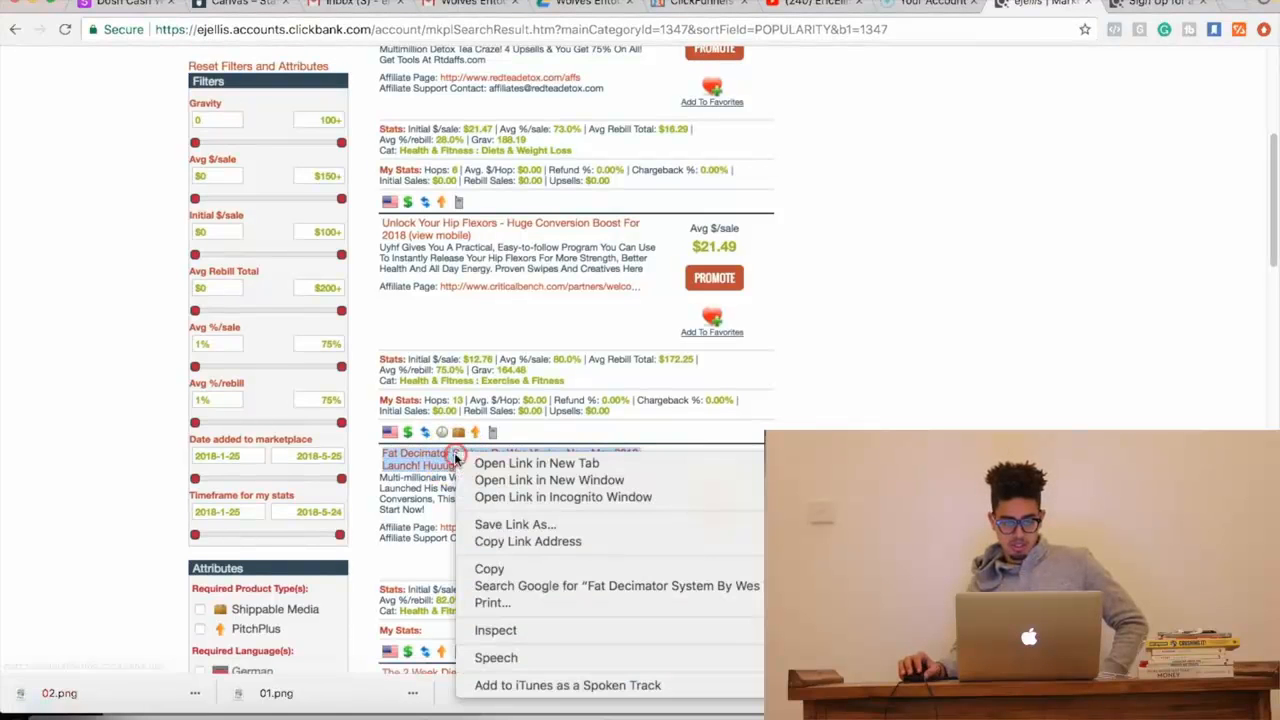
pyautogui.click(892, 414)
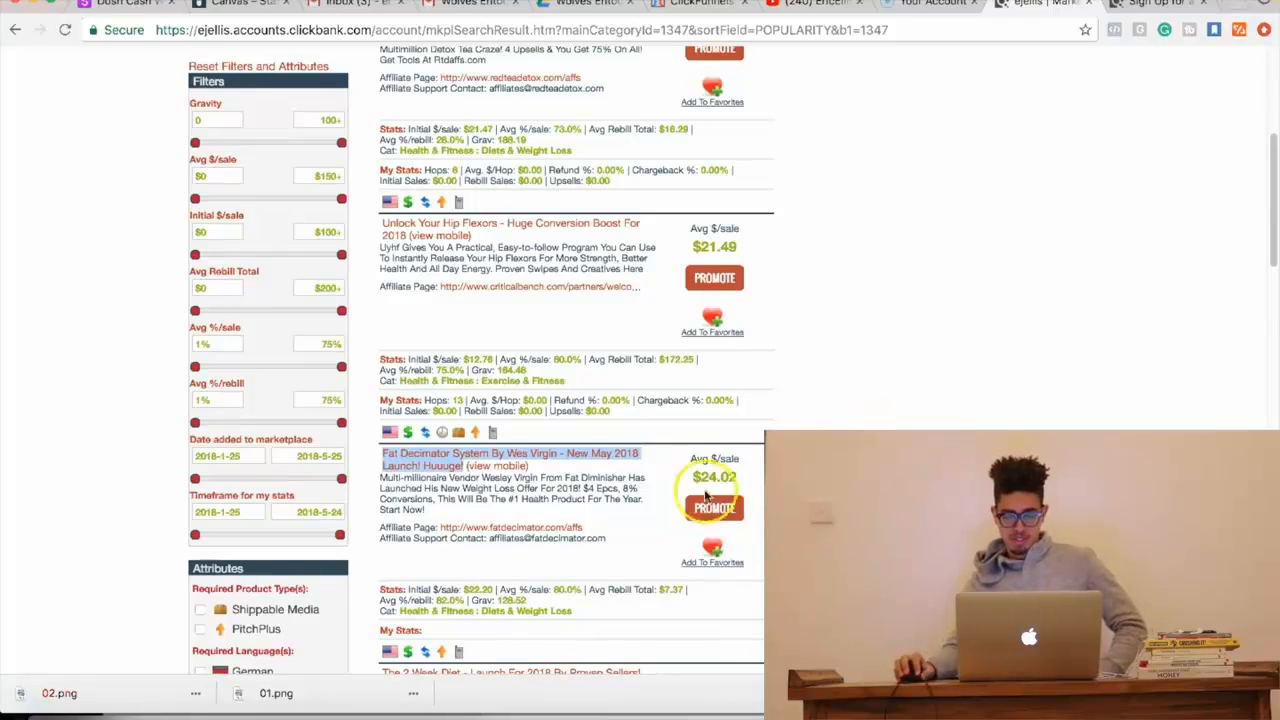
pyautogui.rightClick(552, 452)
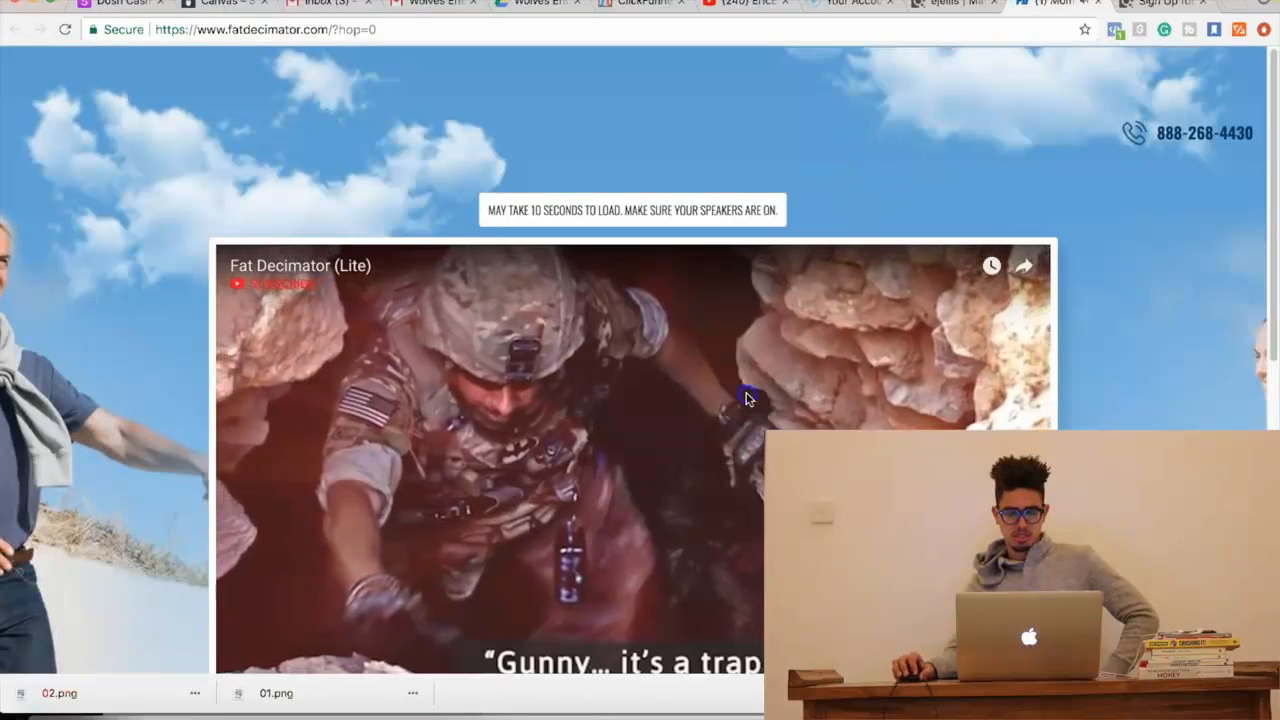
# - Confirm Leave on the Fat Decimator warning and return to the Marketplace results tab
pyautogui.scroll(-3)
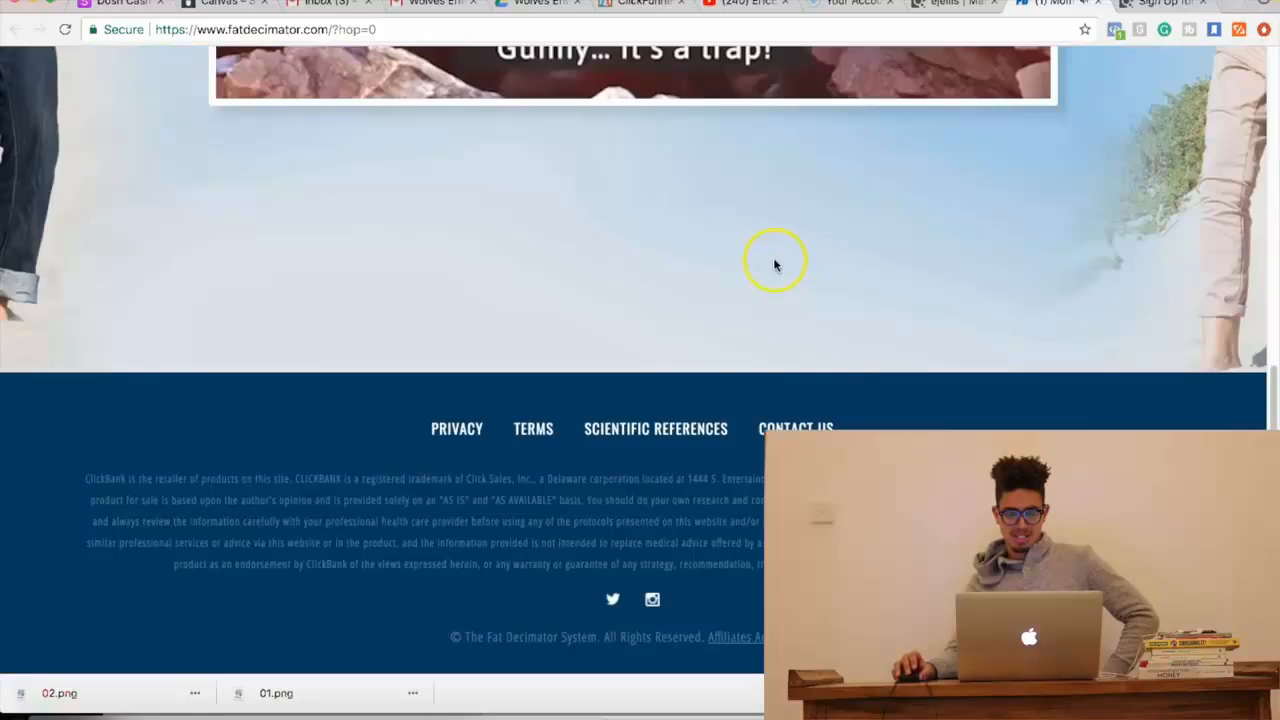
pyautogui.scroll(3)
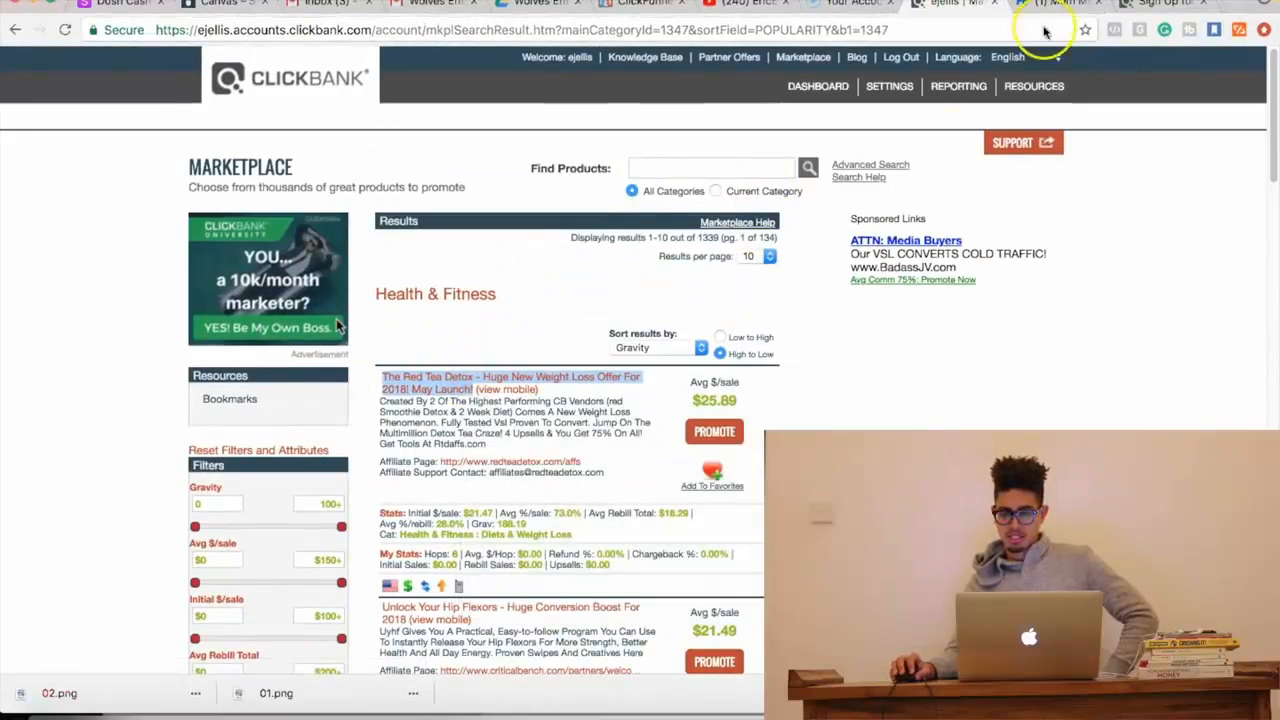
pyautogui.click(714, 432)
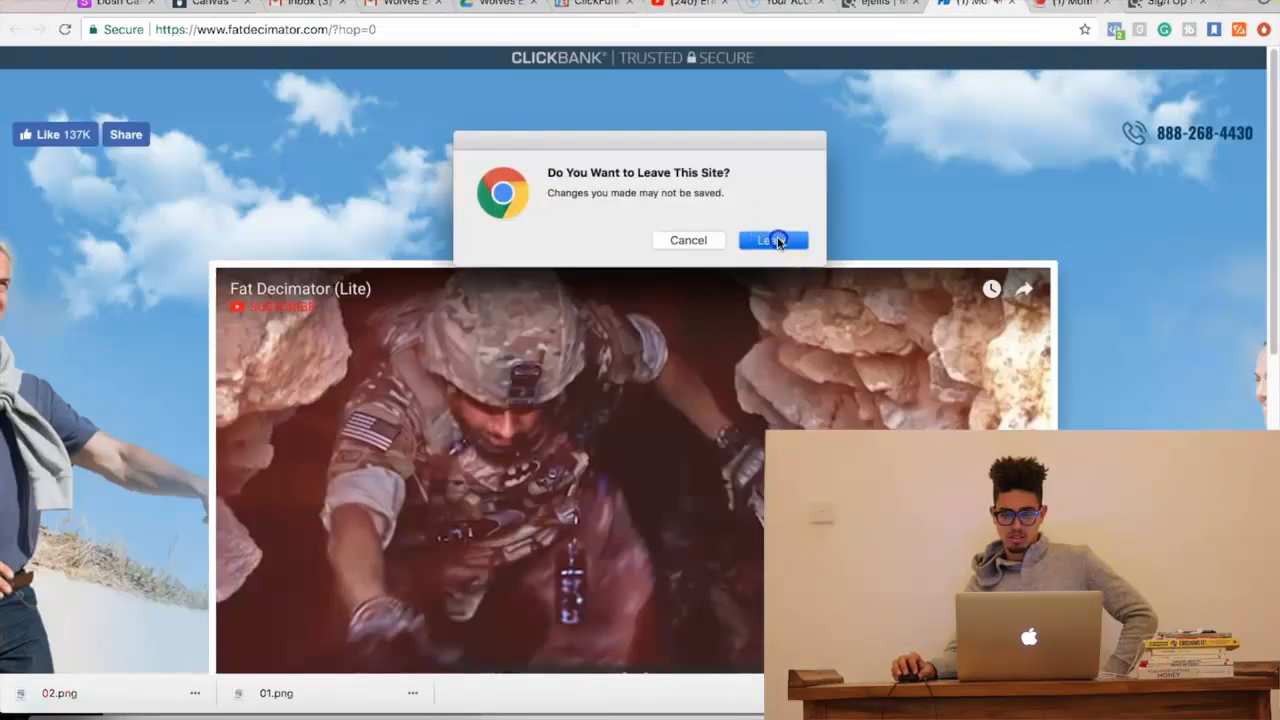
pyautogui.click(772, 240)
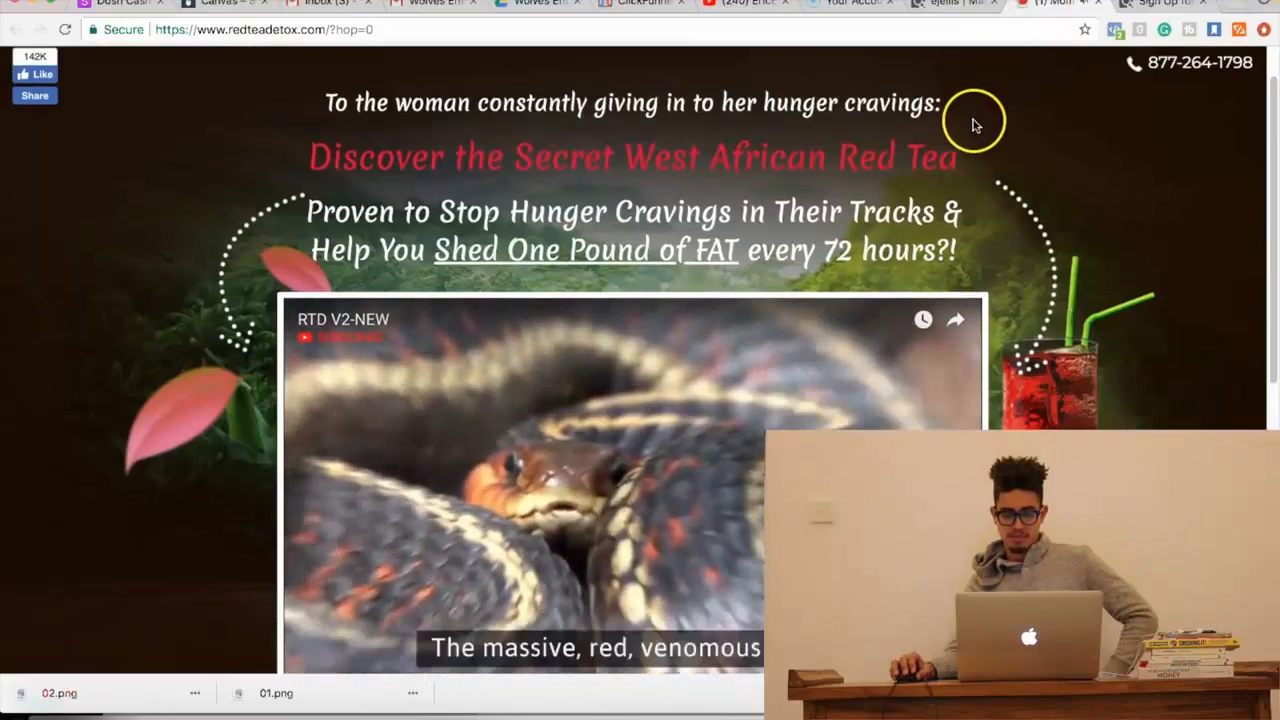
pyautogui.scroll(-3)
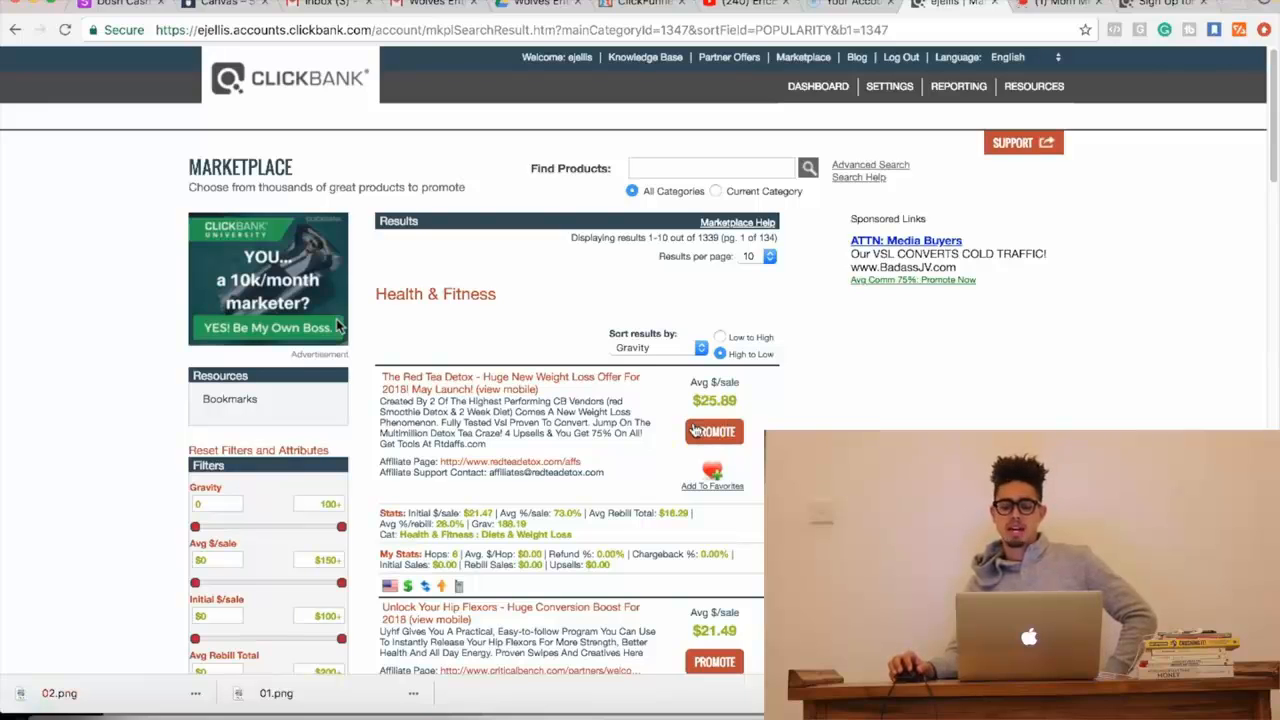
# - Promote the Red Tea Detox offer and create the affiliate hop link with the account nickname
pyautogui.scroll(-3)
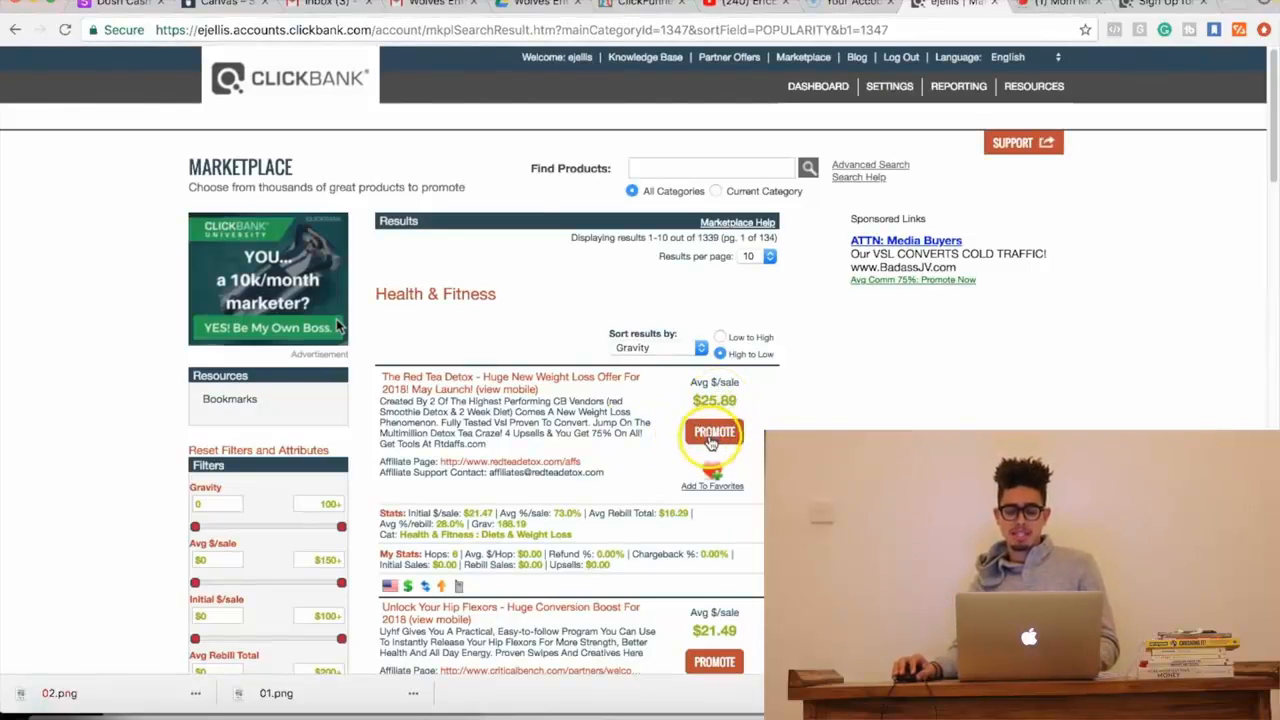
pyautogui.click(712, 432)
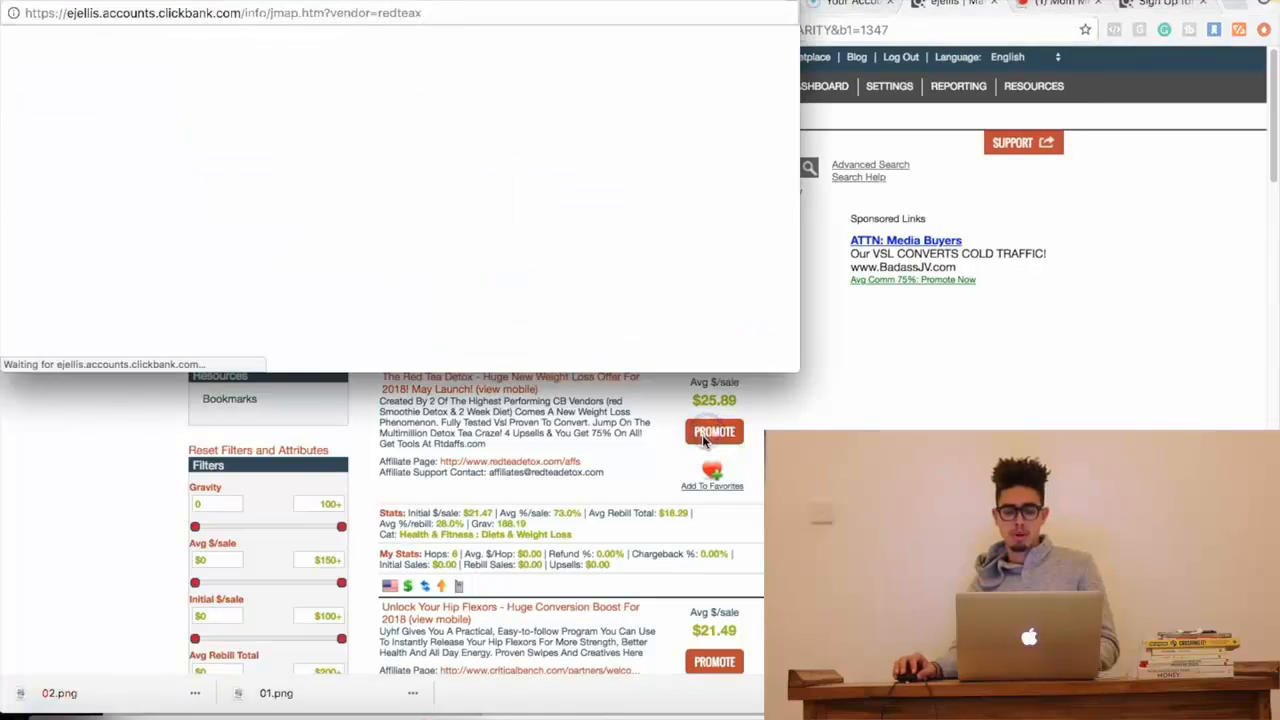
pyautogui.click(714, 432)
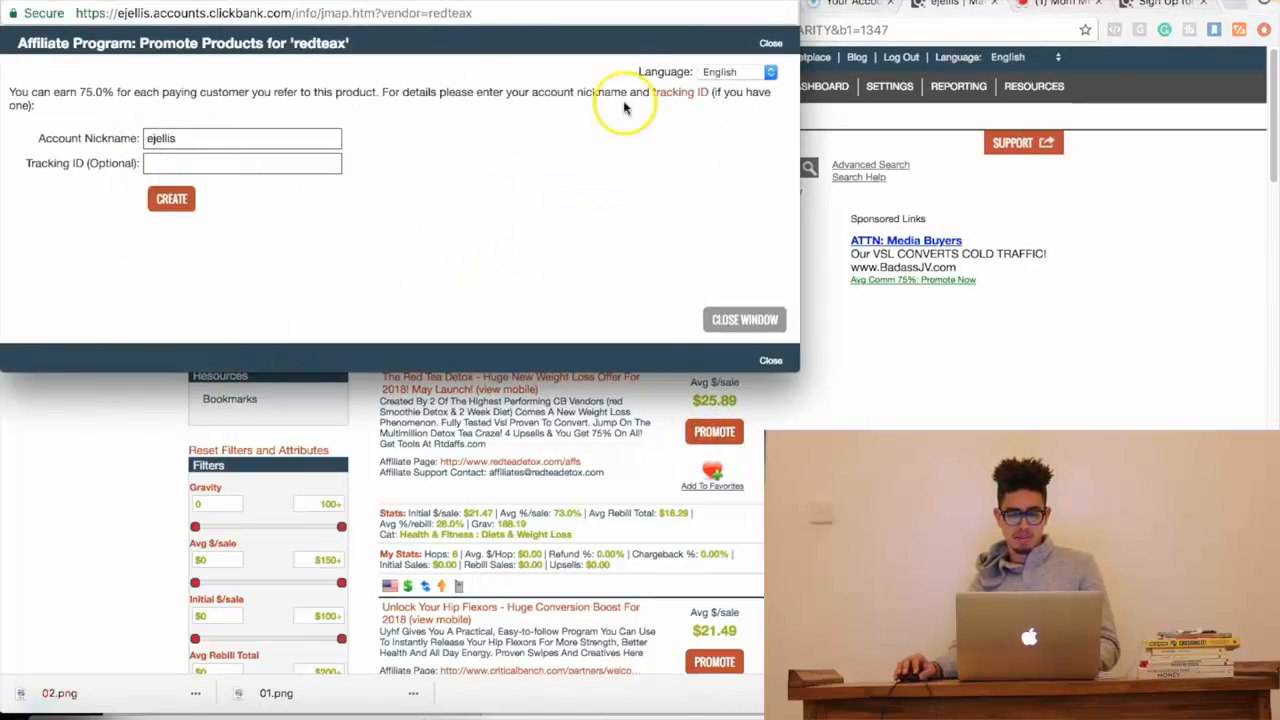
pyautogui.moveTo(916, 312)
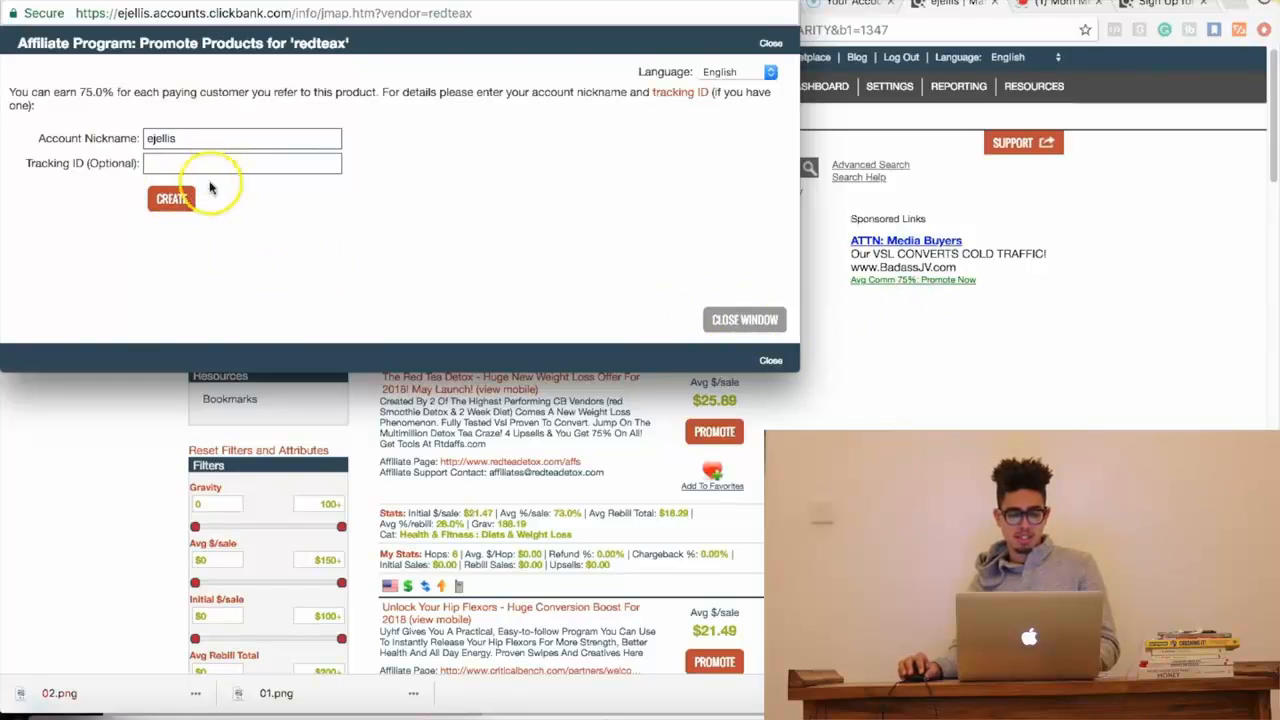
pyautogui.click(170, 198)
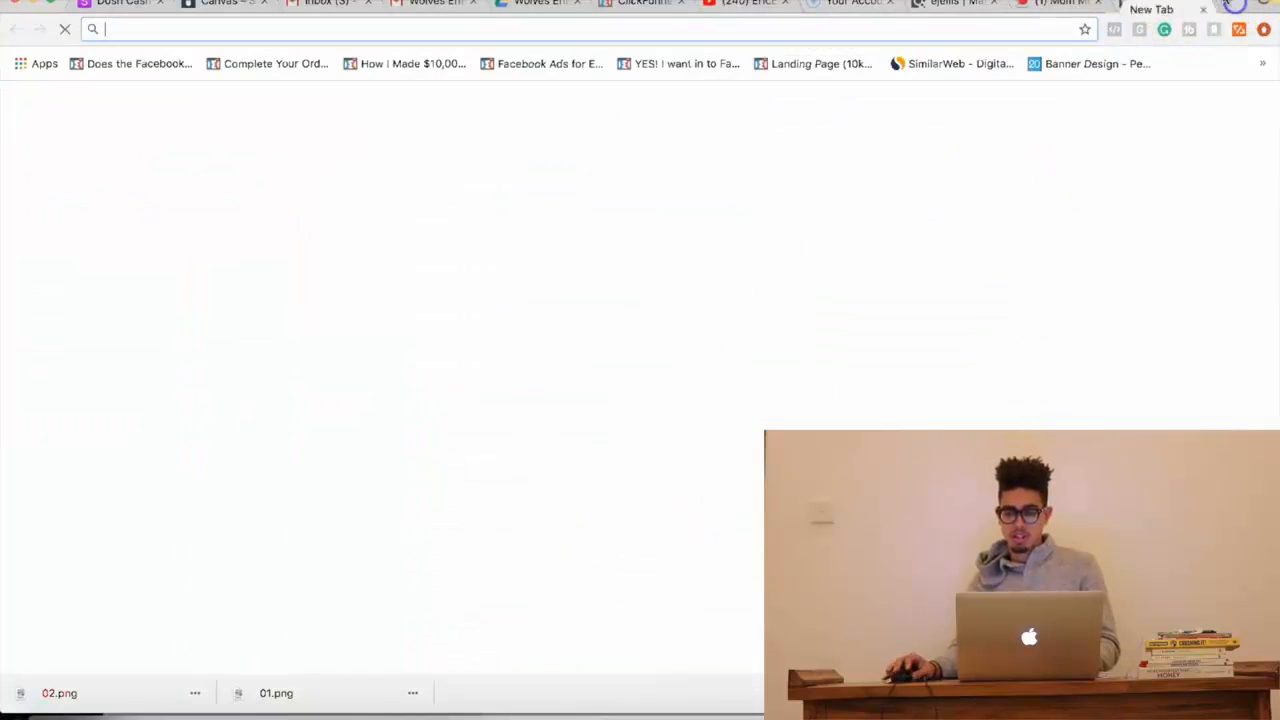
# - Shorten the ClickBank hop link on bitly.com, copy the Bitlink, and return to Word
pyautogui.write('vi')
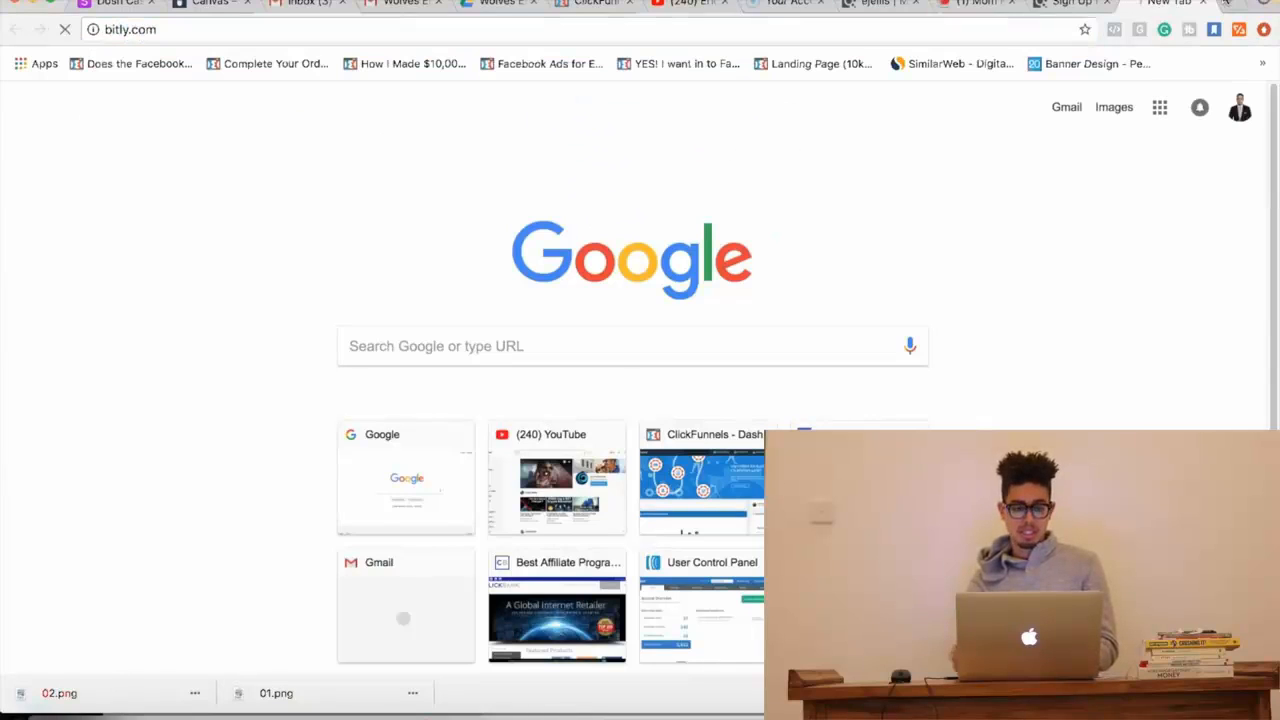
pyautogui.moveTo(1008, 180)
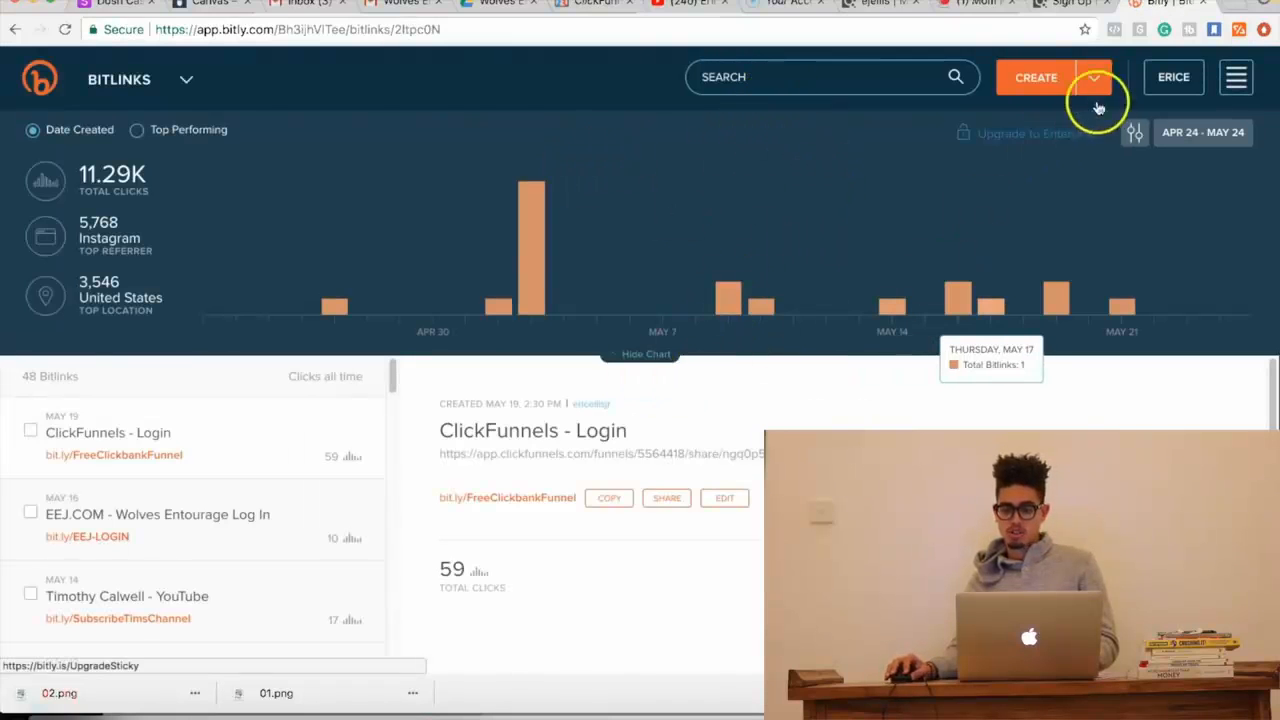
pyautogui.click(1036, 76)
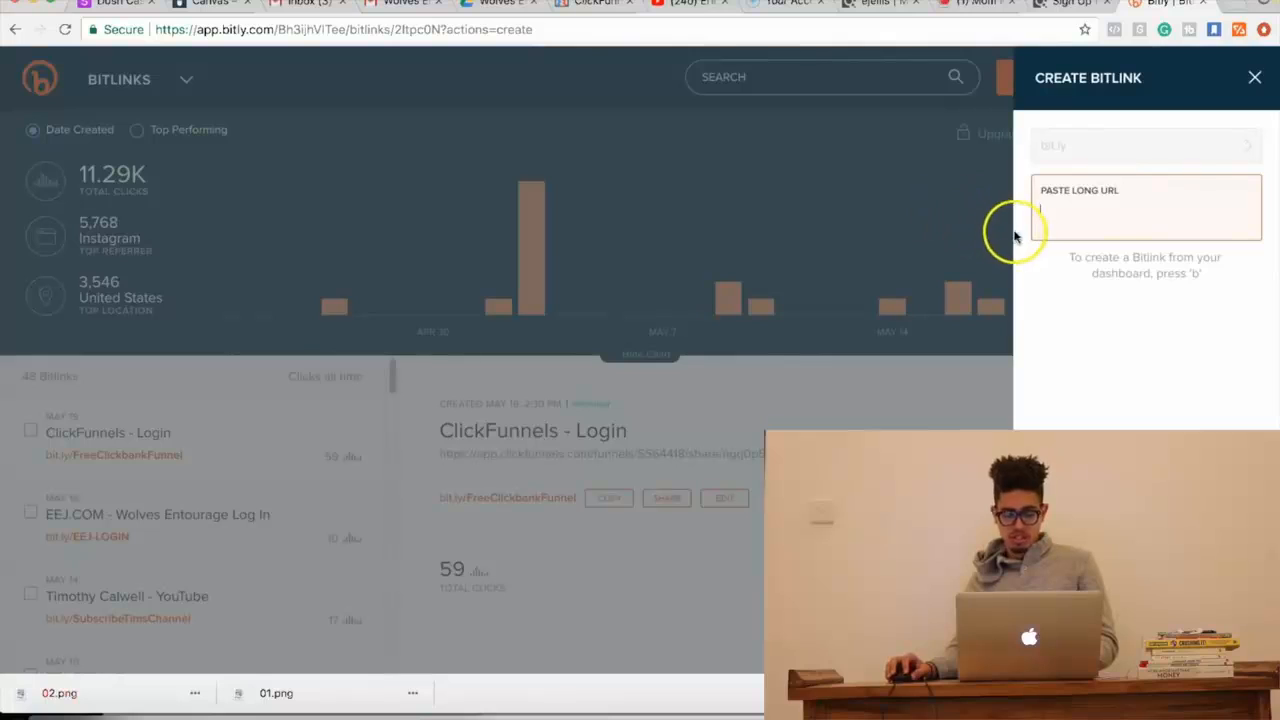
pyautogui.write('http://409ce2n6phyj4r0ju-88hm6r5e.hop.clickbank.net/')
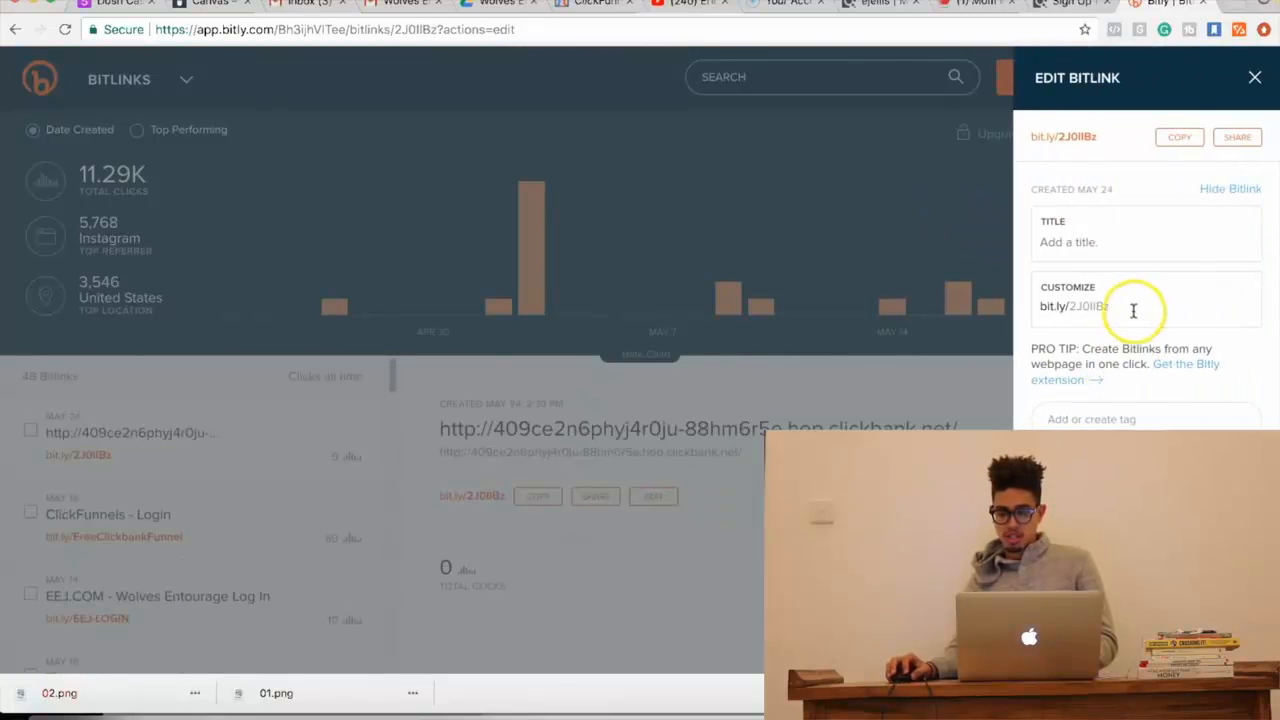
pyautogui.click(1120, 306)
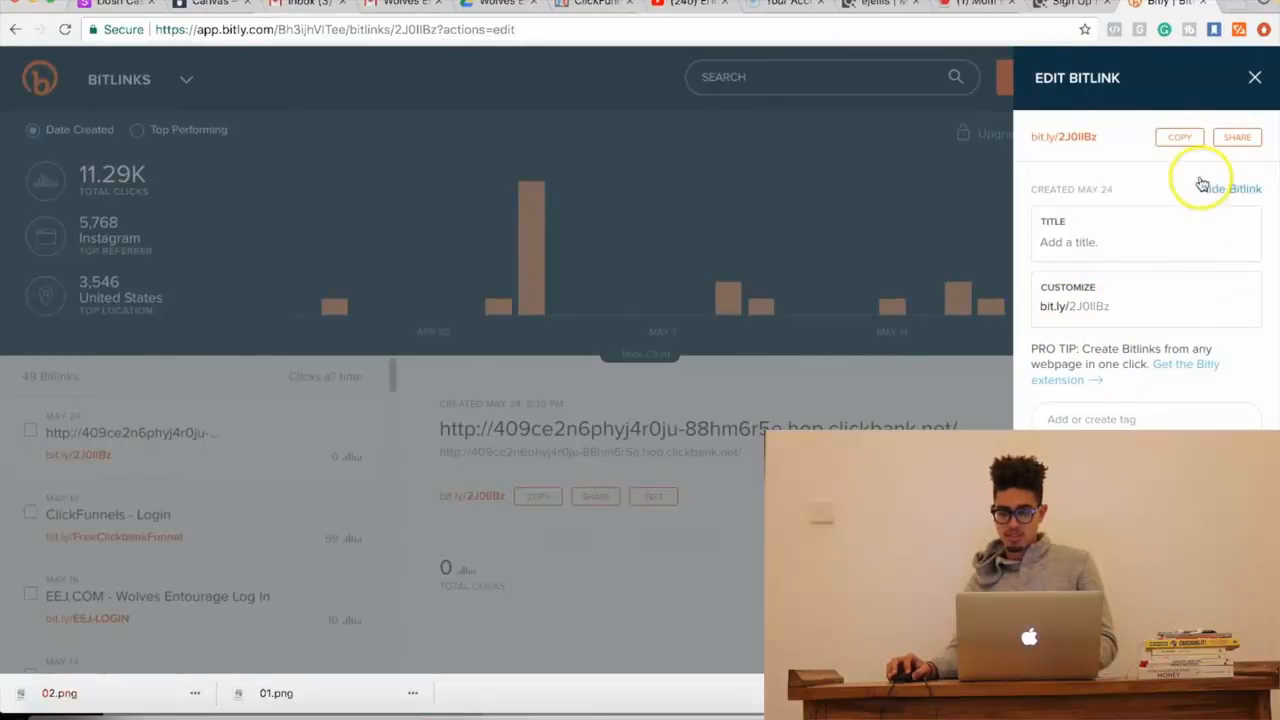
pyautogui.click(1230, 188)
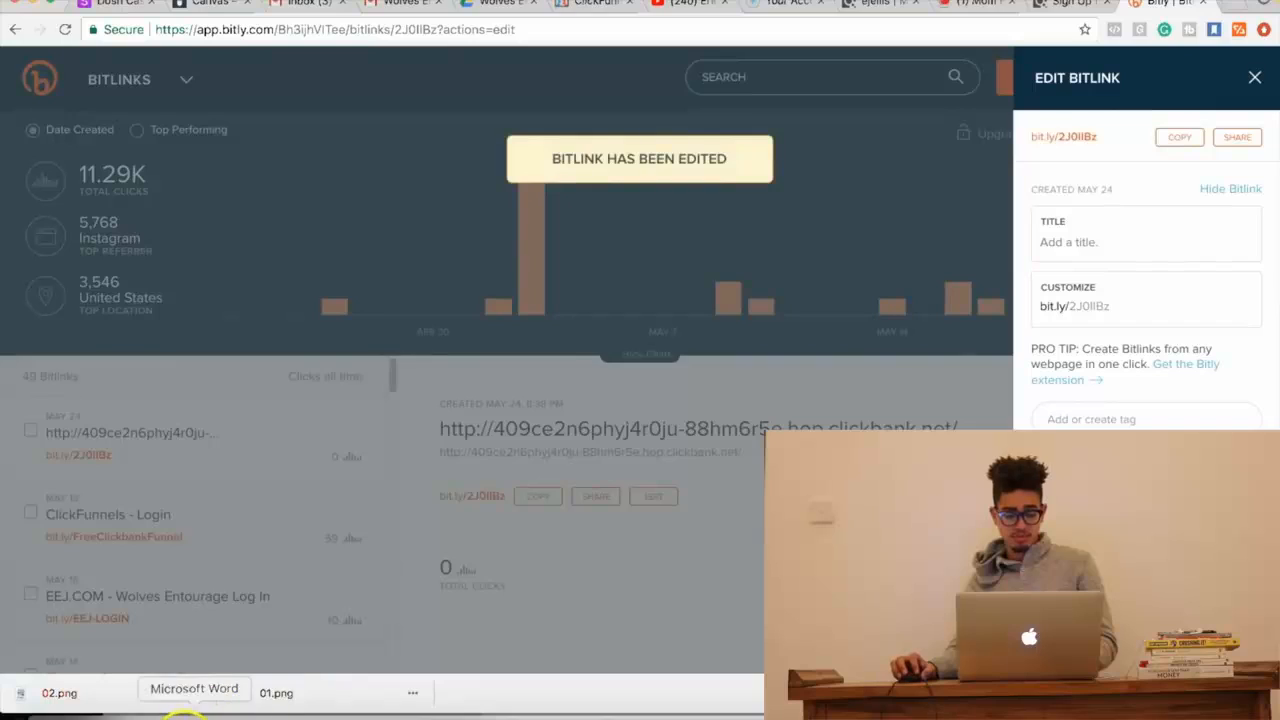
pyautogui.click(194, 688)
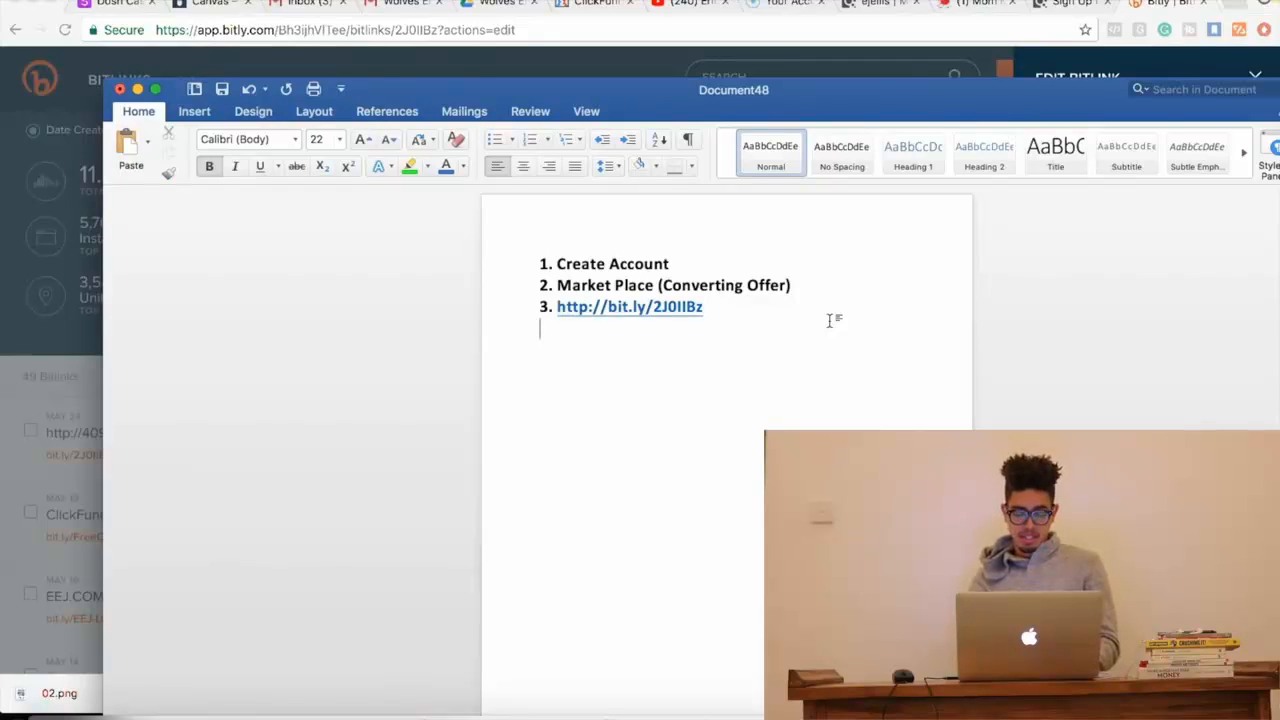
# - Add item 4 'Promote (Traffic Source)' highlighted green and a 'Paid and Organic' line below
pyautogui.write('Prom')
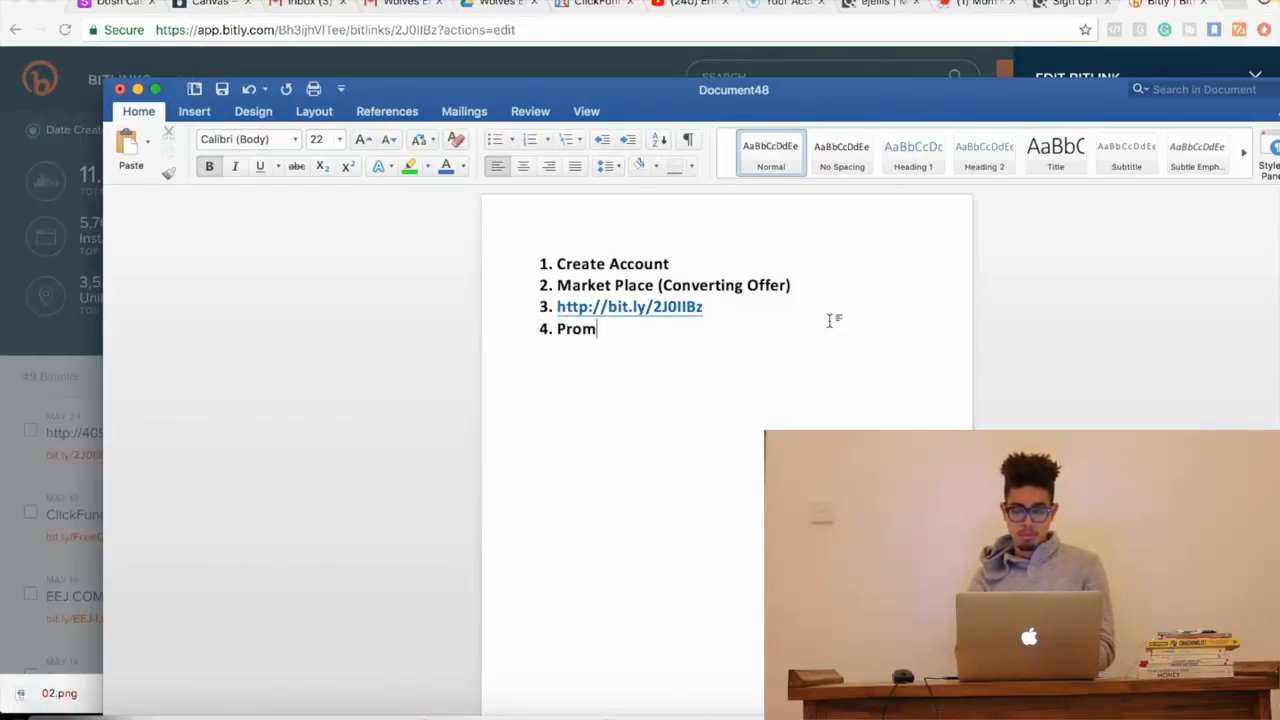
pyautogui.write('ote (')
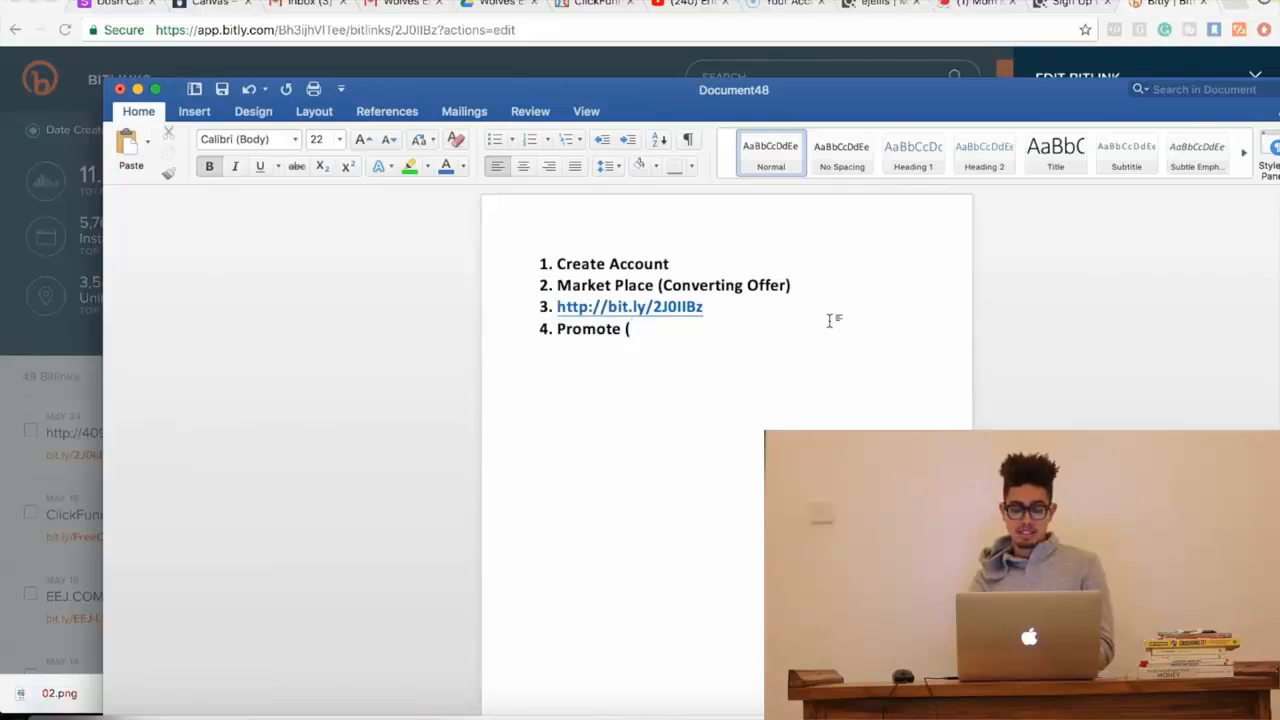
pyautogui.write('Traffic')
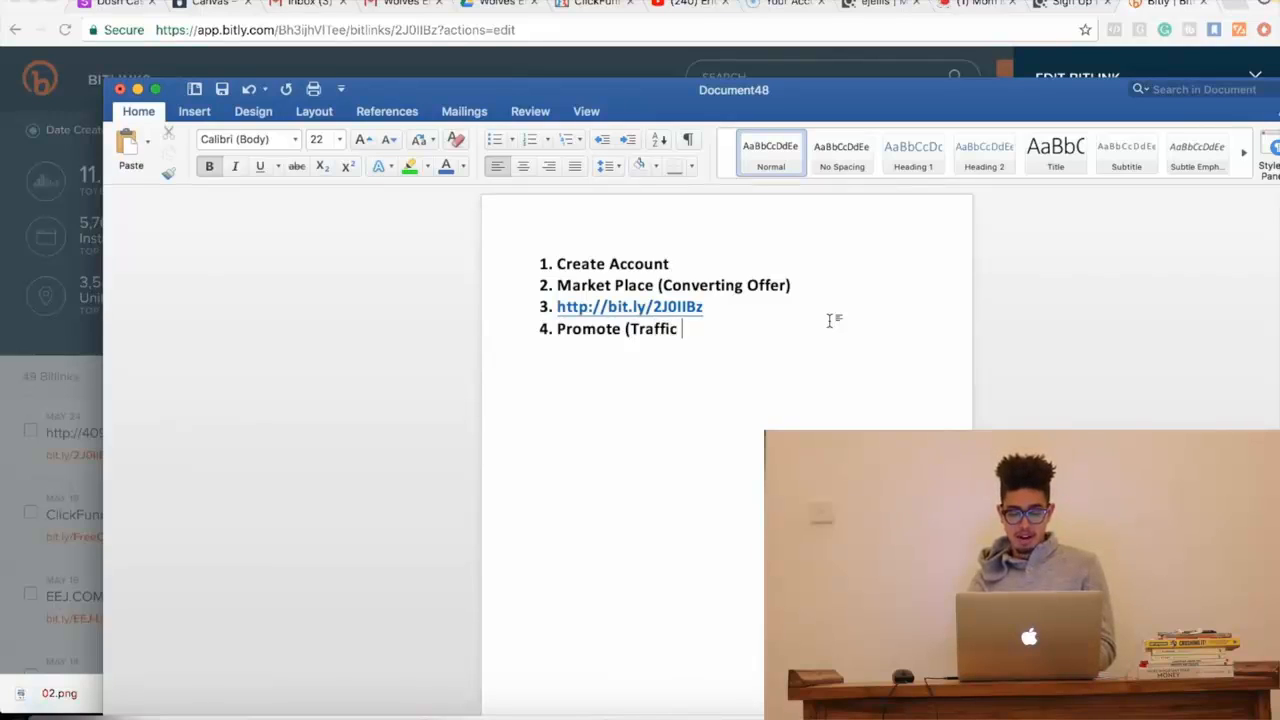
pyautogui.write('Source)')
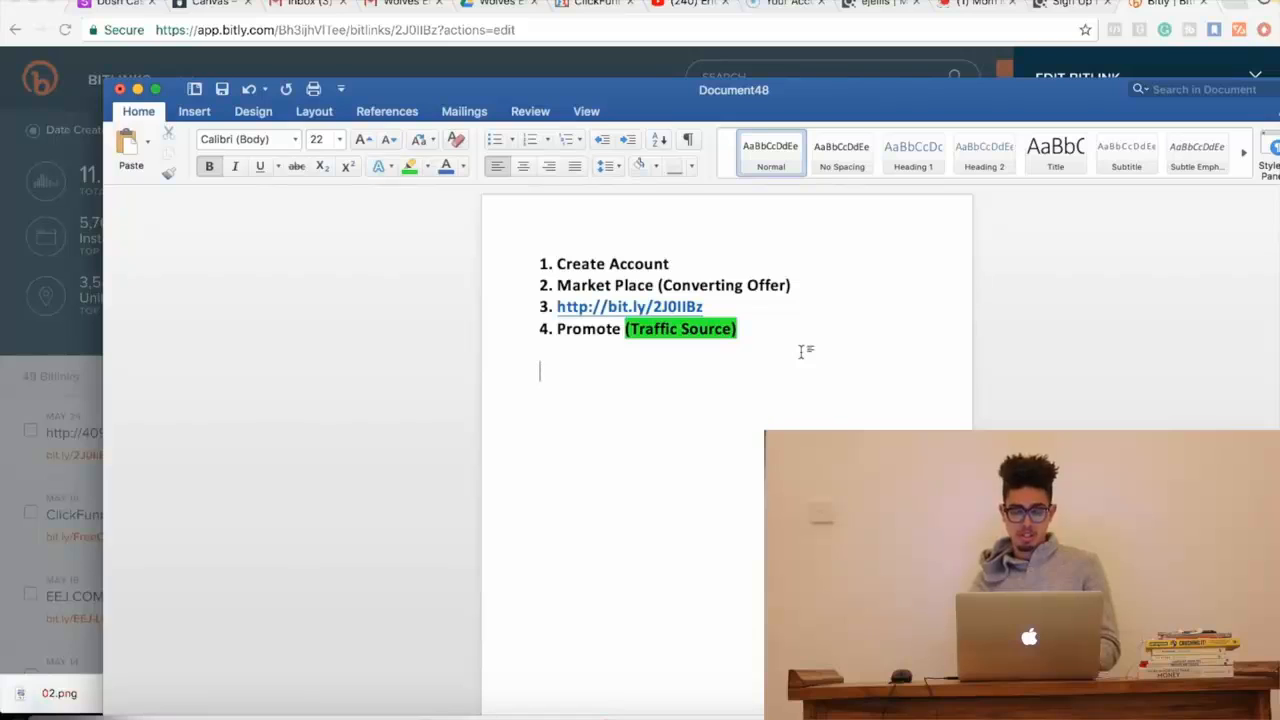
pyautogui.write('Pa')
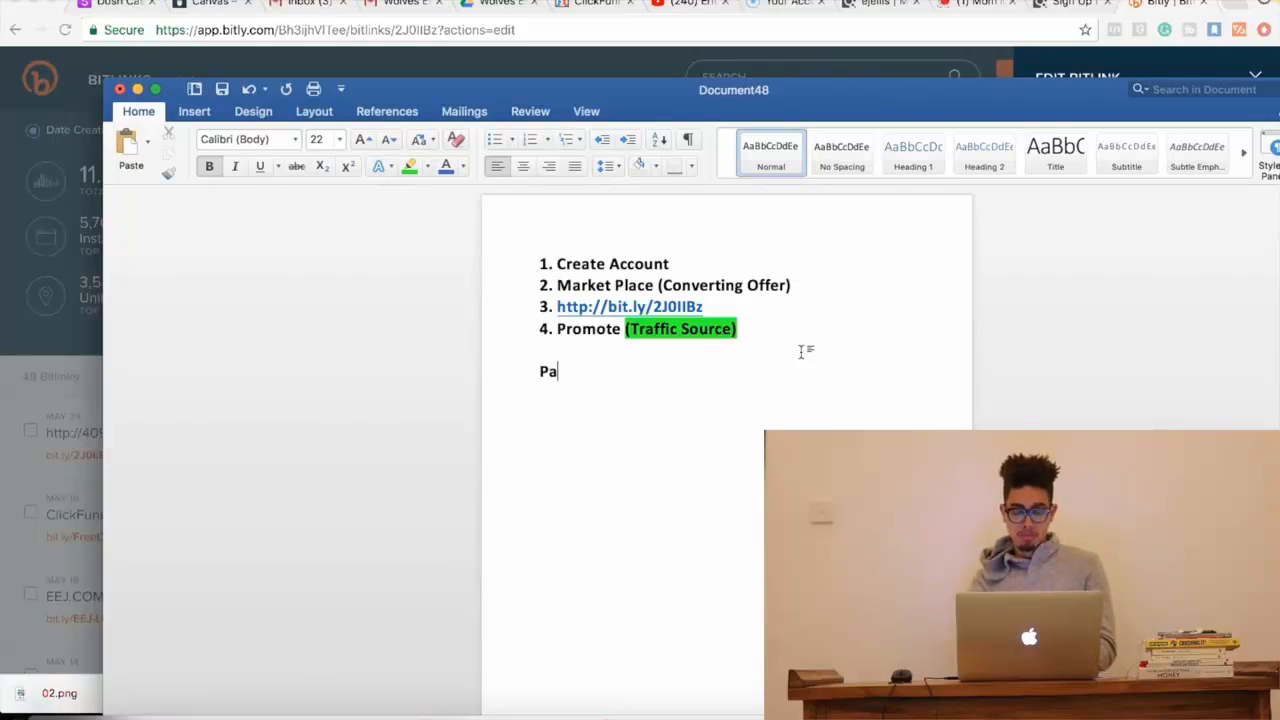
pyautogui.write('id and Organic')
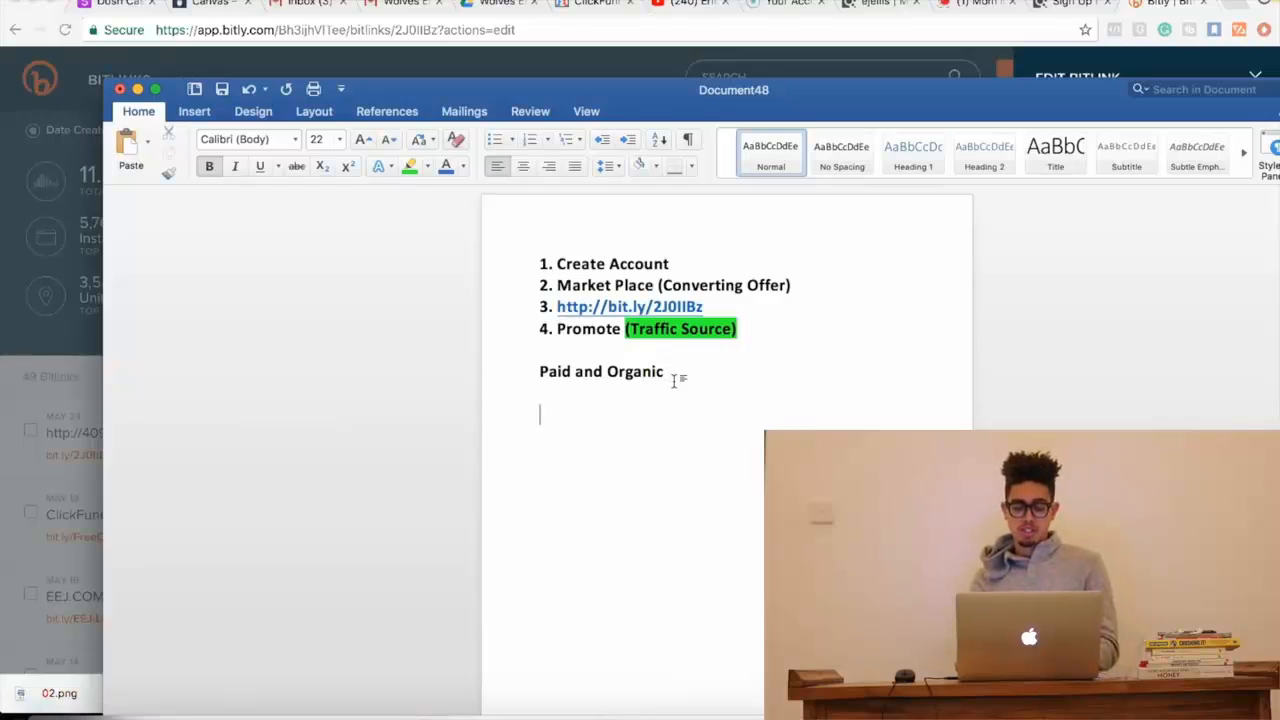
# - Add the note 'Clicks = Sale (Paid Traffic)' on a new line
pyautogui.write('Cl')
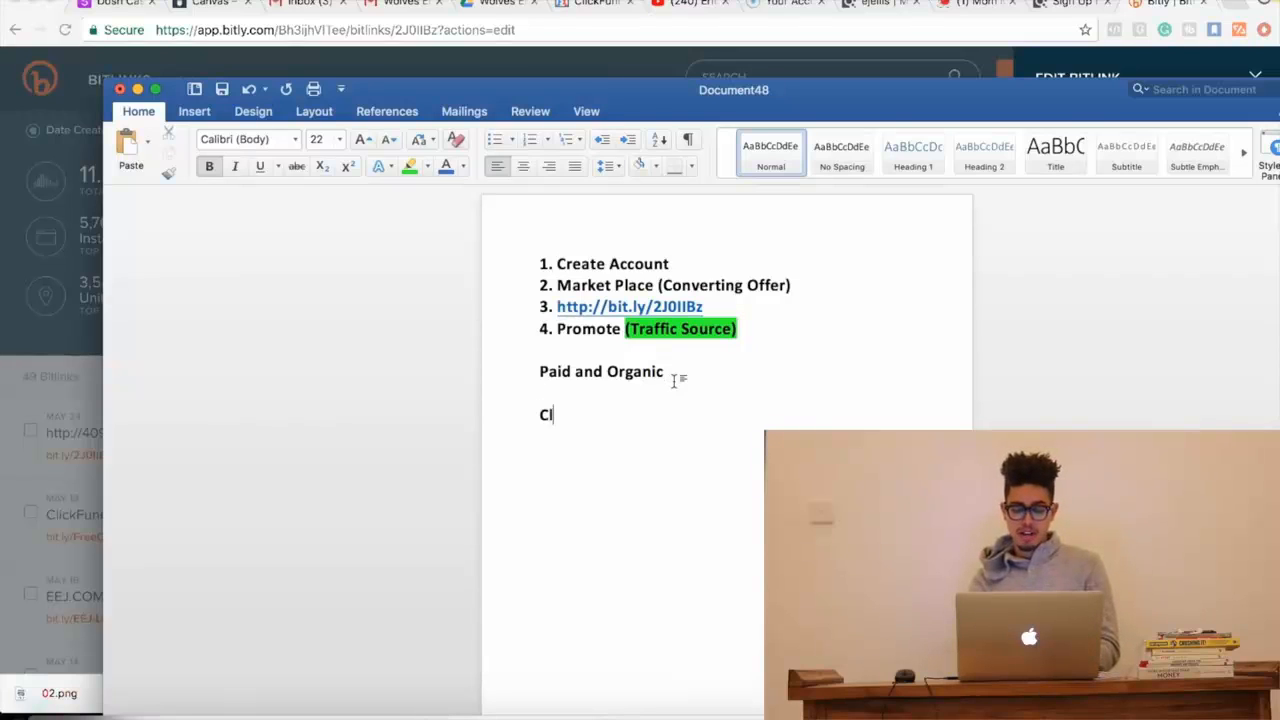
pyautogui.write('icks = S')
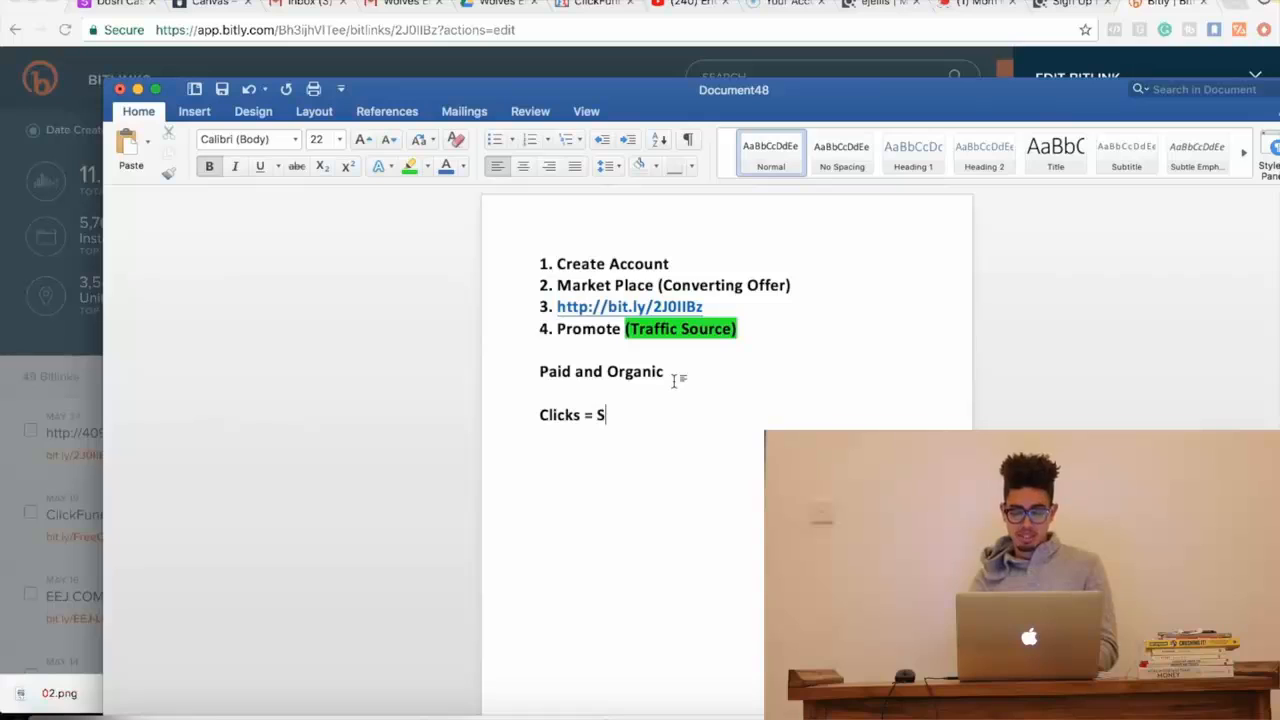
pyautogui.write('ale (')
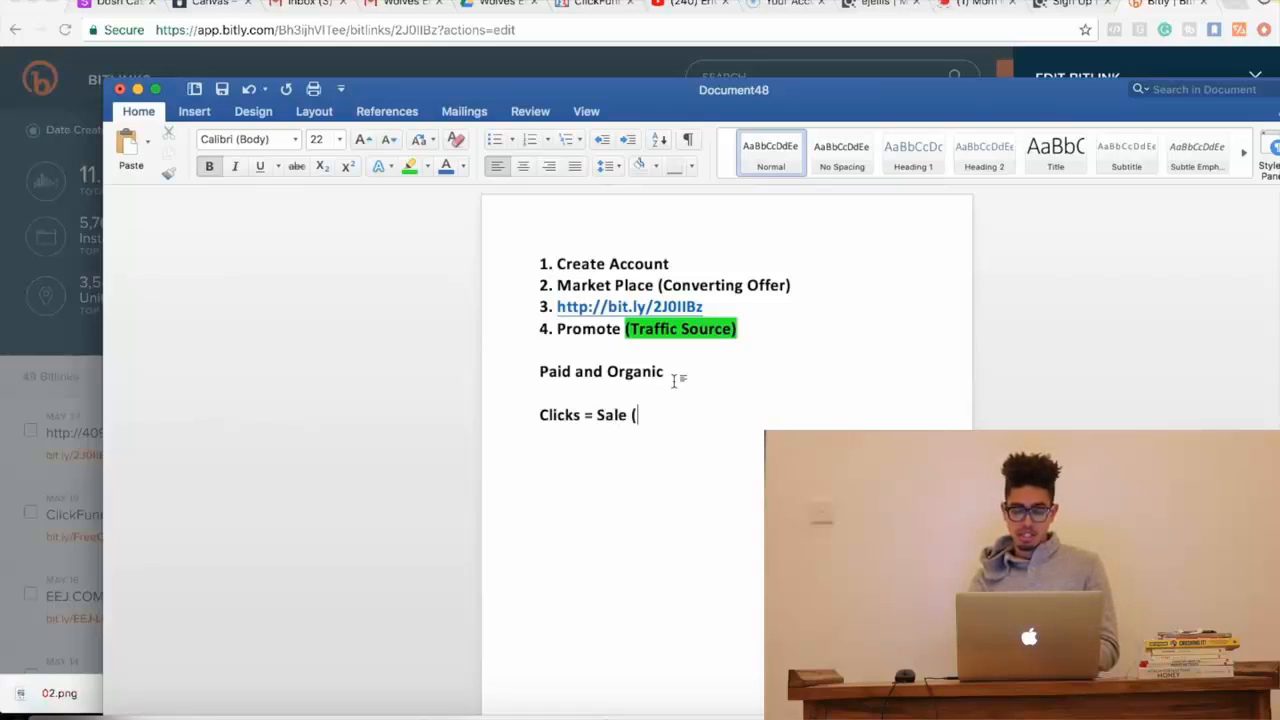
pyautogui.write('Paid Traffic')
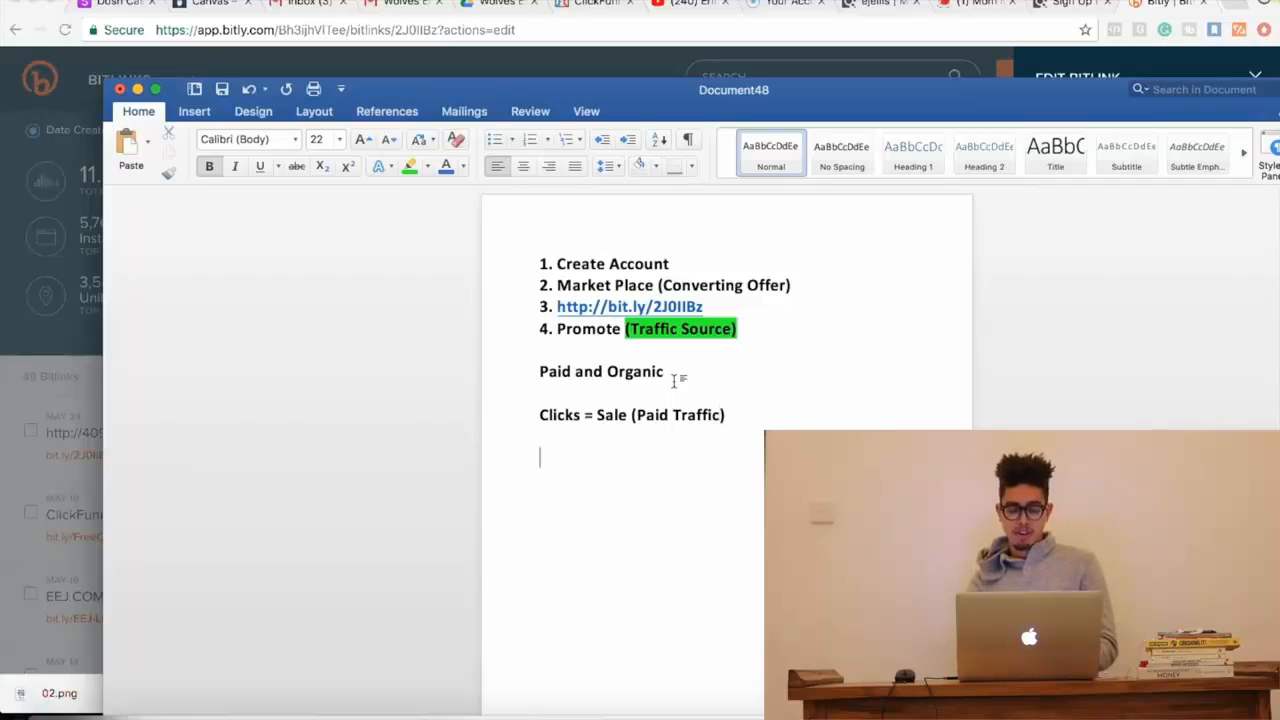
# - Add the line '100 Clicks 1 Sales $20', removing the stray parenthesis
pyautogui.write('100 Clicks')
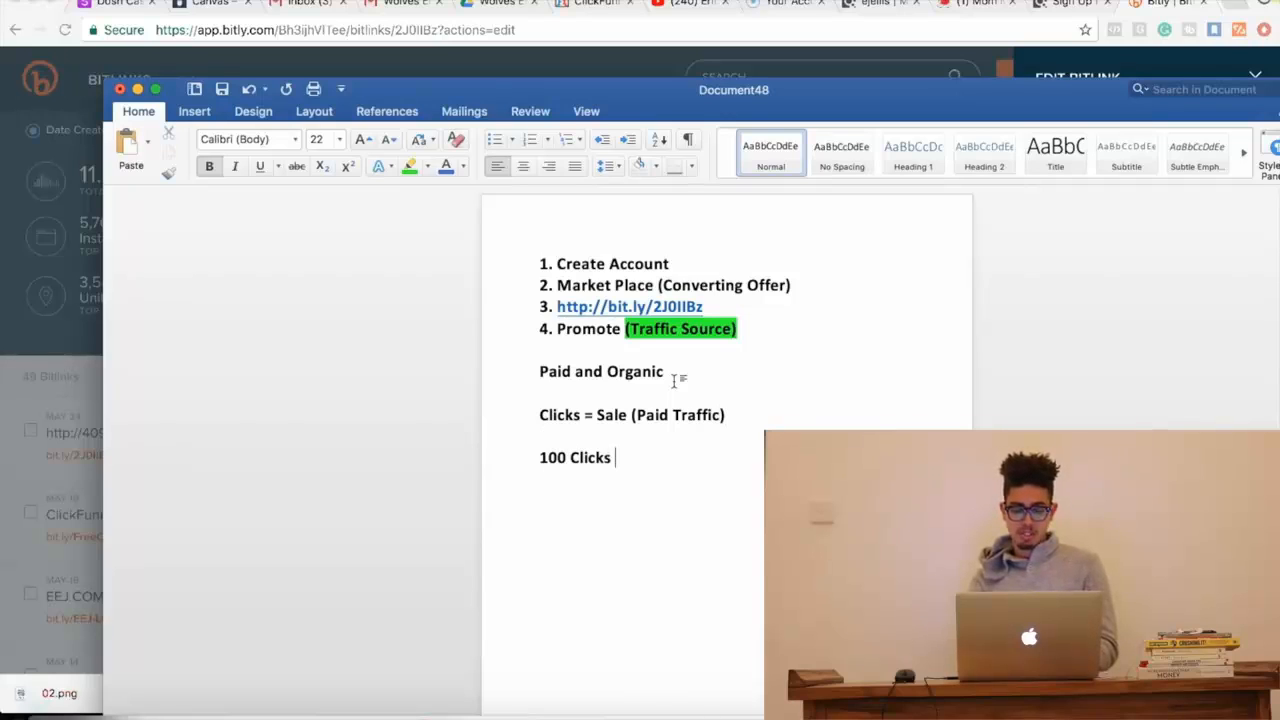
pyautogui.write('1')
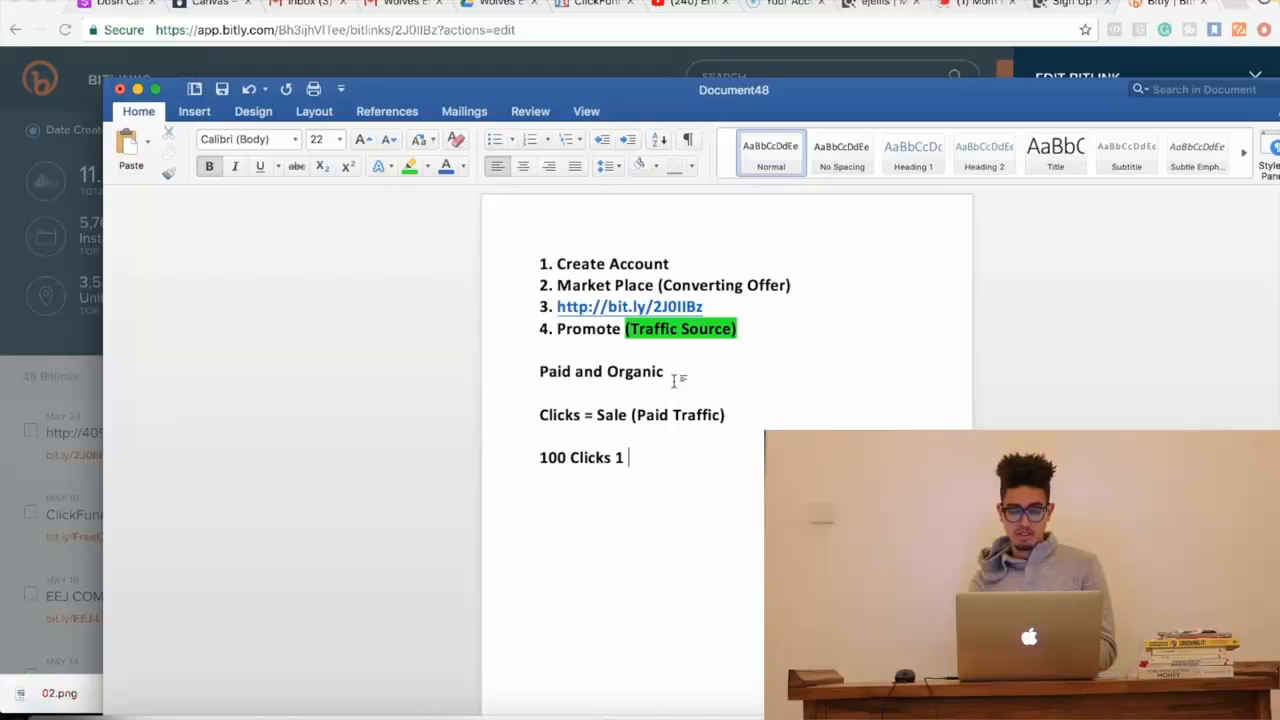
pyautogui.write('Sales (')
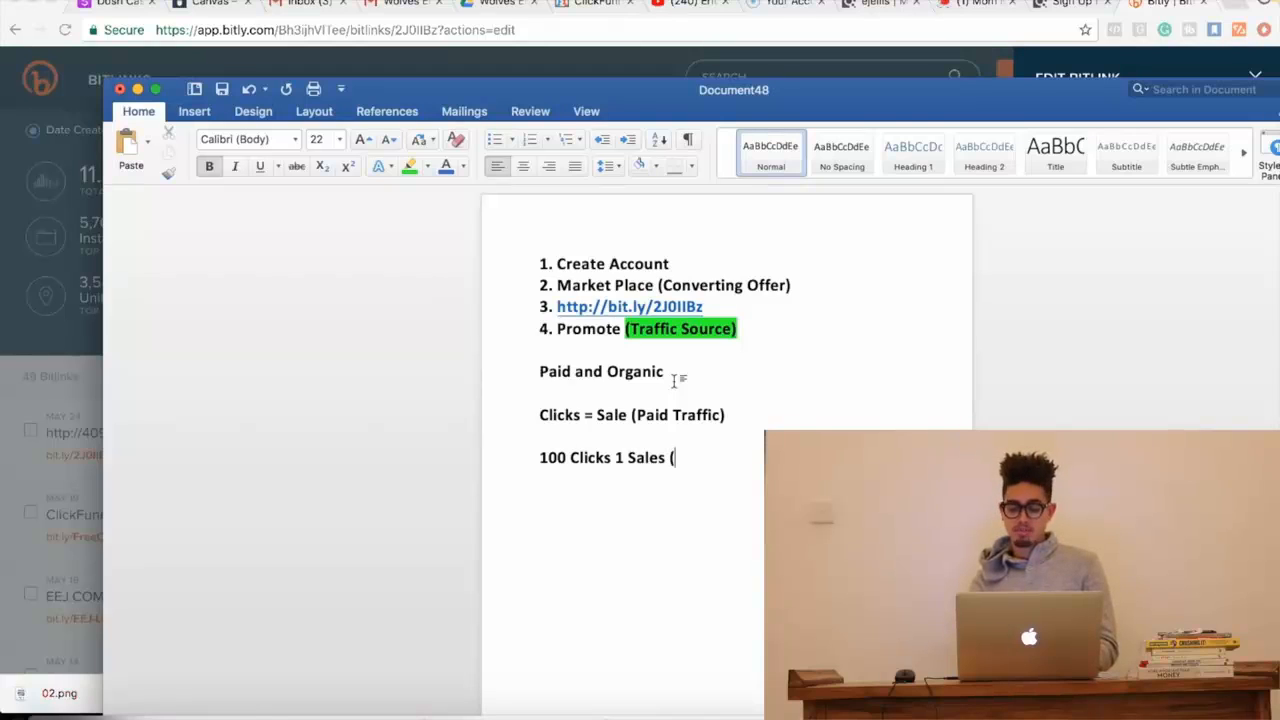
pyautogui.press('Backspace')
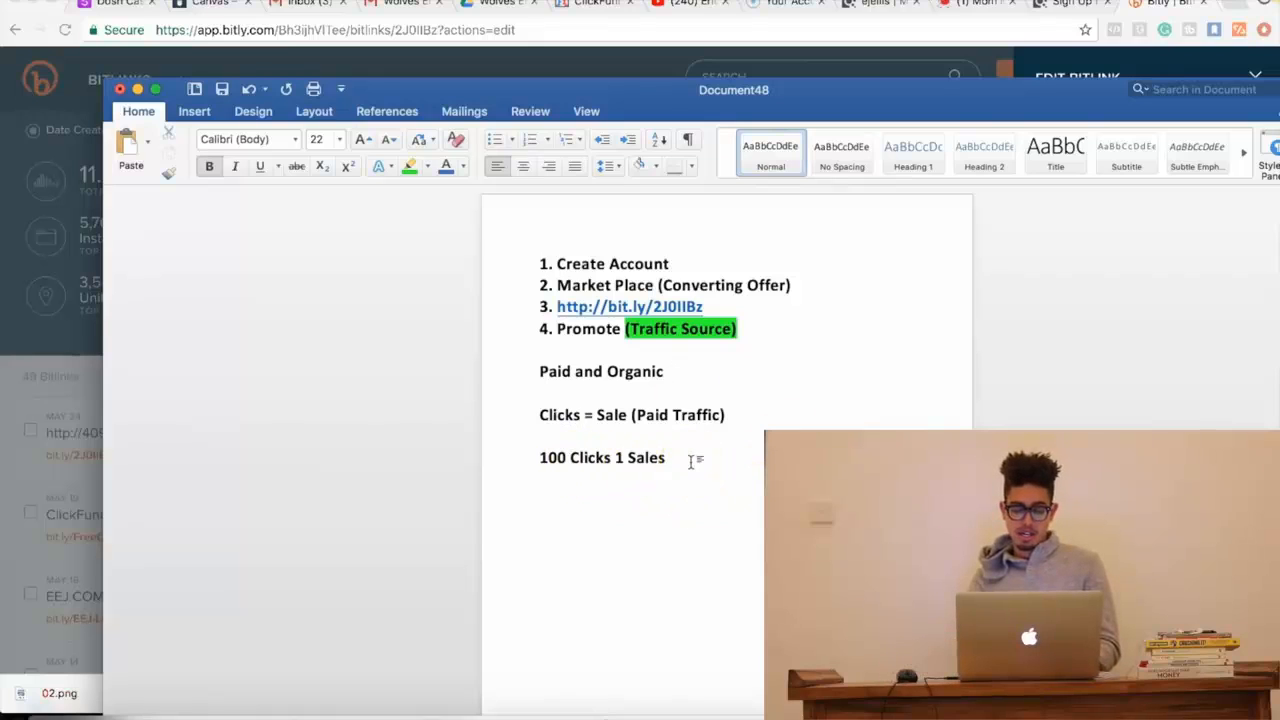
pyautogui.write('$20')
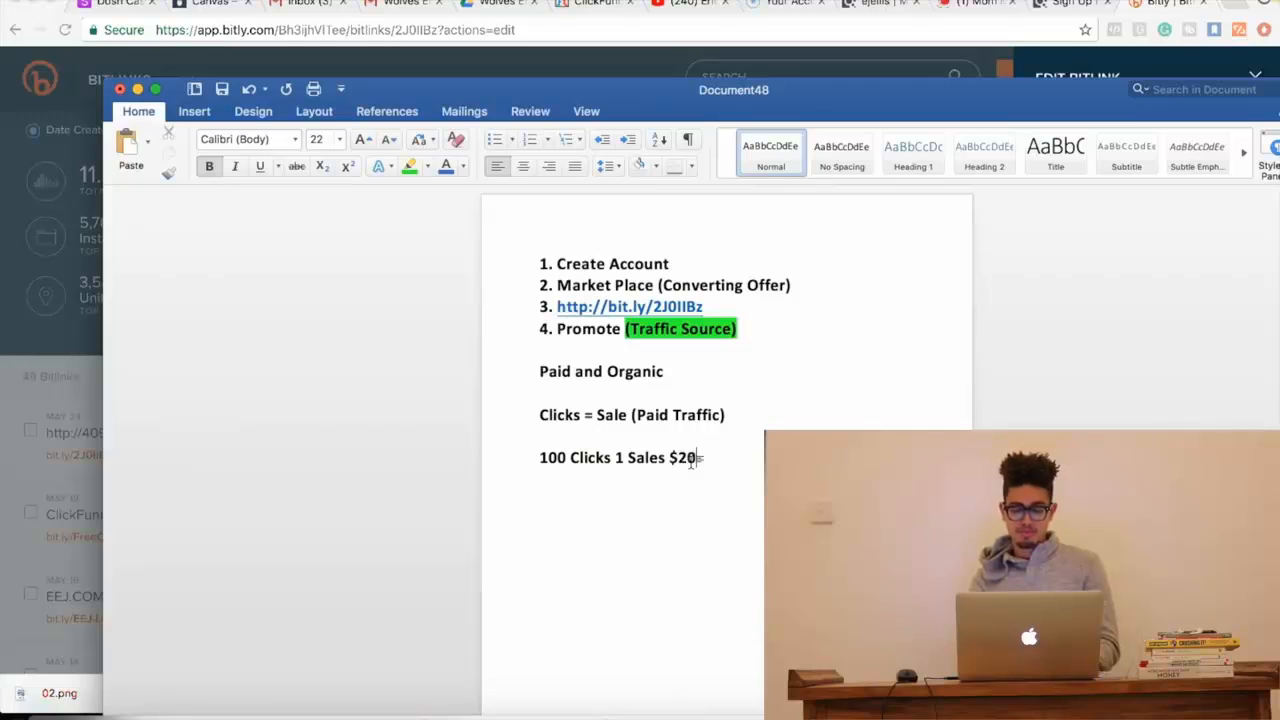
pyautogui.moveTo(610, 492)
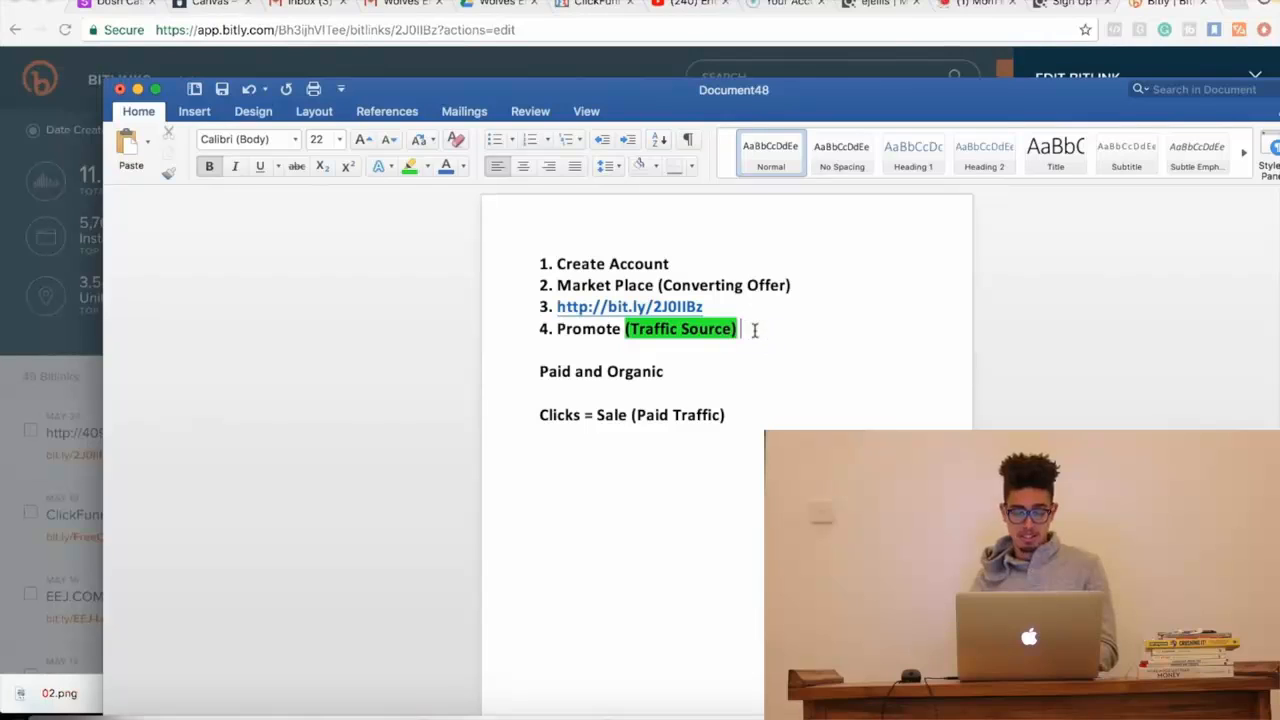
# - End step 4 of the ClickBank notes with "$$$" before heading to YouTube
pyautogui.write('$$$')
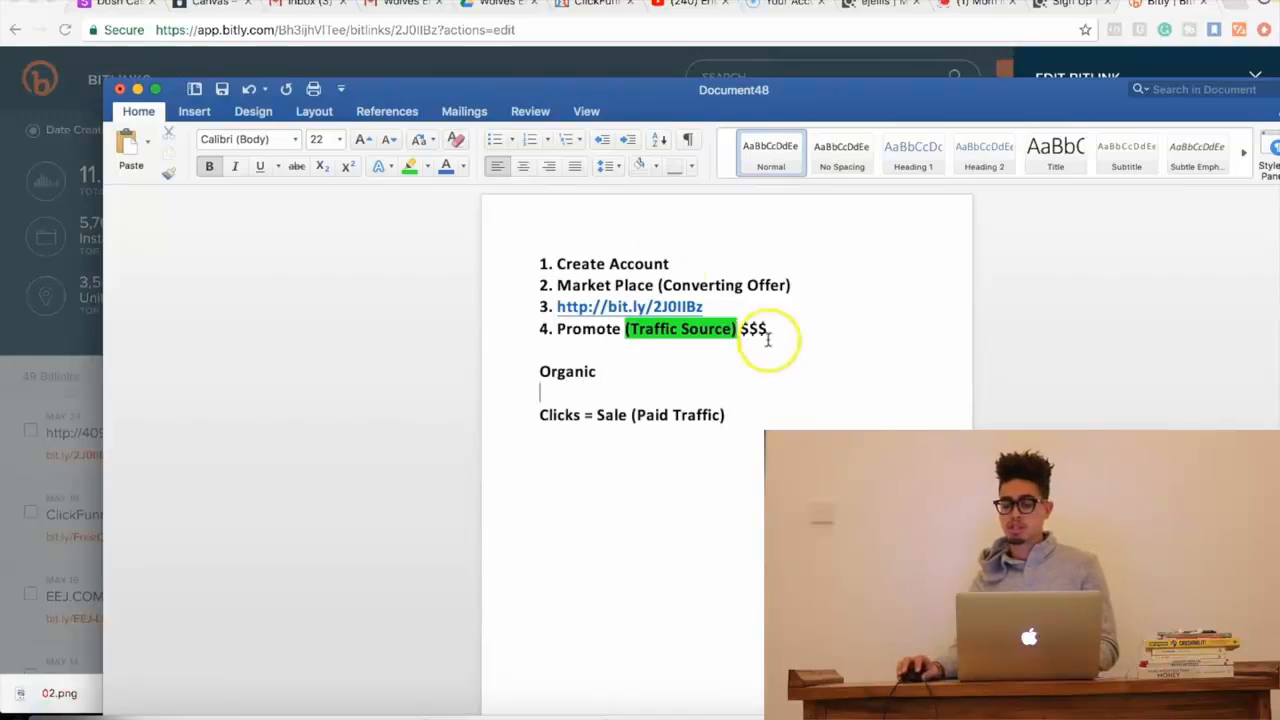
pyautogui.moveTo(1176, 118)
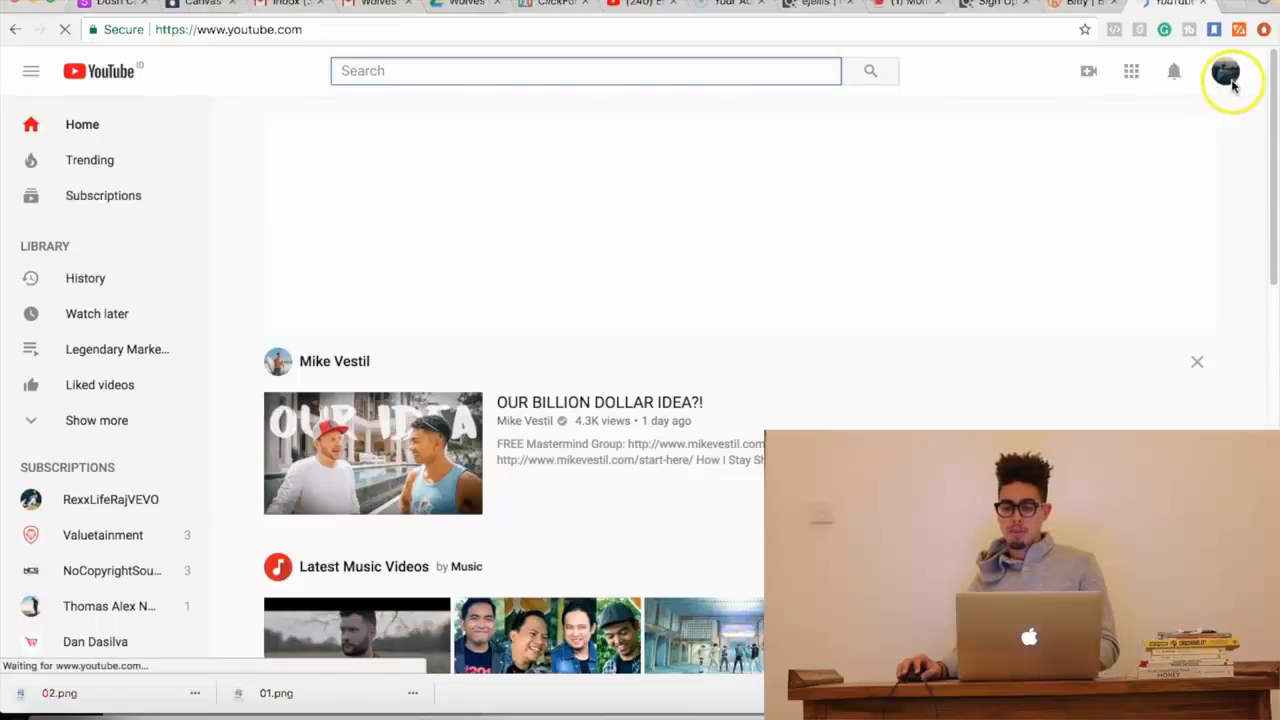
# - Go to the signed-in account's own channel page and get ready to search
pyautogui.click(1224, 70)
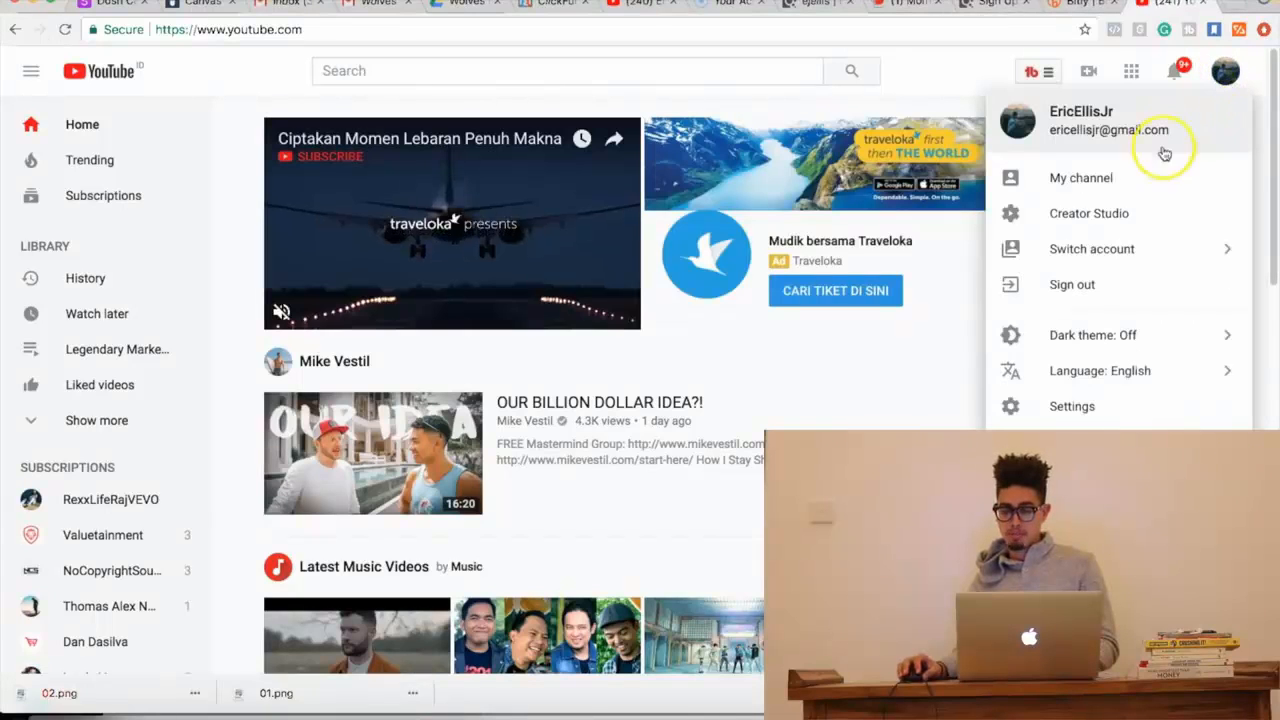
pyautogui.click(1080, 176)
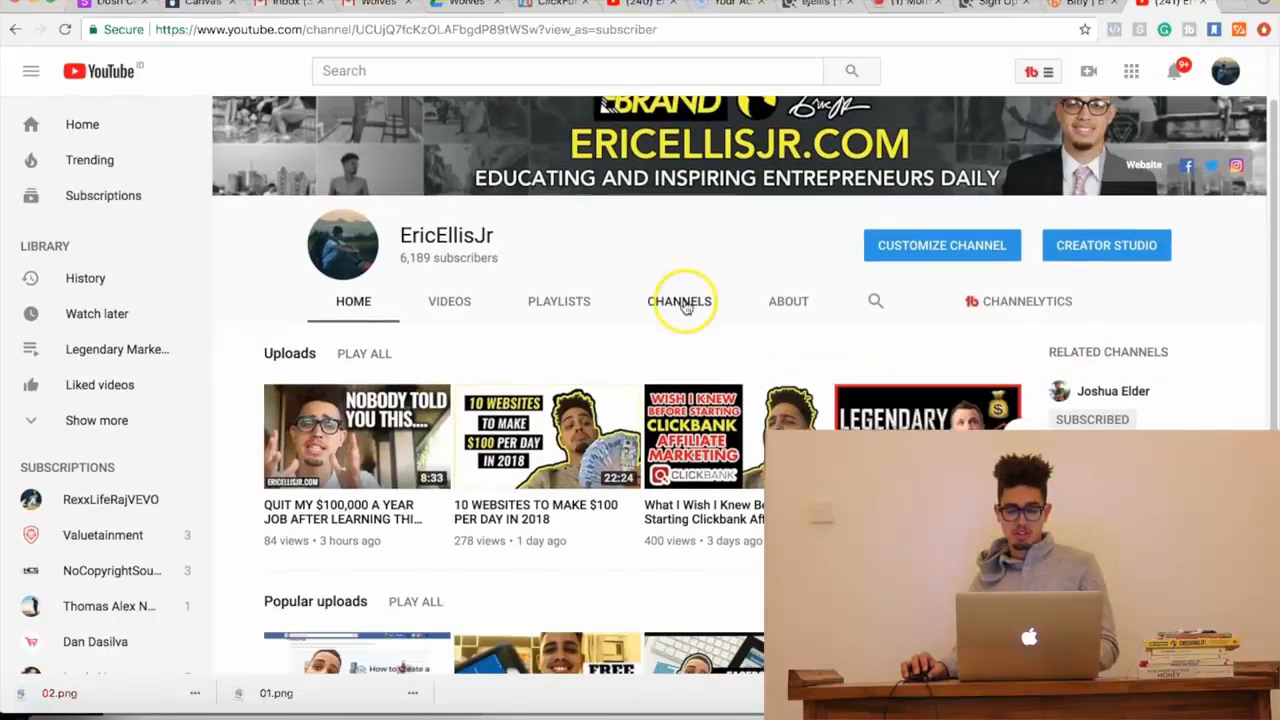
pyautogui.scroll(3)
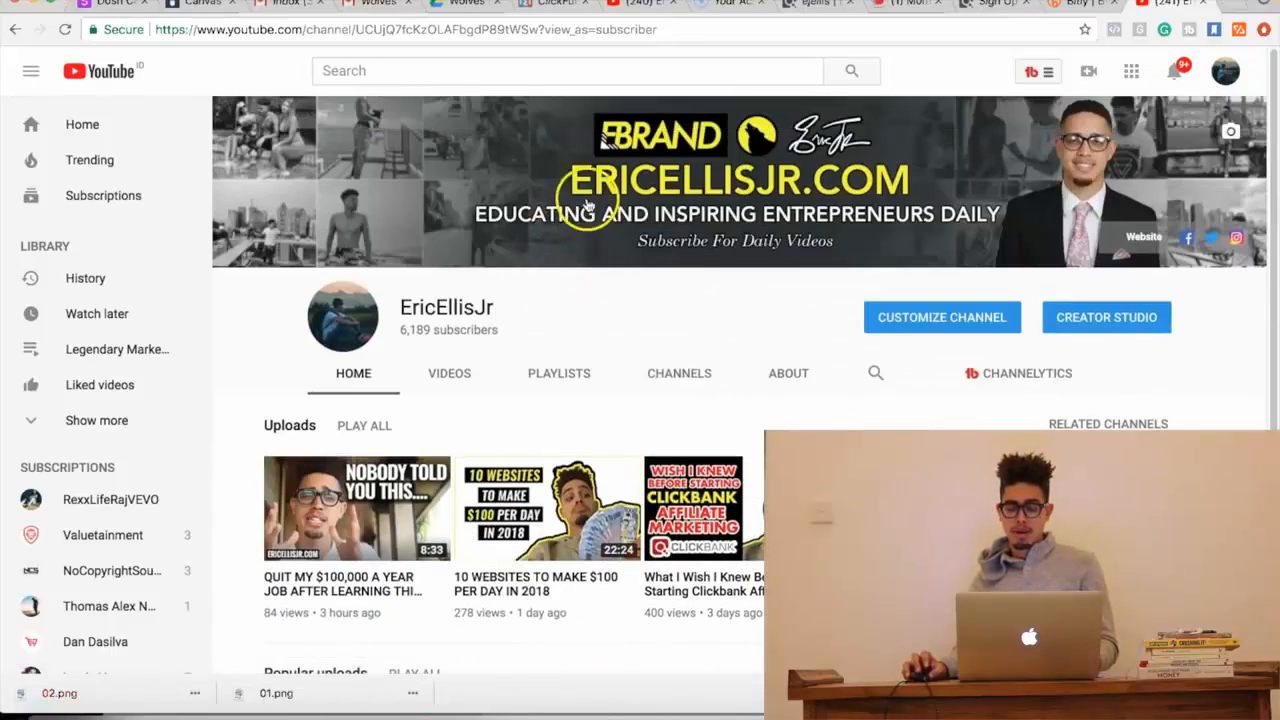
pyautogui.click(568, 70)
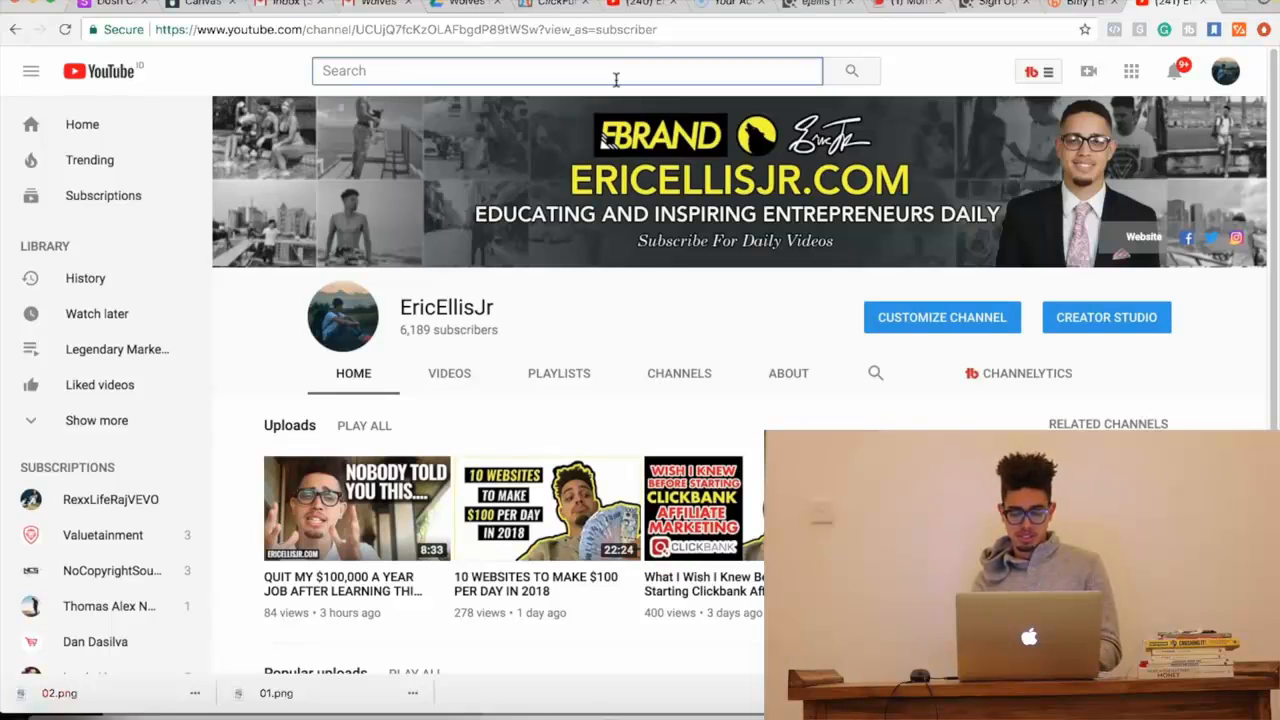
# - Search YouTube for "how to lose belly fat" and look through the listed results
pyautogui.write('how to lose belly')
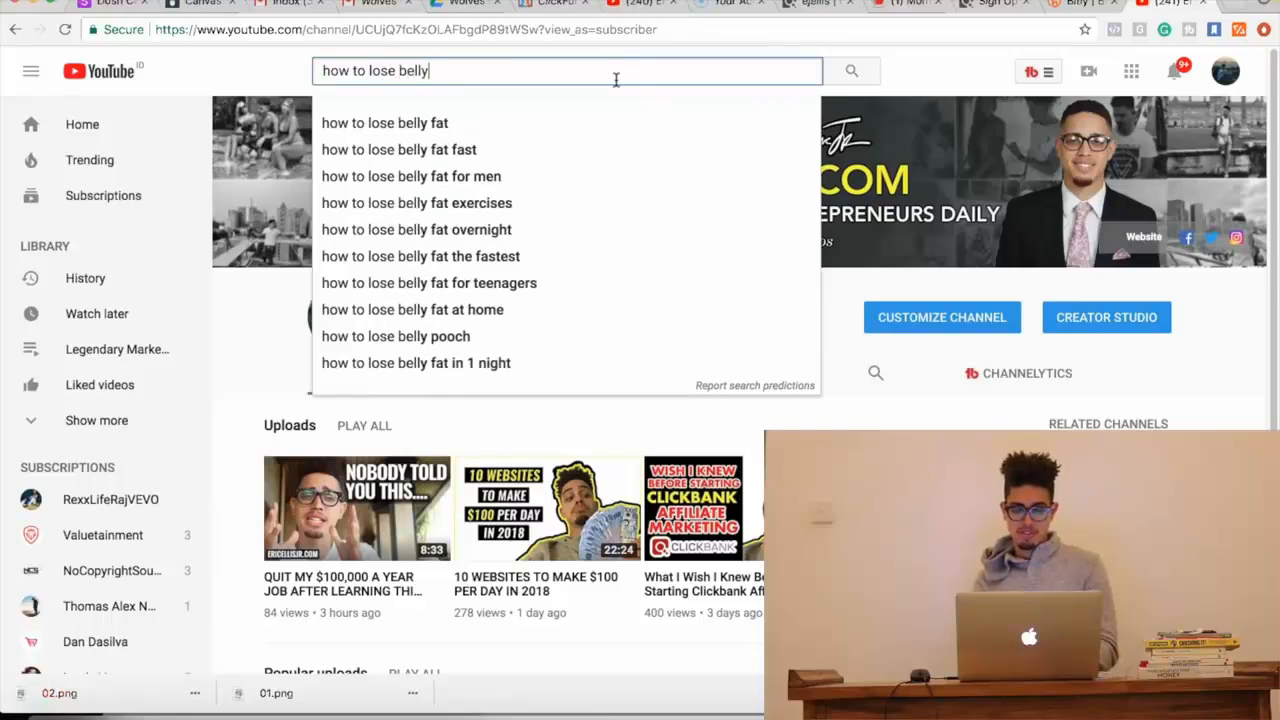
pyautogui.click(384, 122)
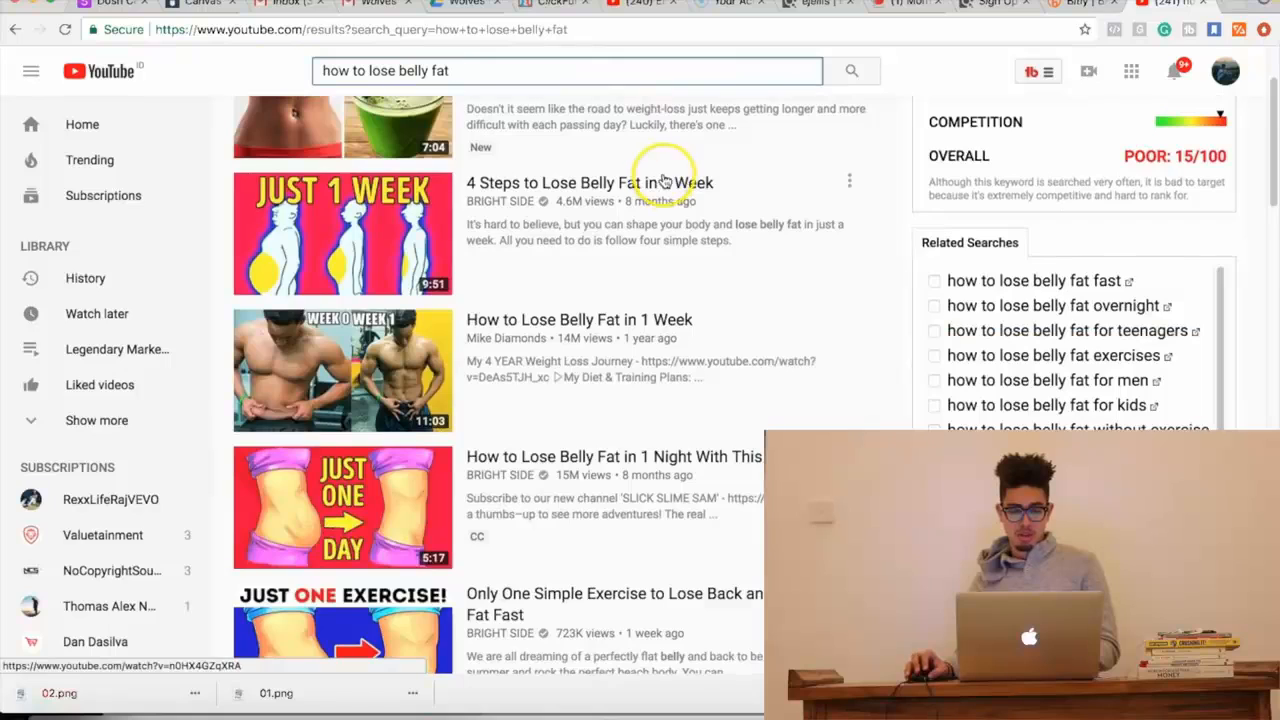
pyautogui.scroll(-3)
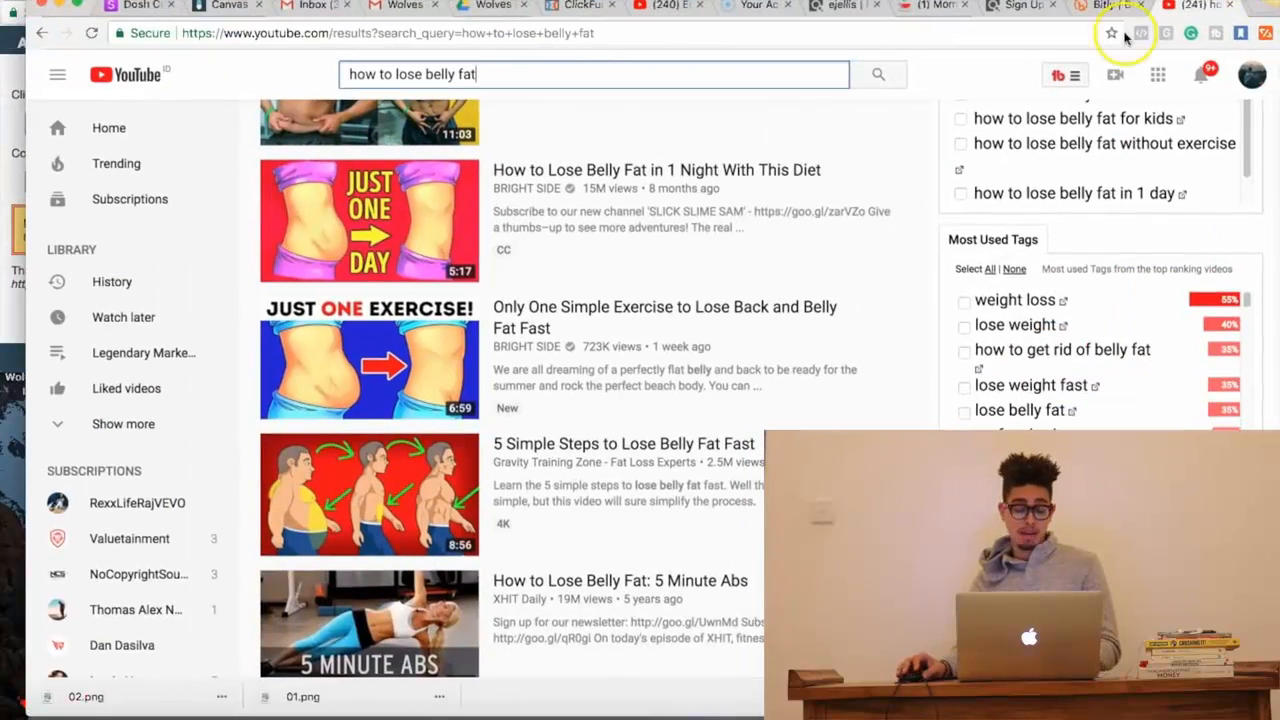
pyautogui.moveTo(1050, 42)
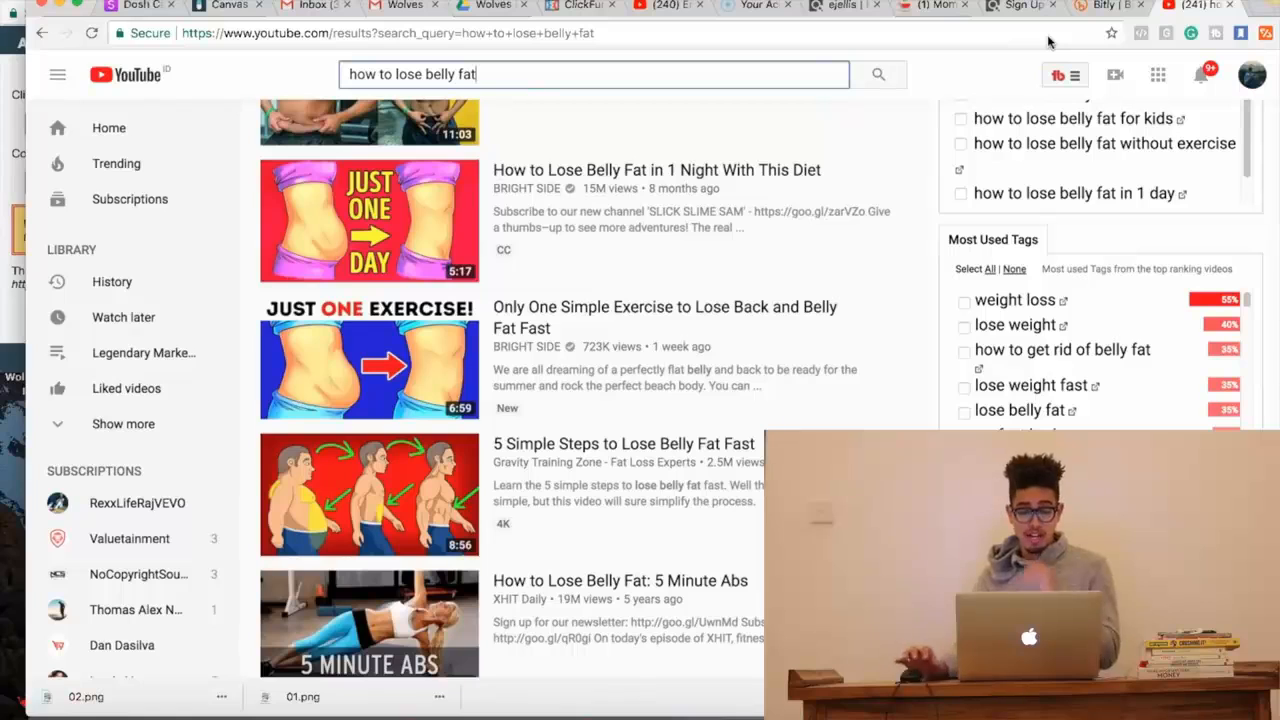
pyautogui.scroll(-3)
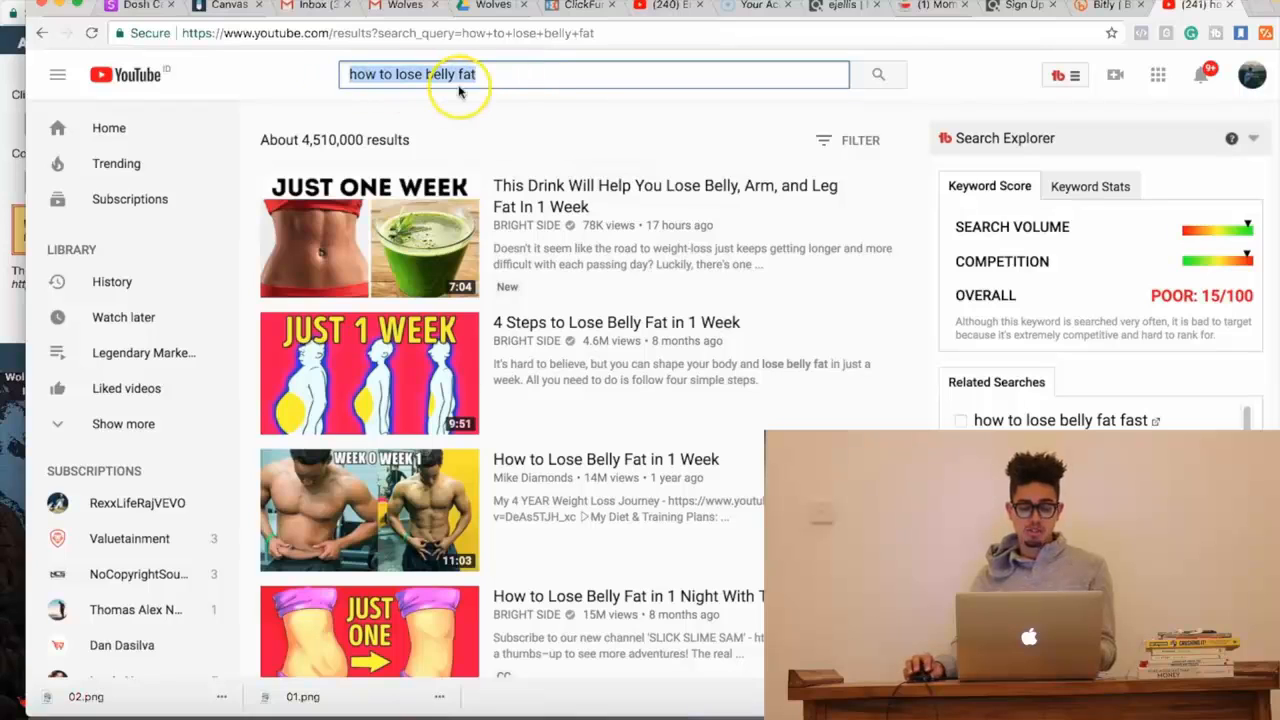
pyautogui.moveTo(504, 208)
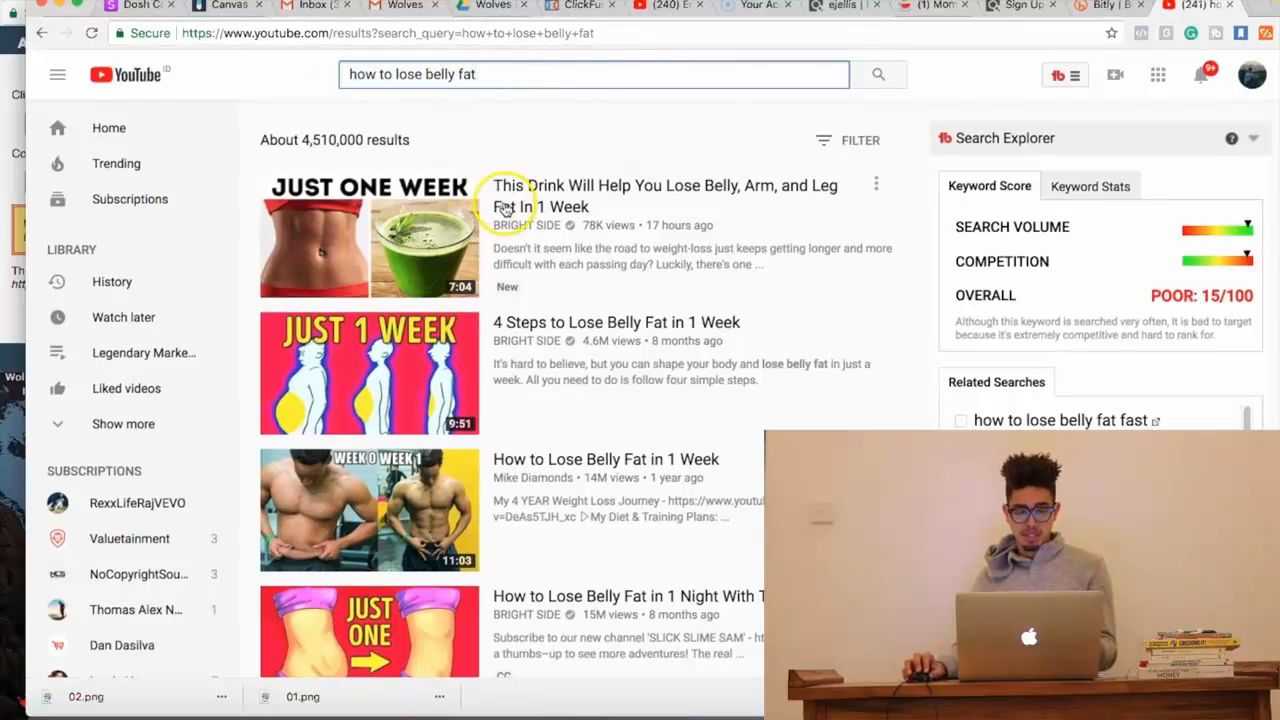
pyautogui.moveTo(592, 206)
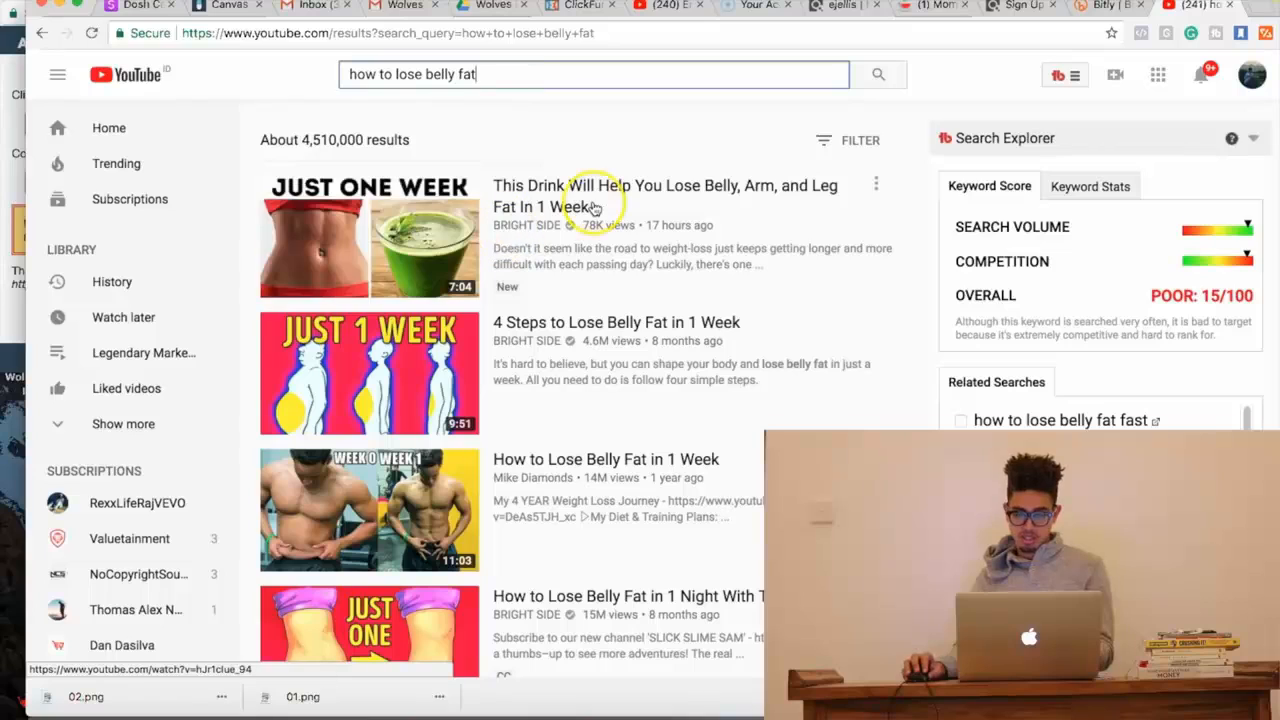
pyautogui.scroll(-3)
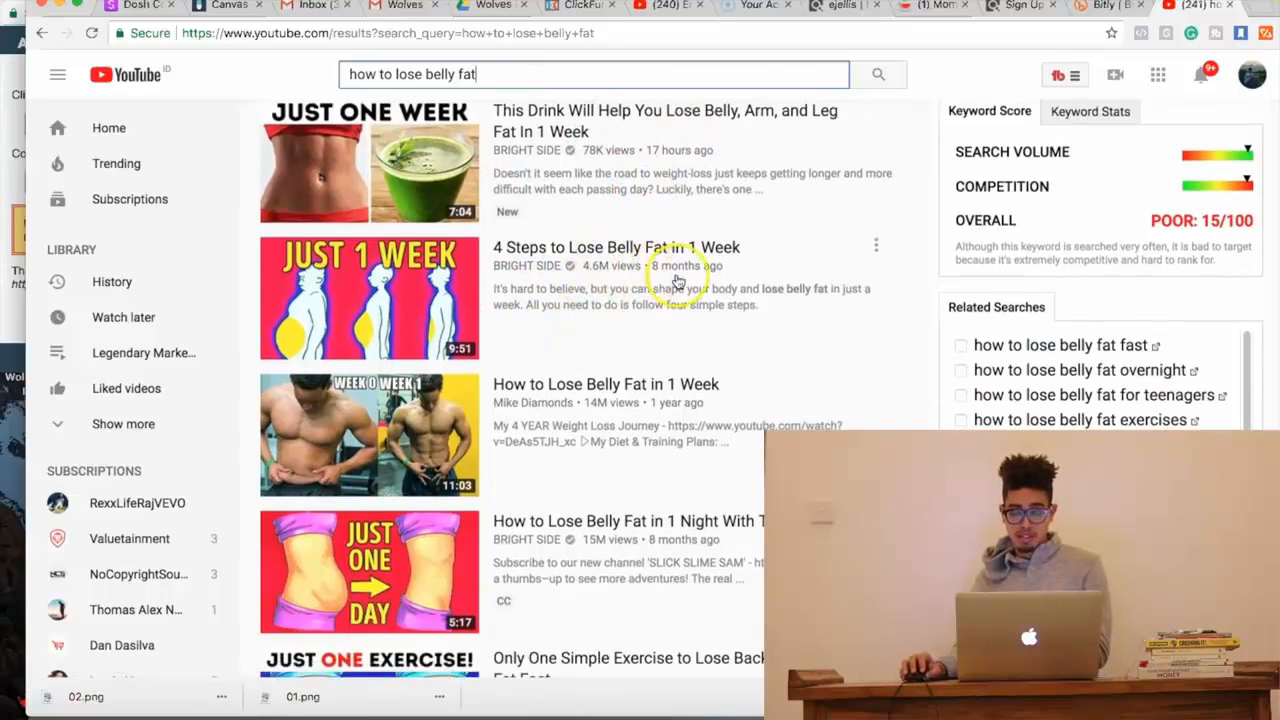
pyautogui.moveTo(368, 296)
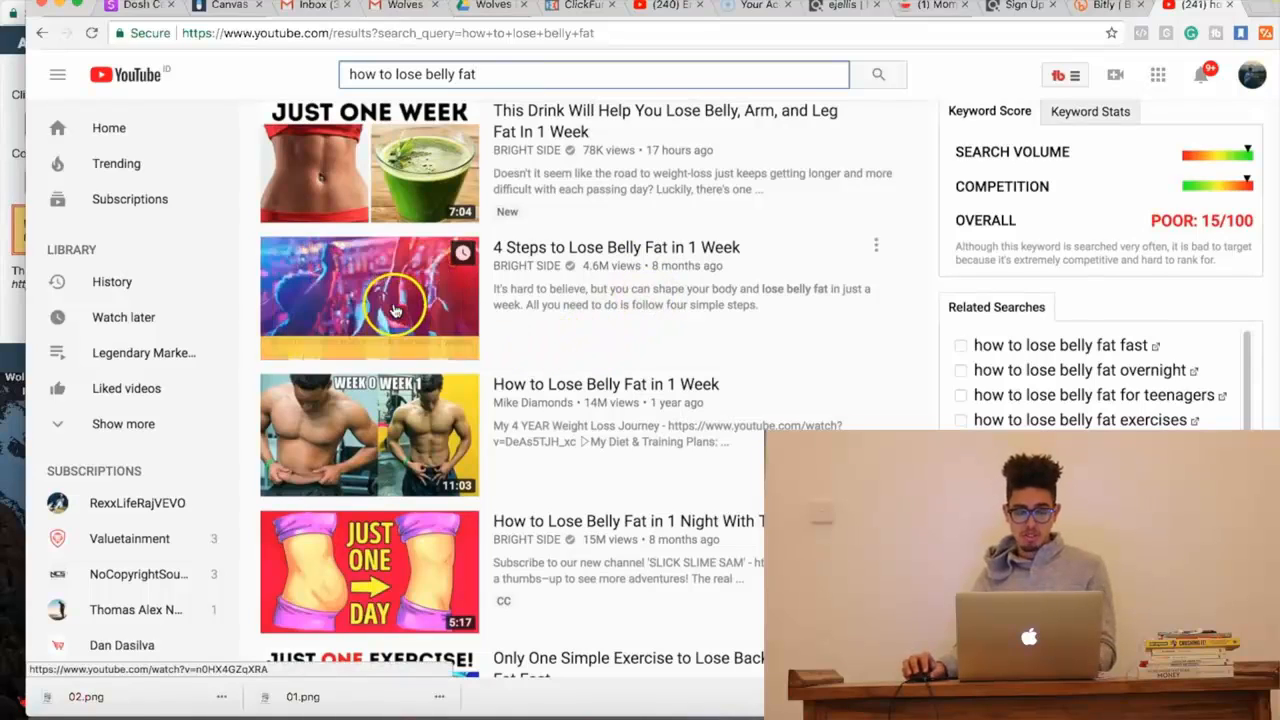
# - Choose the "4 Steps to Lose Belly Fat in 1 Week" video from the results
pyautogui.click(368, 296)
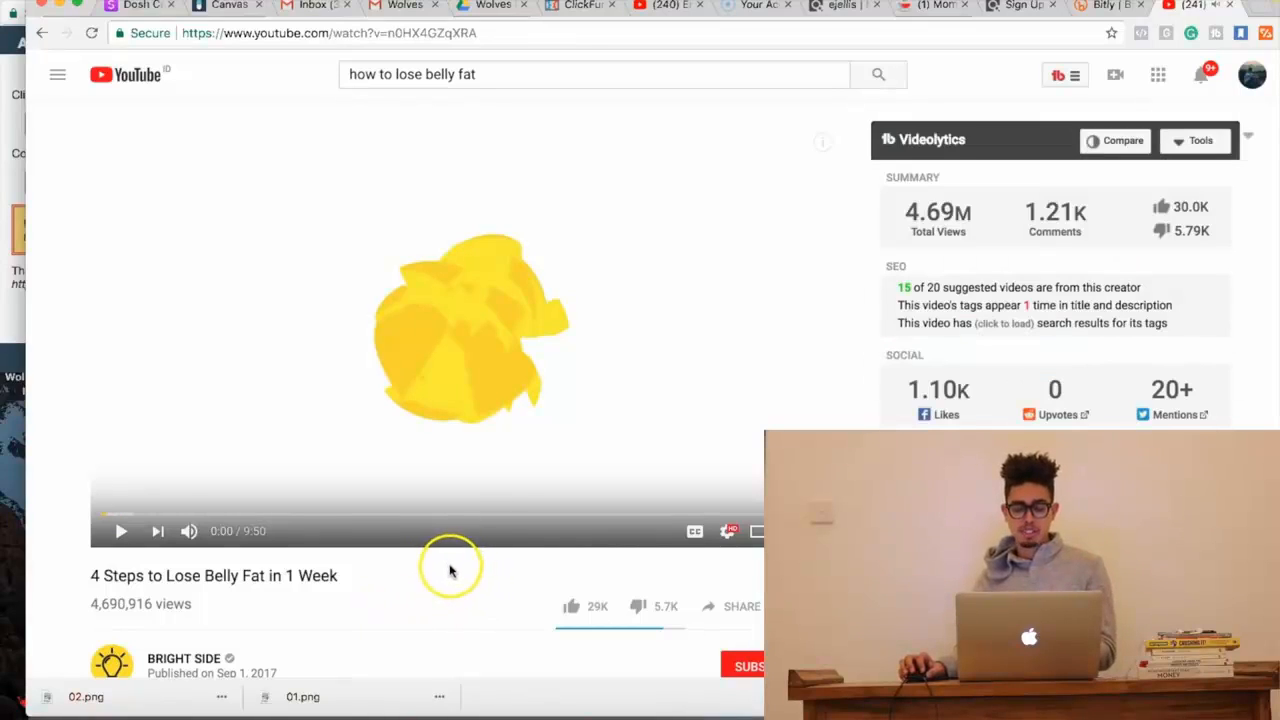
pyautogui.moveTo(430, 564)
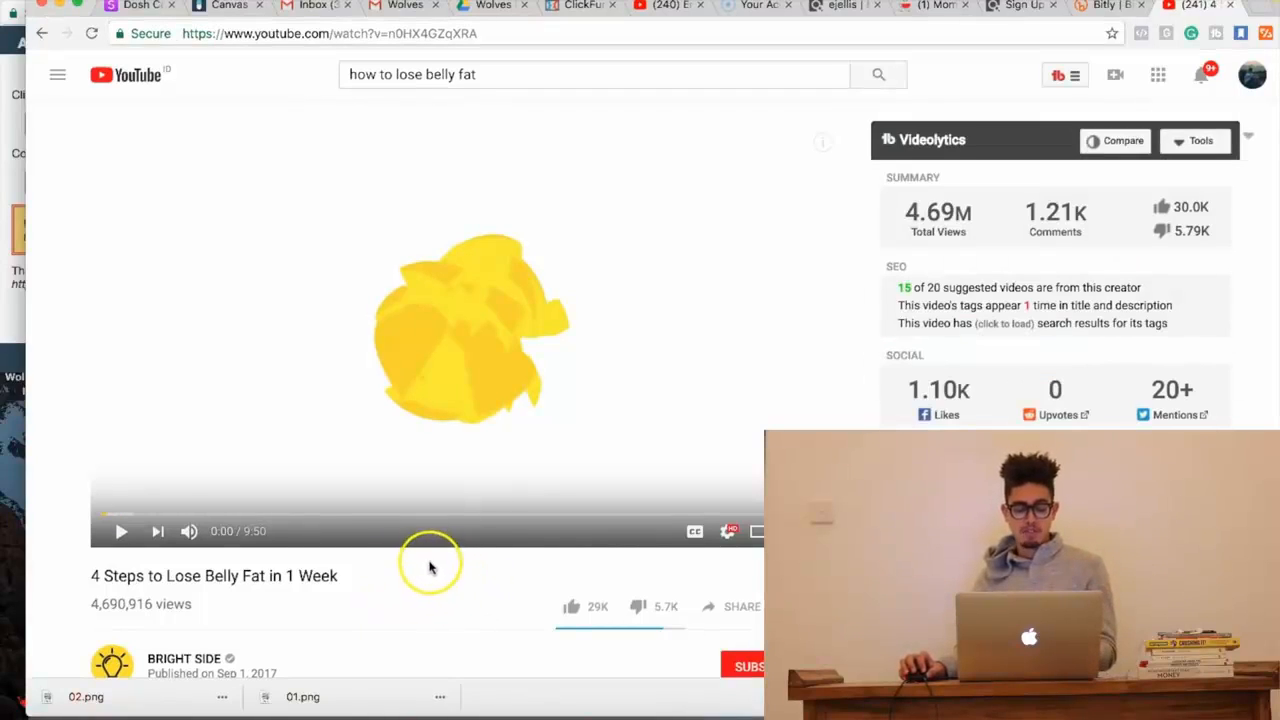
pyautogui.moveTo(270, 620)
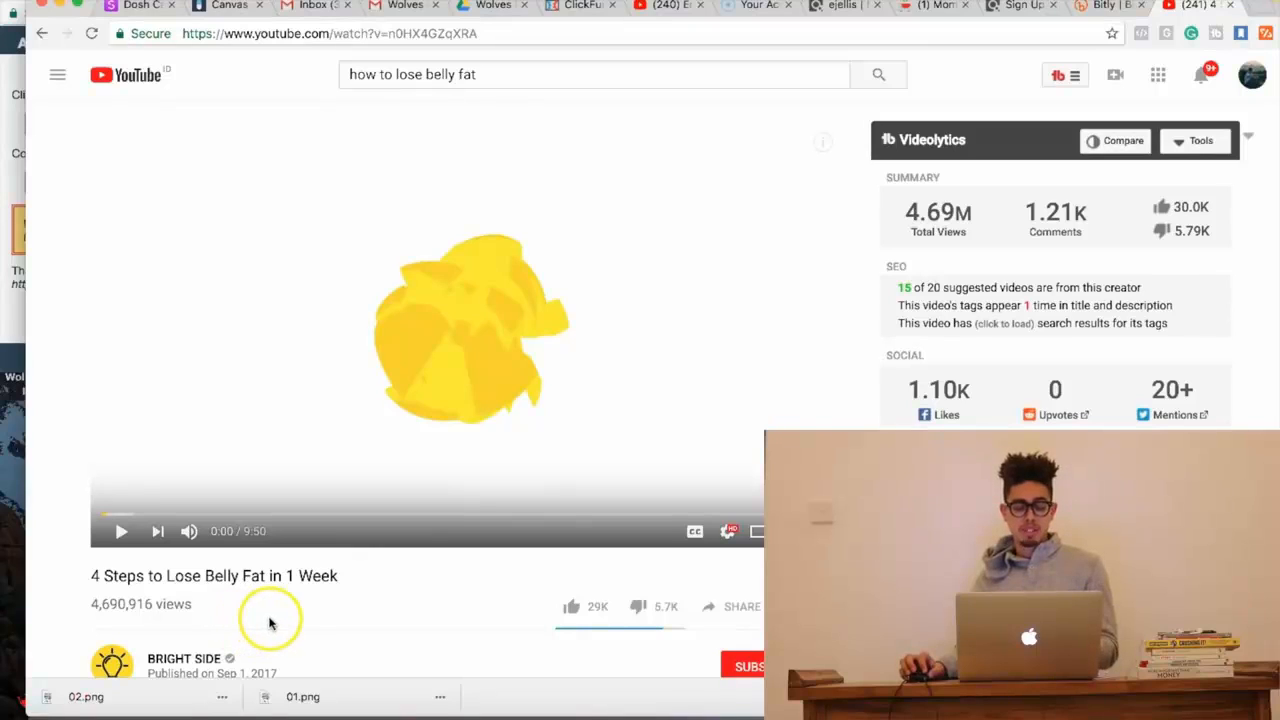
pyautogui.moveTo(398, 576)
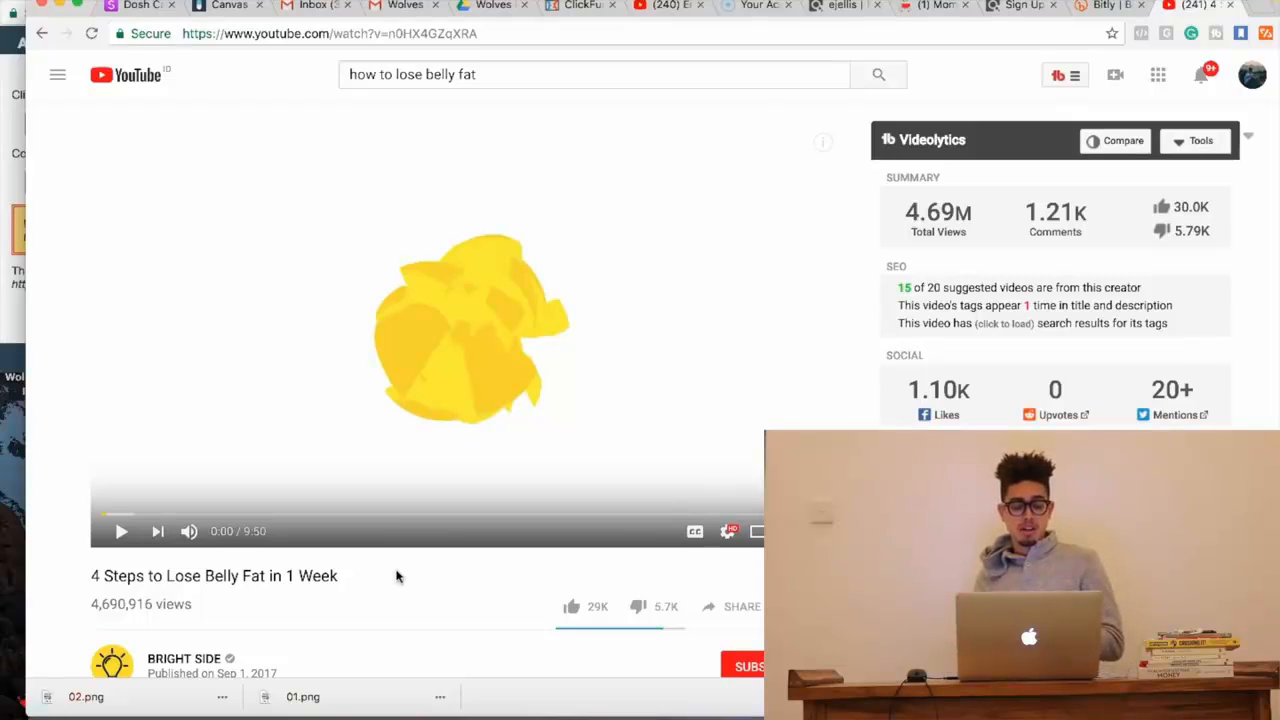
pyautogui.moveTo(376, 468)
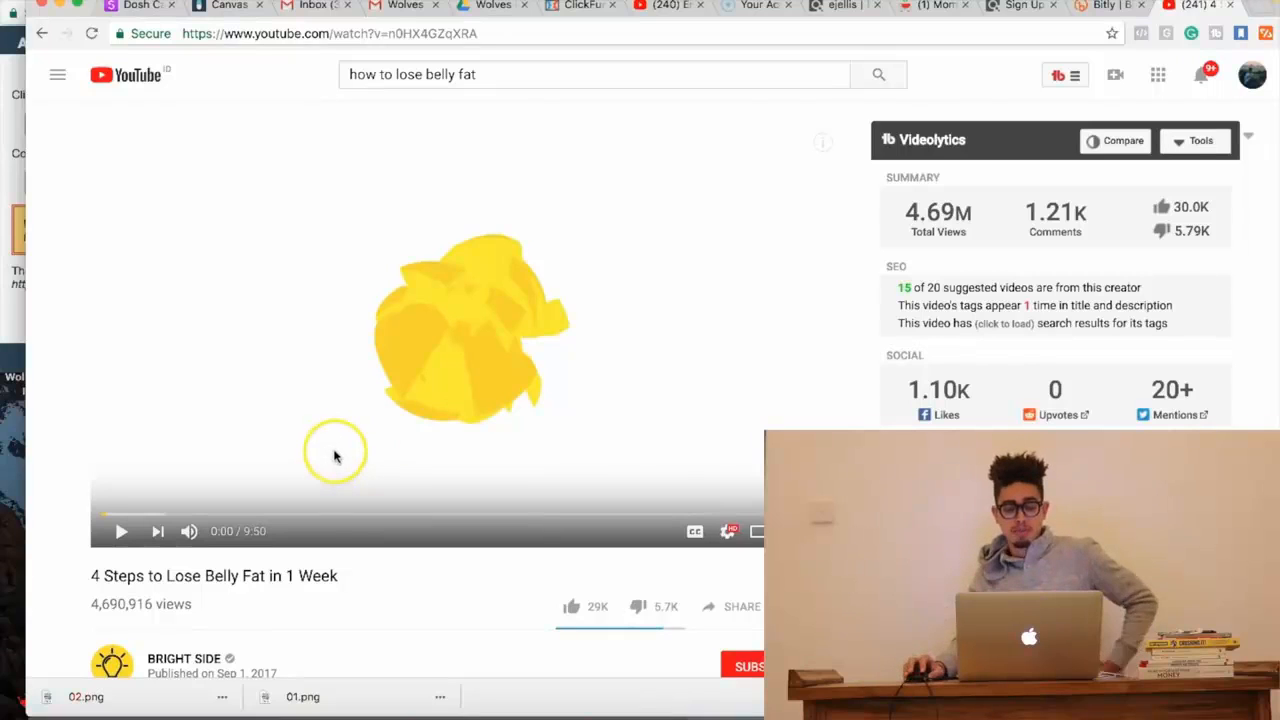
pyautogui.moveTo(336, 458)
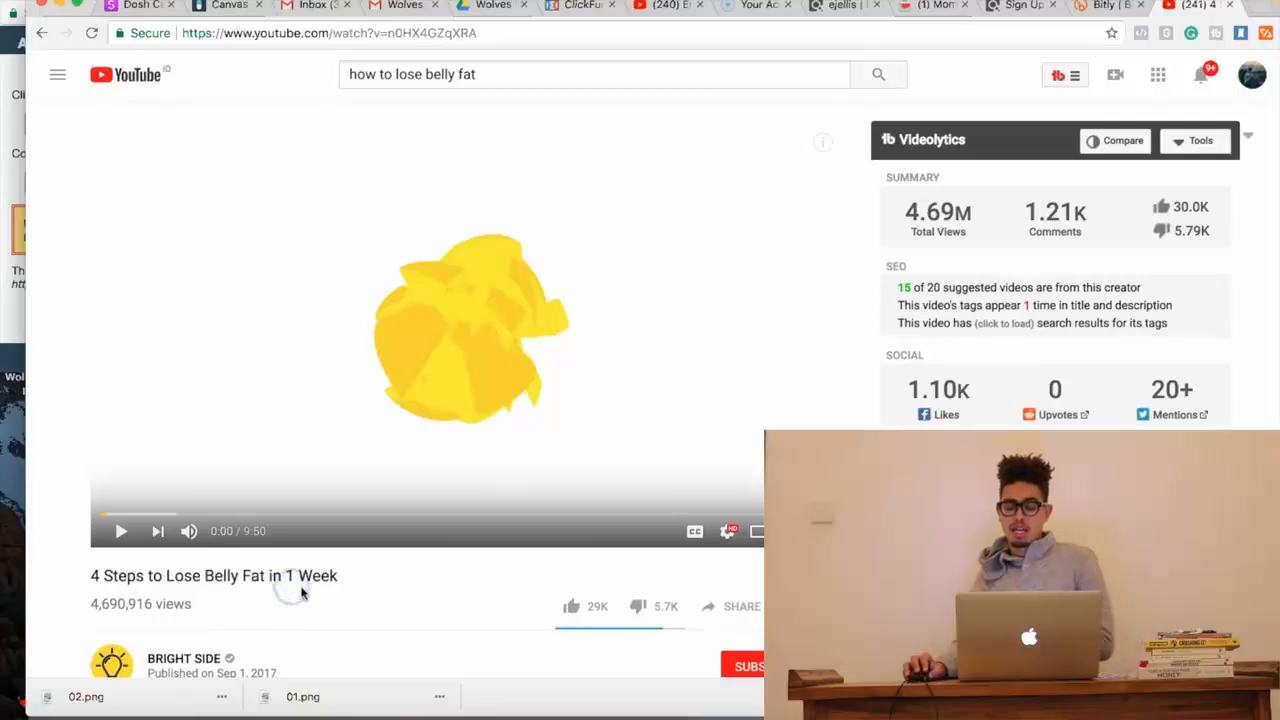
# - Scroll through the video's description and stats, then back to the top
pyautogui.scroll(-3)
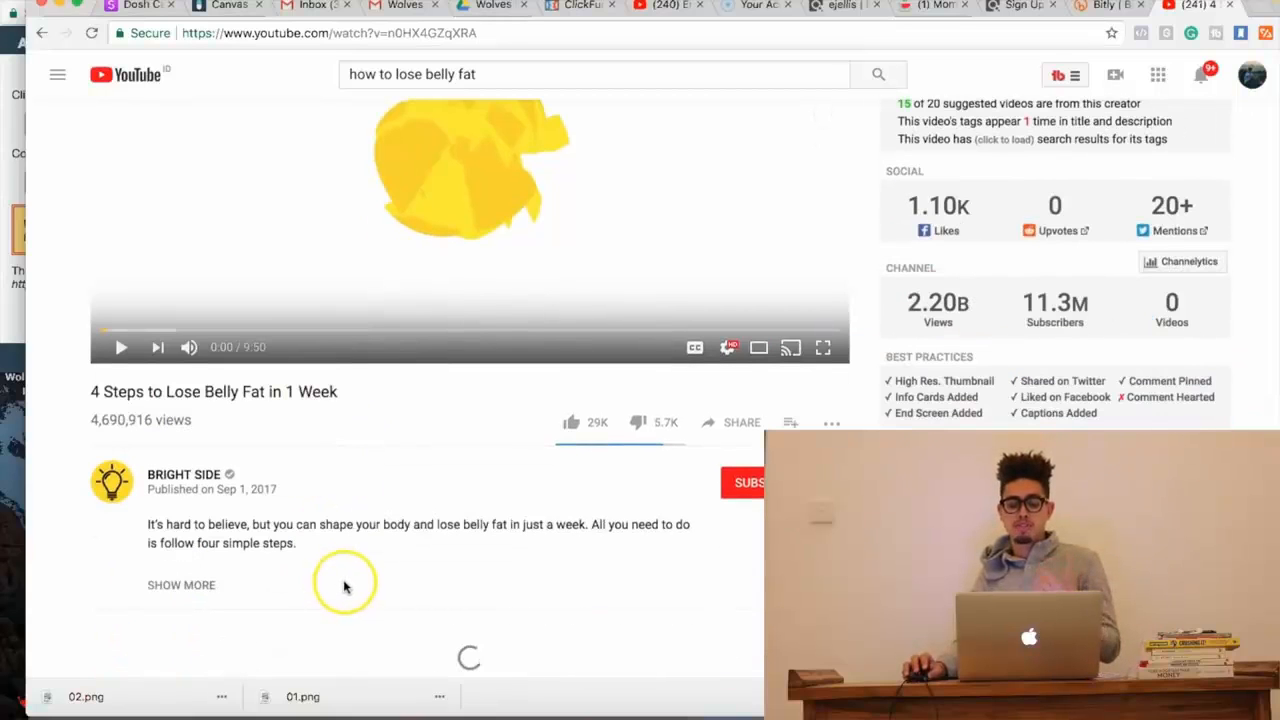
pyautogui.scroll(3)
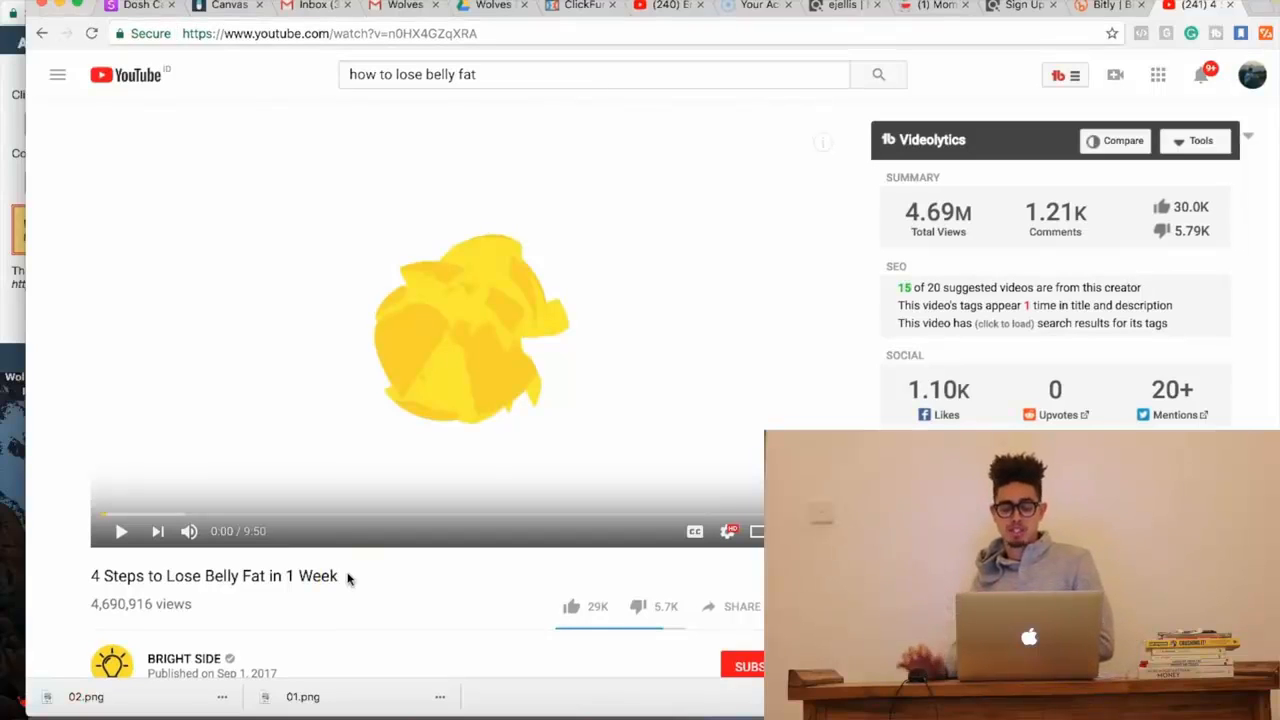
pyautogui.moveTo(312, 550)
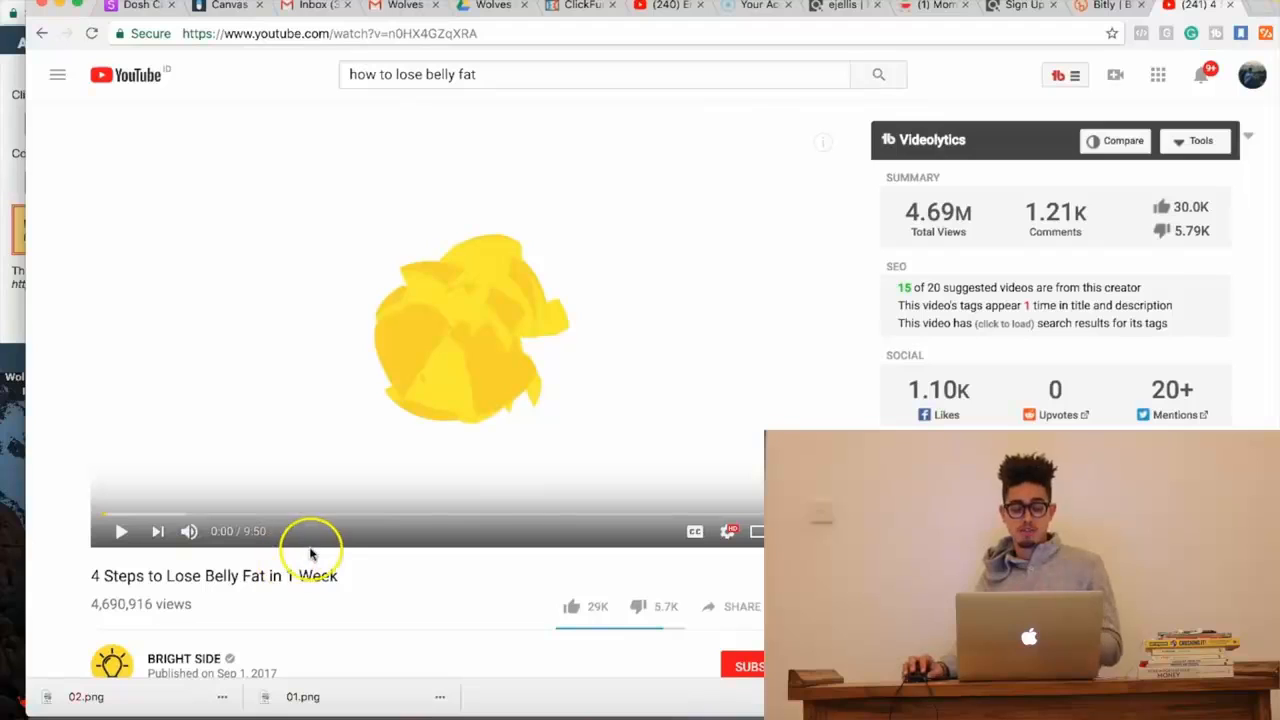
pyautogui.moveTo(304, 550)
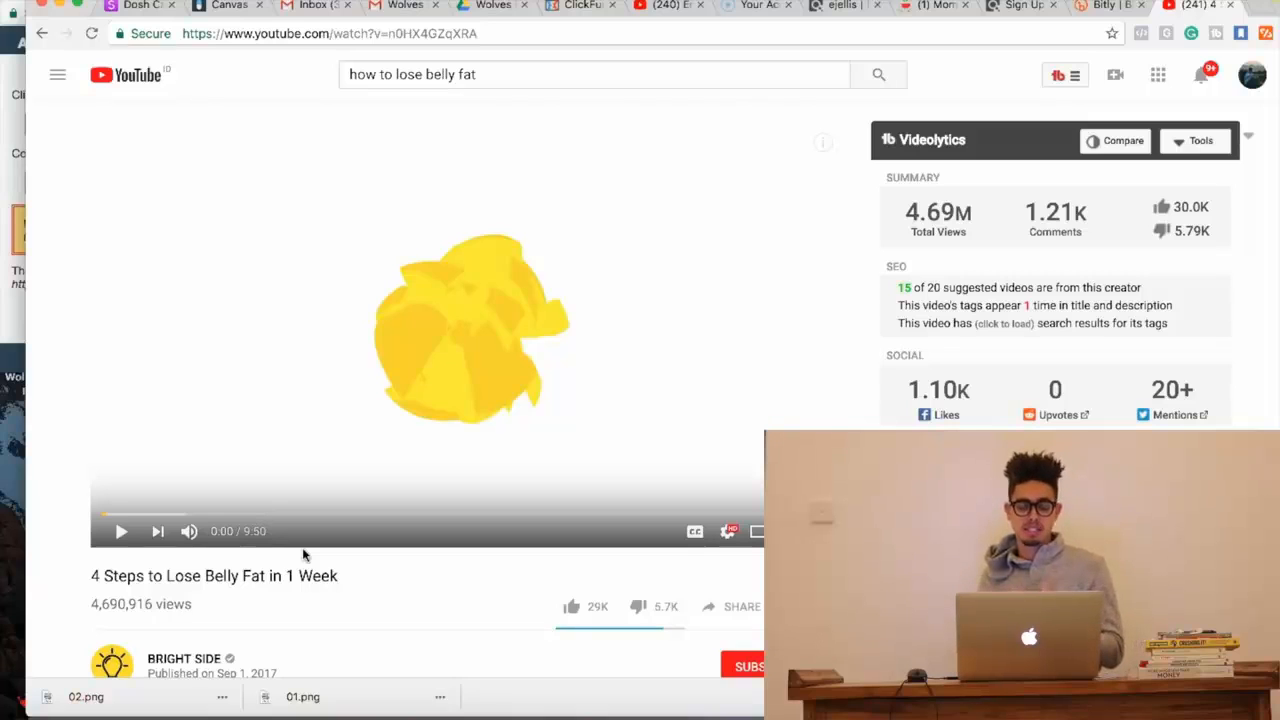
pyautogui.moveTo(550, 500)
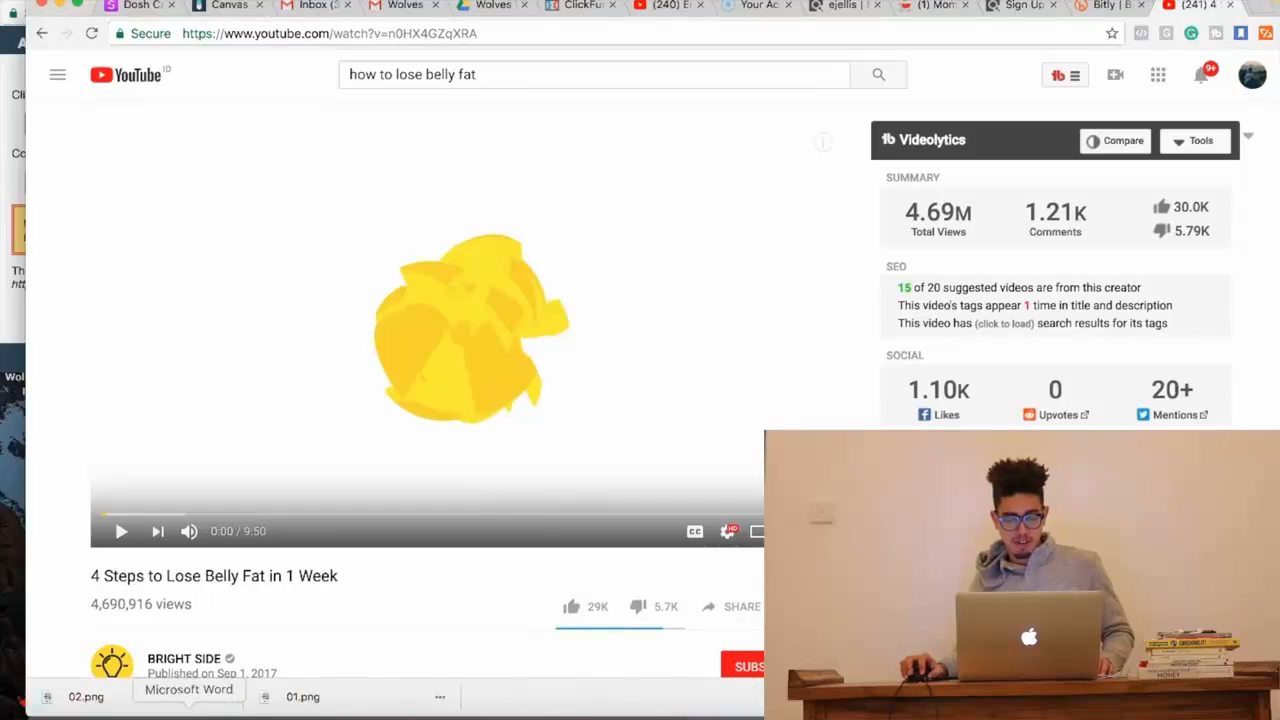
# - Bring the Word notes back and place the cursor after "$$$" on the Promote step
pyautogui.click(188, 688)
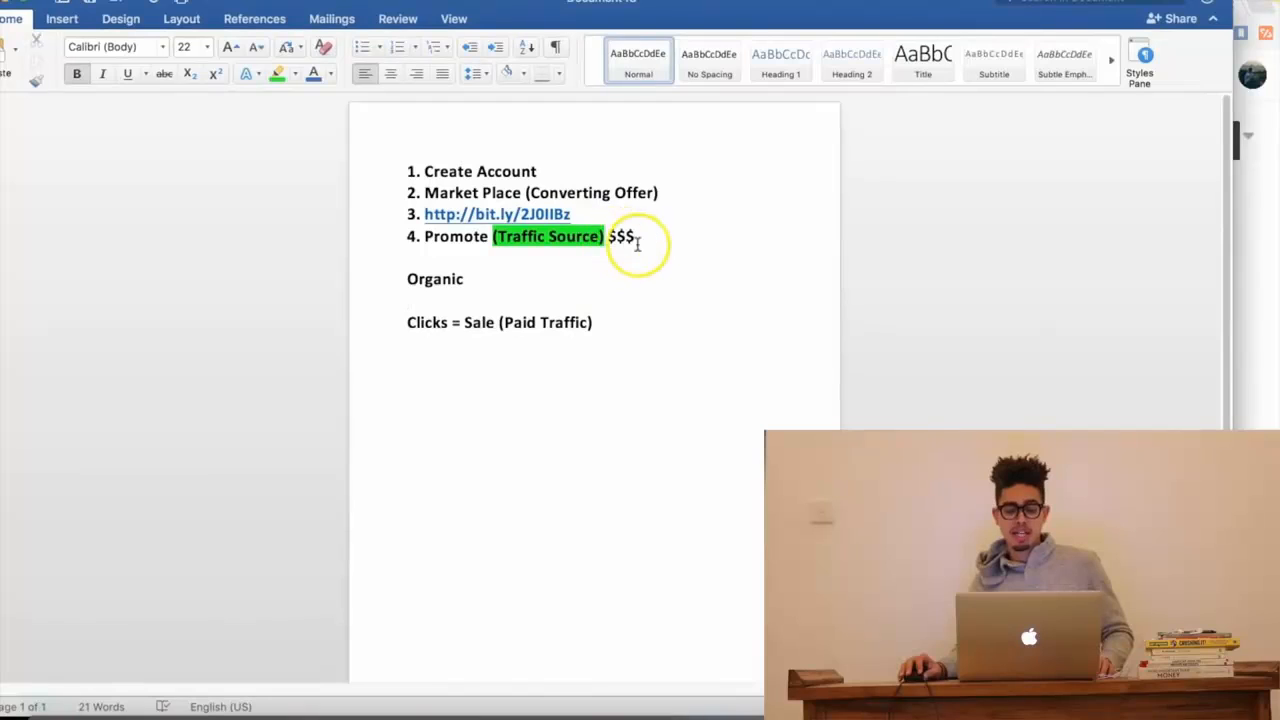
pyautogui.moveTo(636, 280)
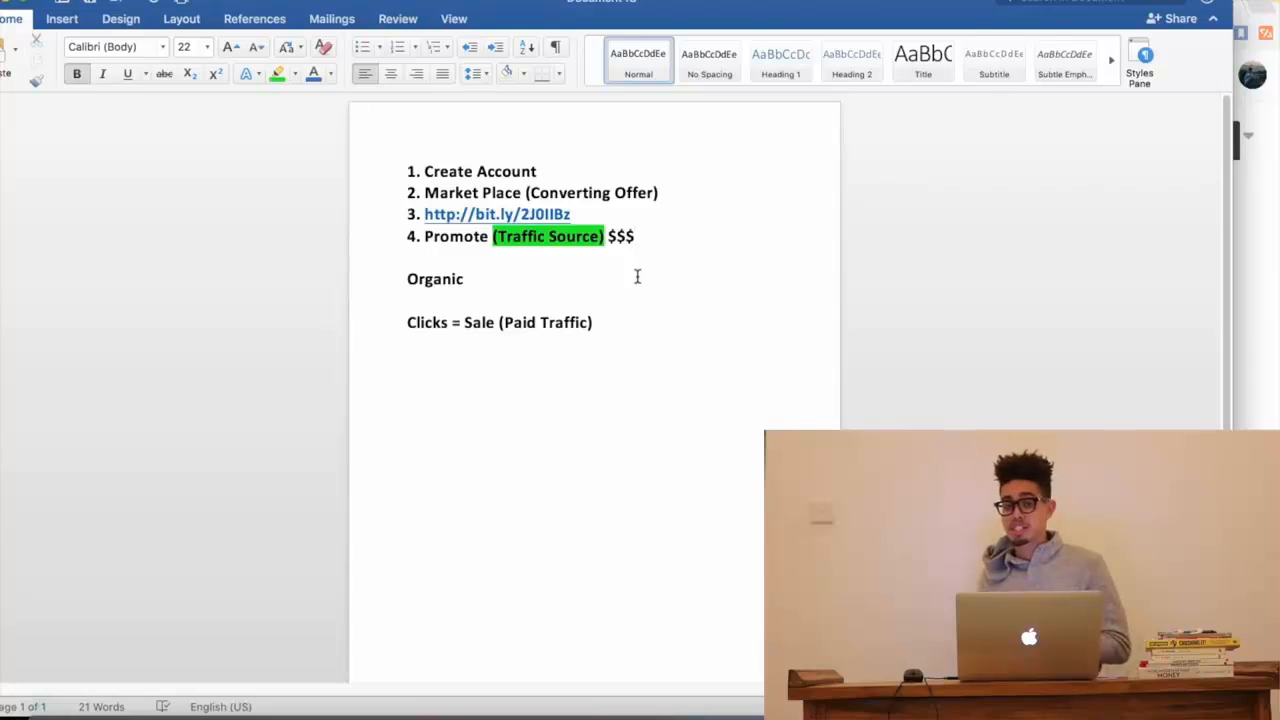
pyautogui.click(636, 236)
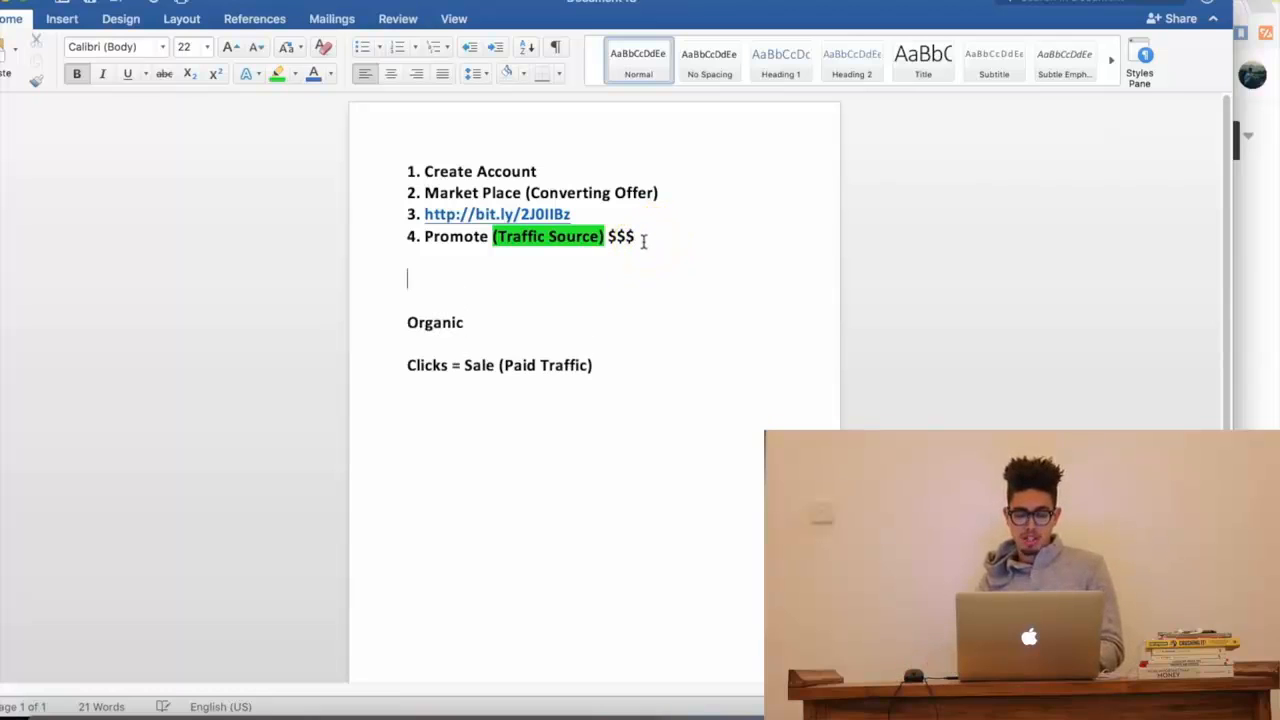
# - Add a "Driving Traffic - Offers" line followed by "10X Profits (Sales Funnels)"
pyautogui.write('Driving')
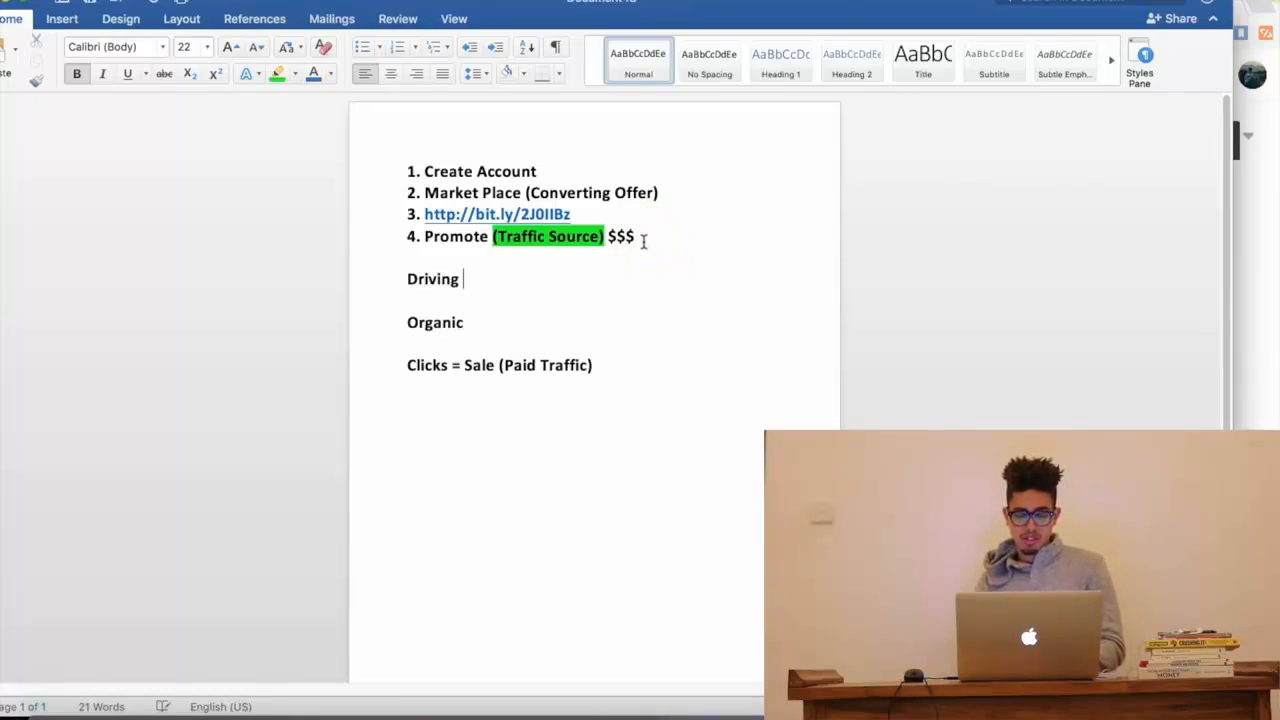
pyautogui.write('Traffic')
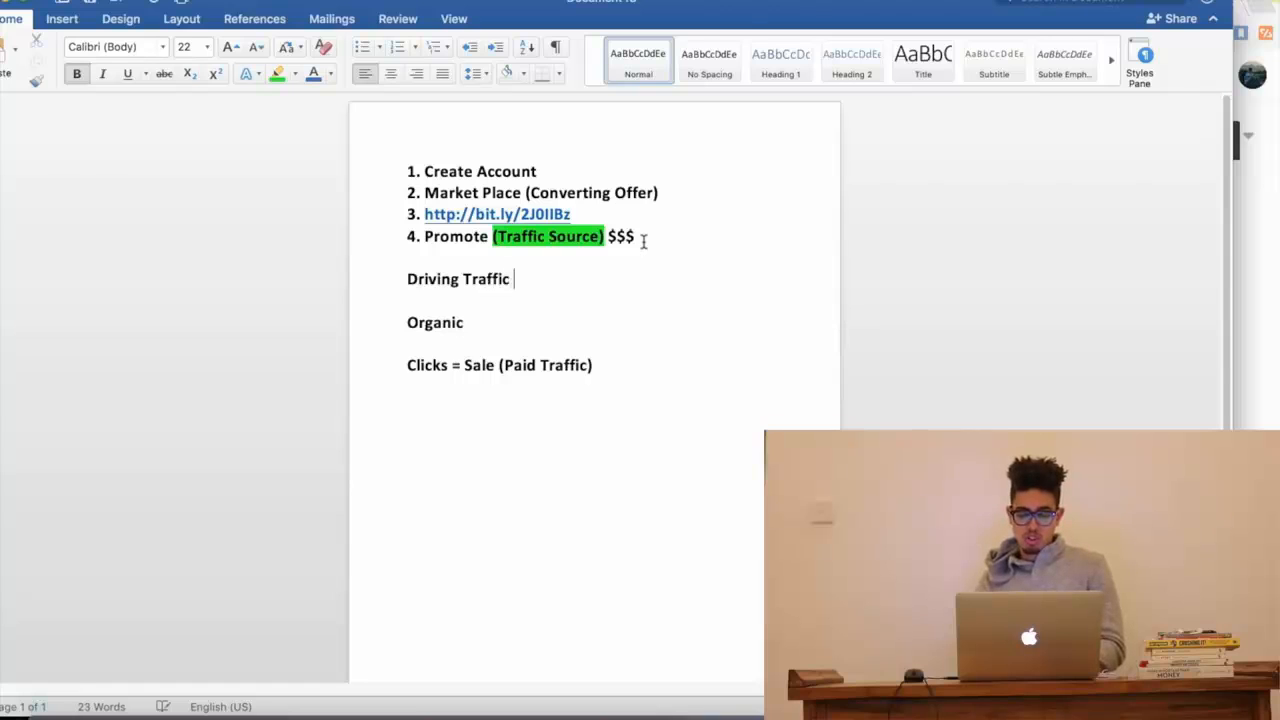
pyautogui.write('- Offers')
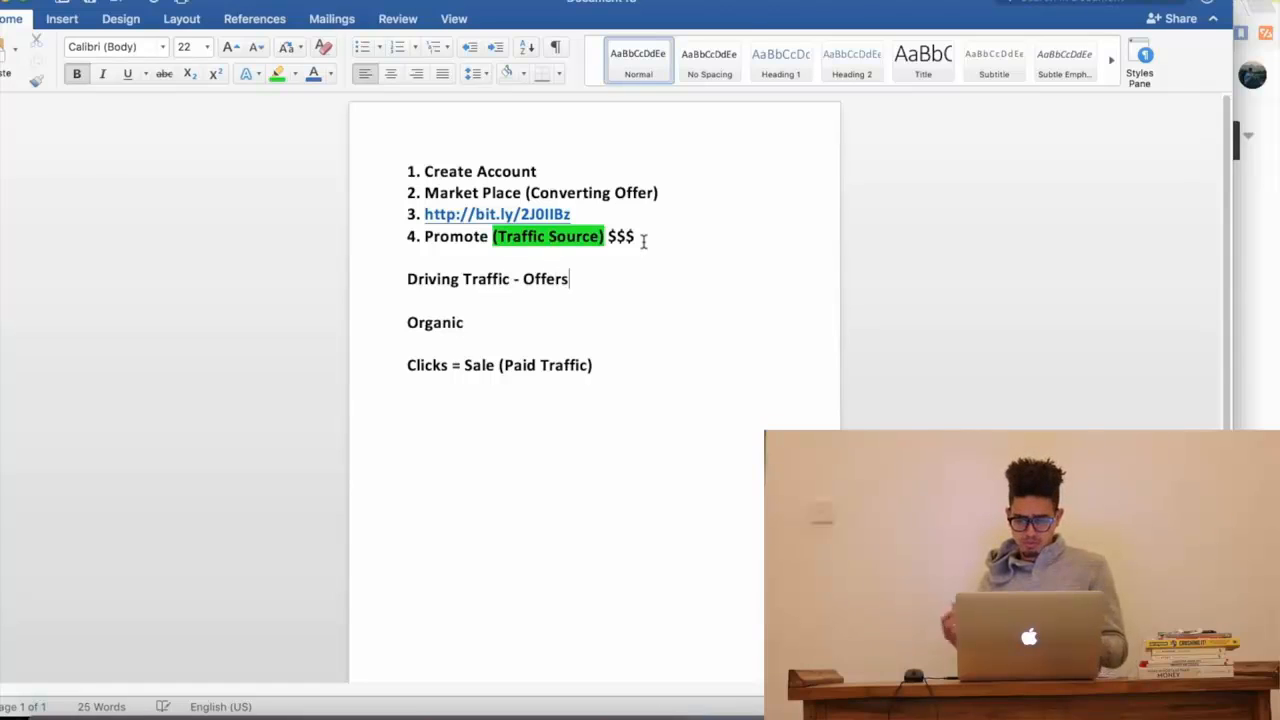
pyautogui.press('Return')
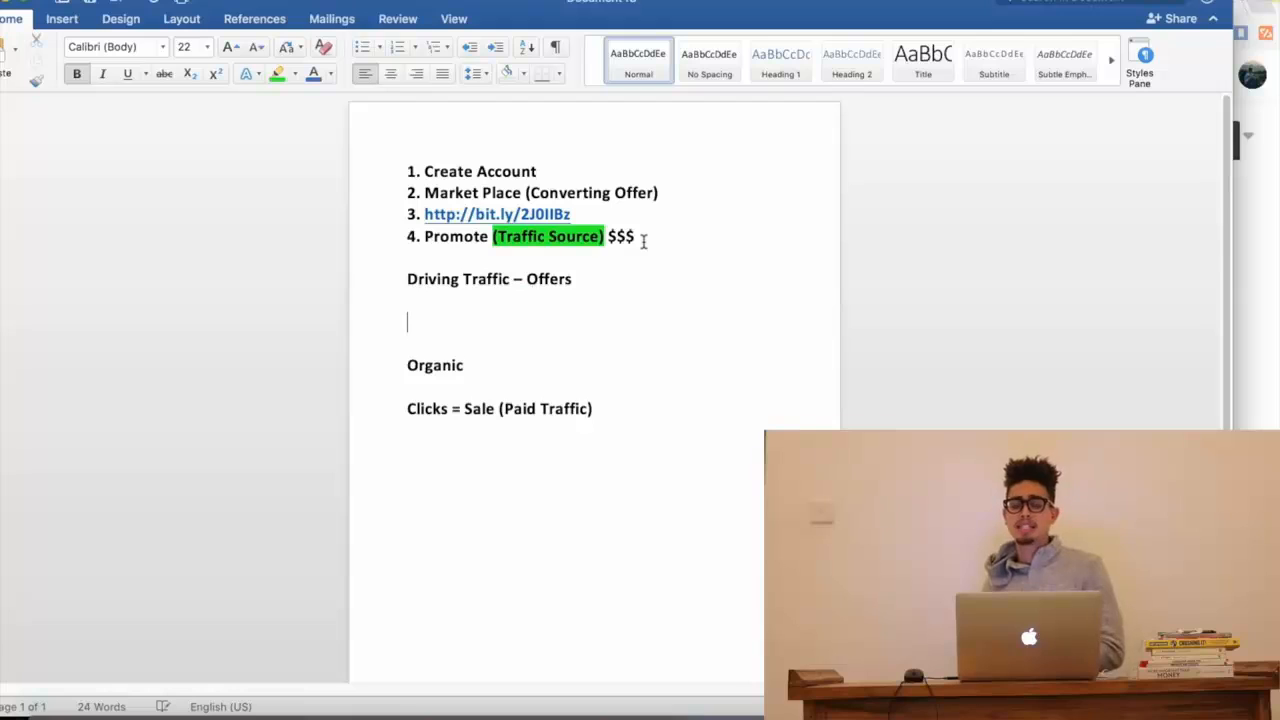
pyautogui.write('10')
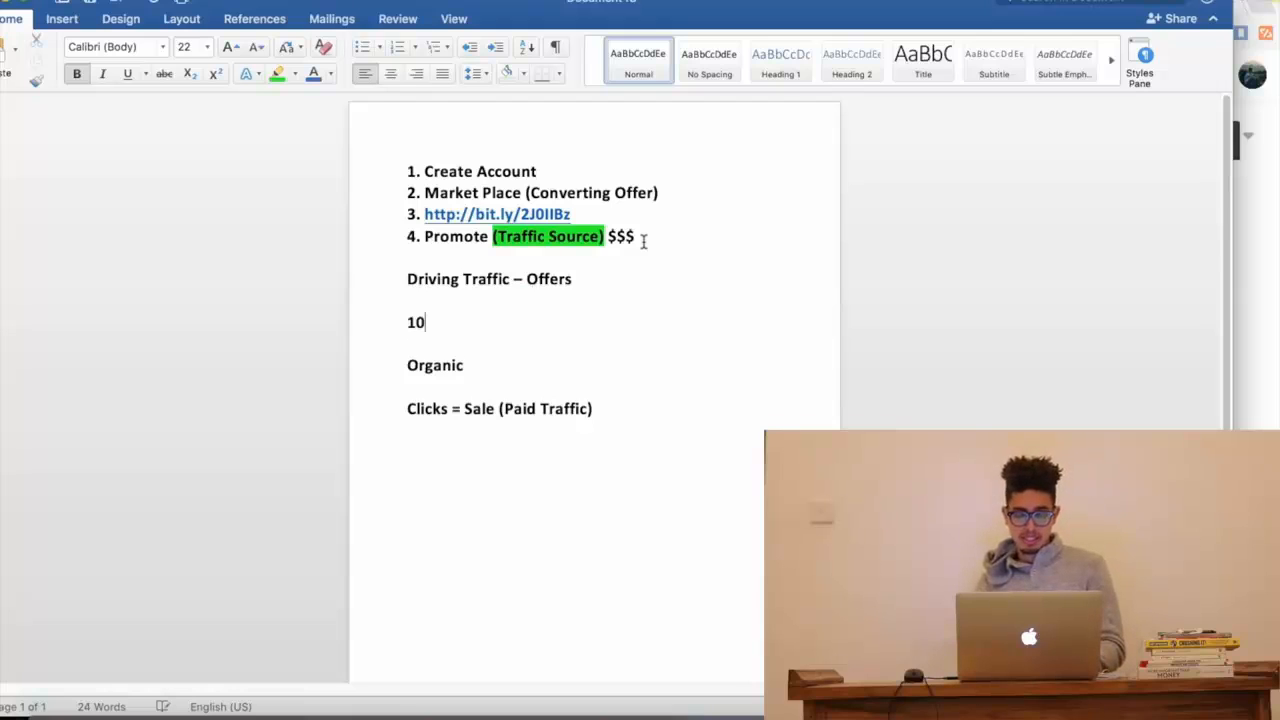
pyautogui.write('X P')
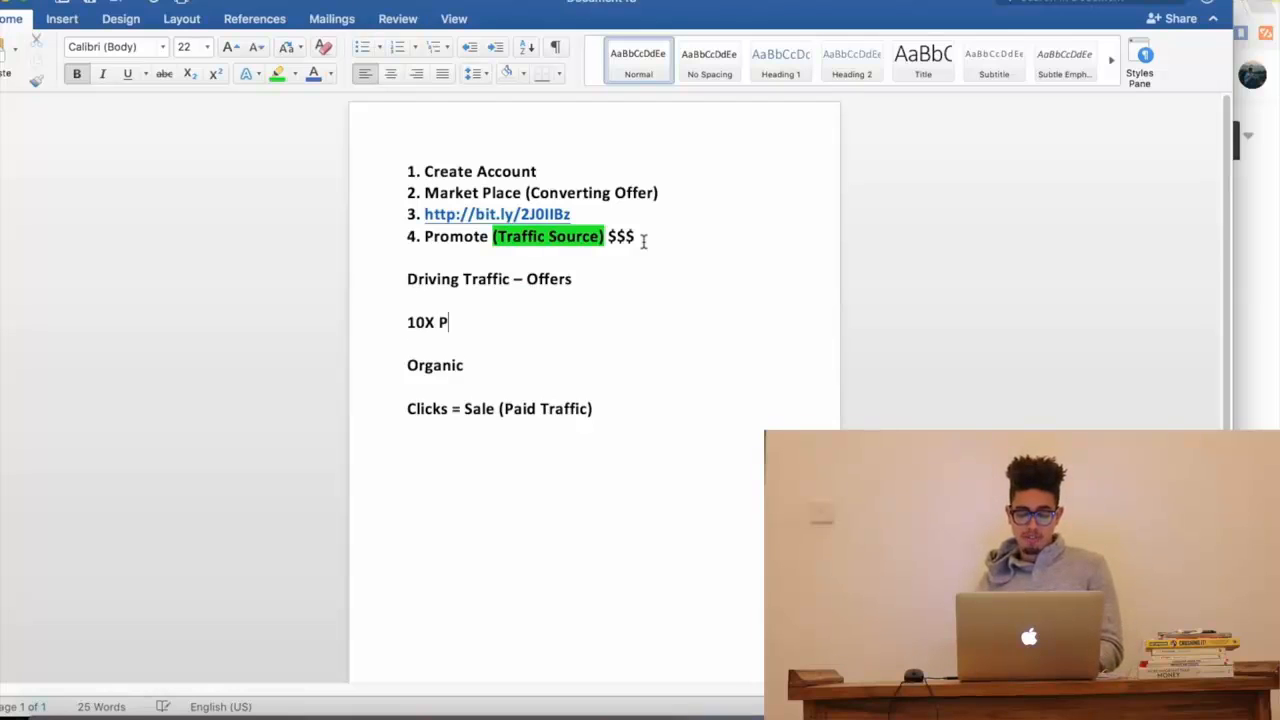
pyautogui.write('rofits (S')
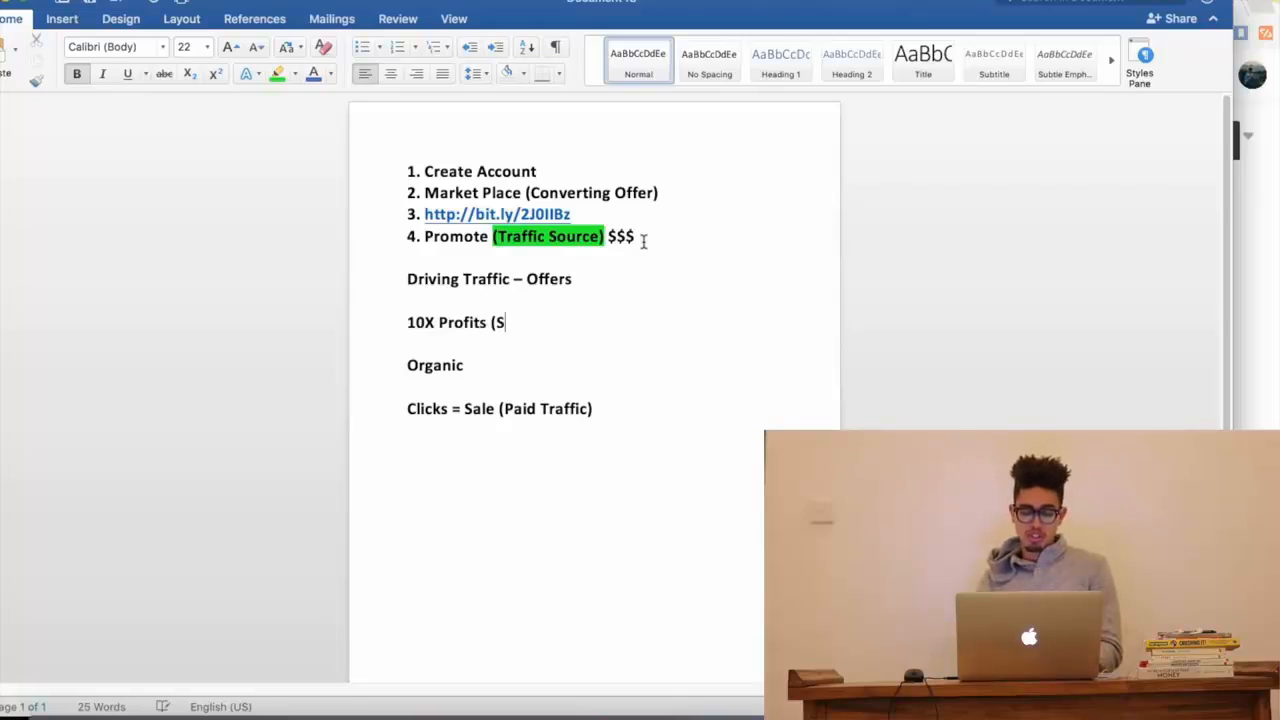
pyautogui.write('ales Funnels')
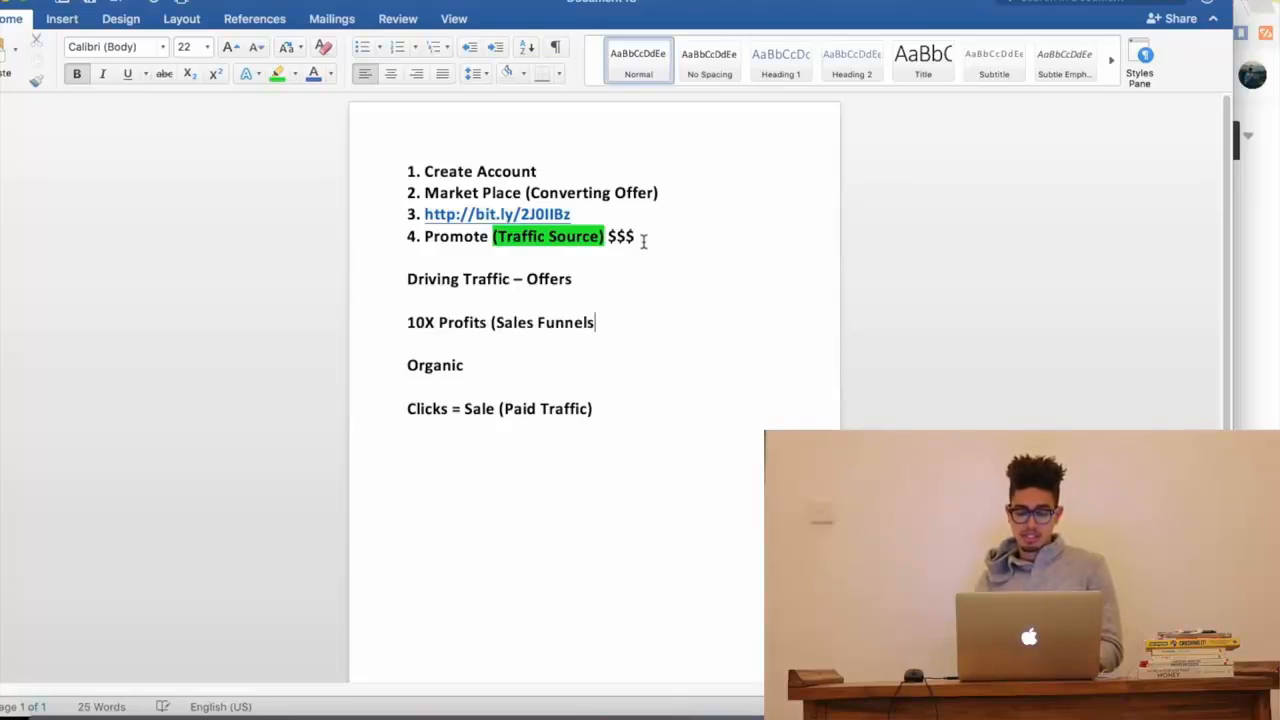
pyautogui.write(')')
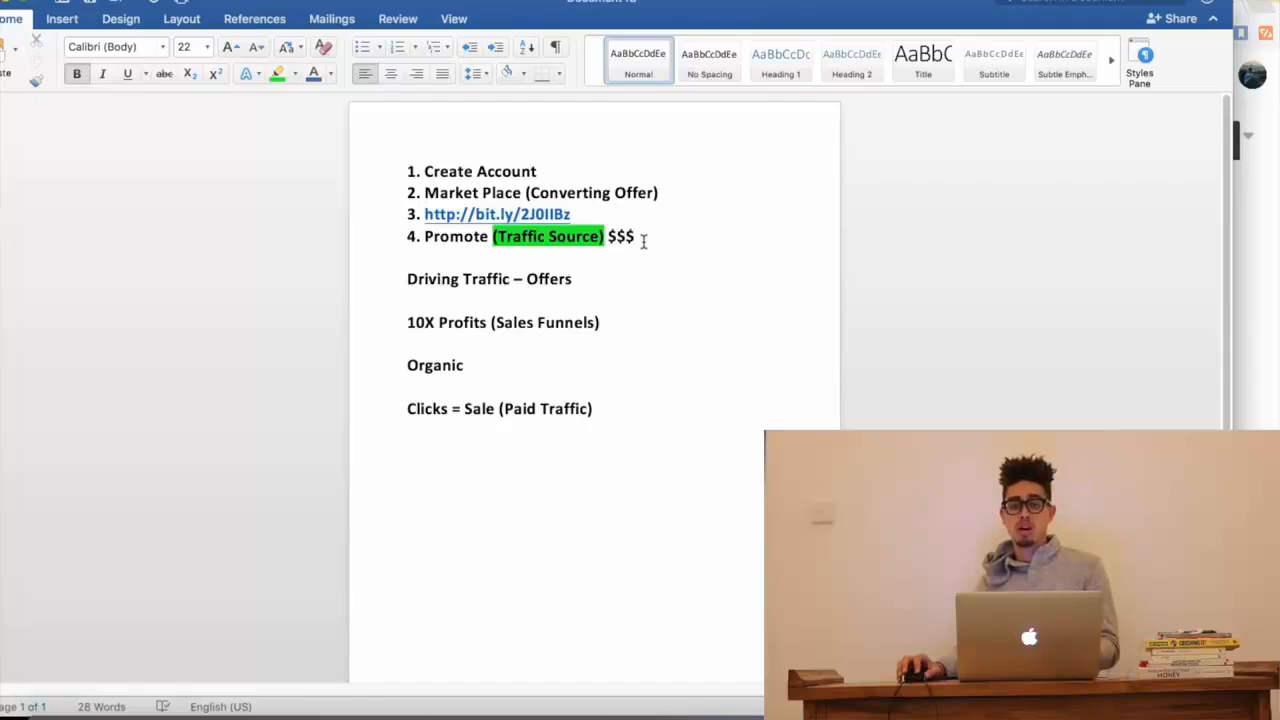
# - Add the line "Page – Collects and Email (BRIBE) – Sales Page" below it
pyautogui.click(600, 322)
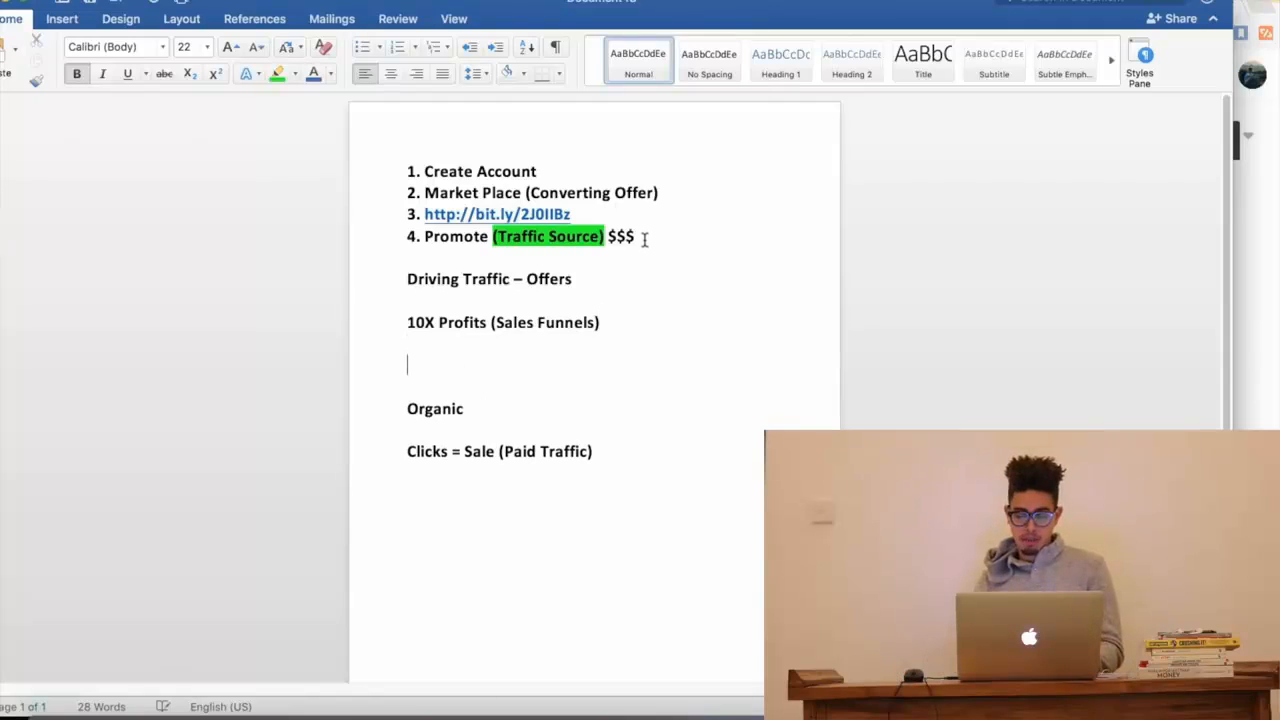
pyautogui.write('Page - C')
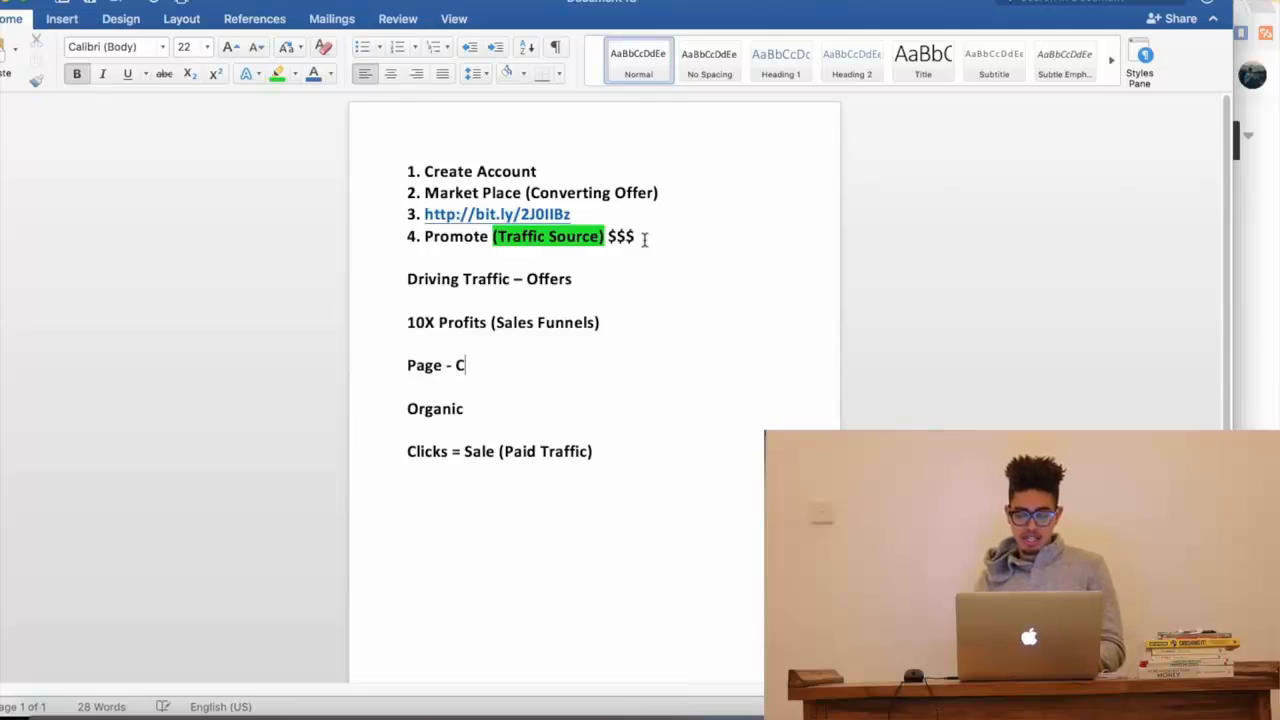
pyautogui.write('– Collects')
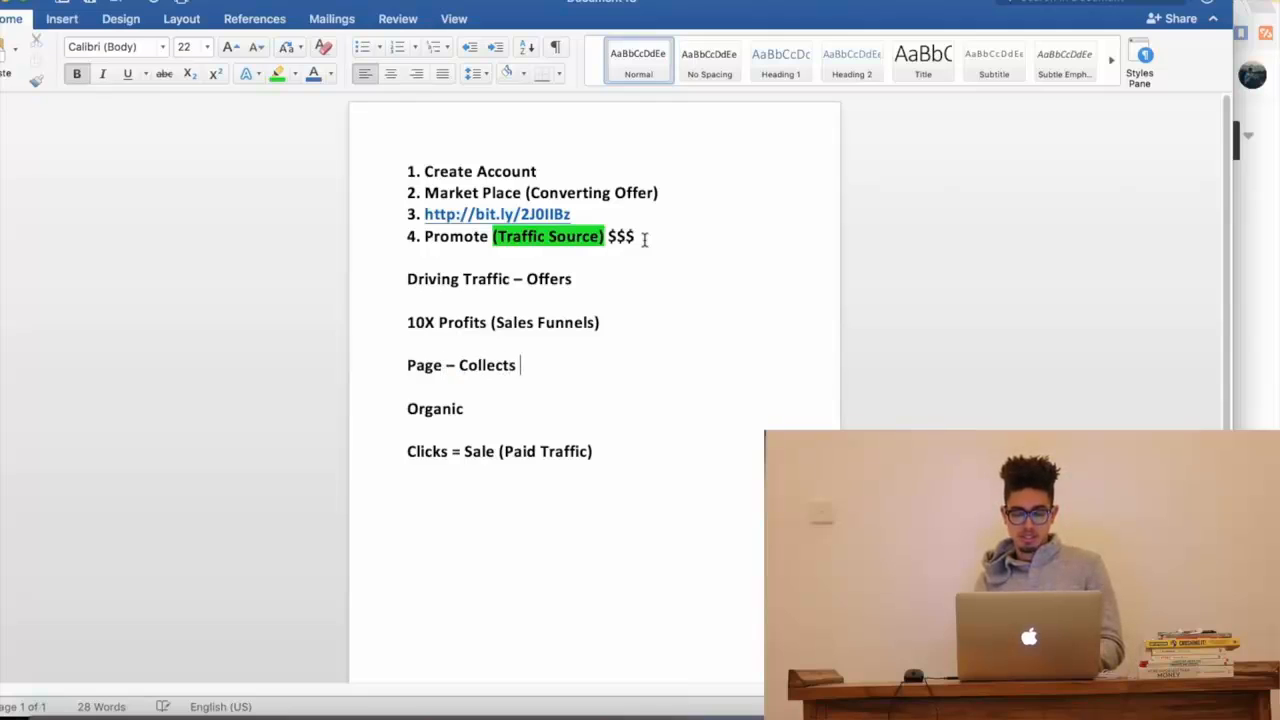
pyautogui.write('and Email')
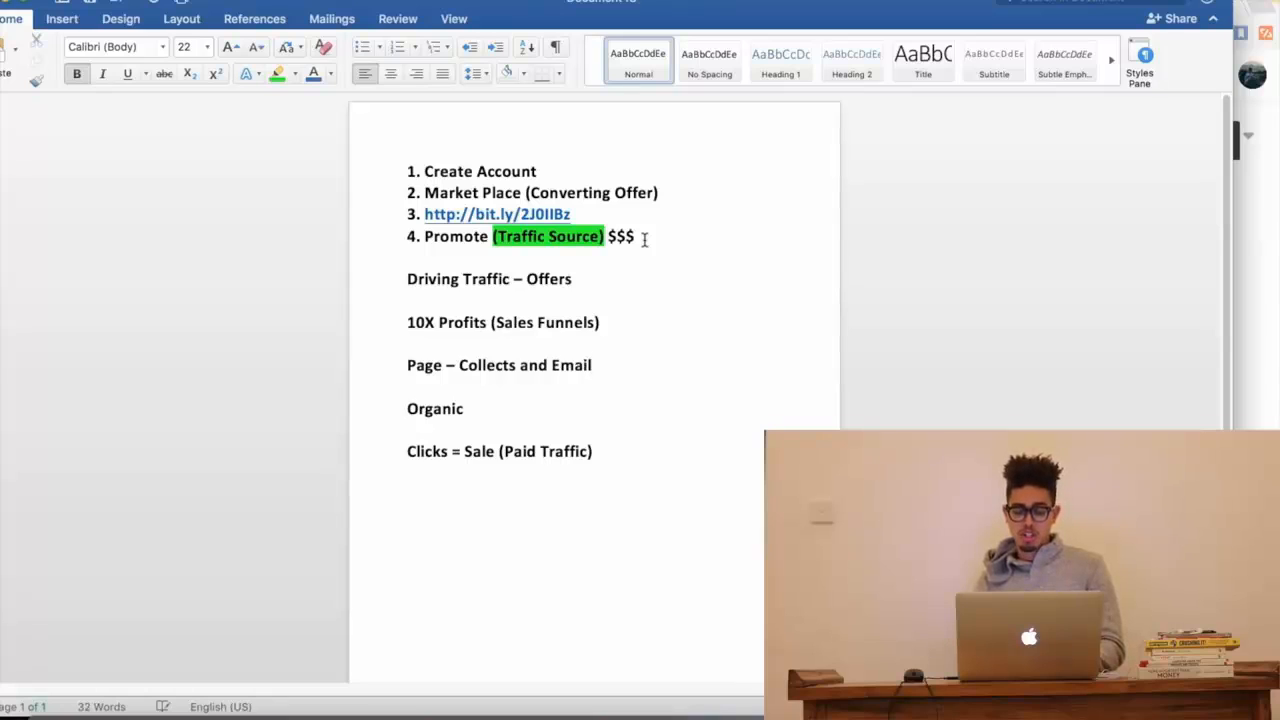
pyautogui.write('(BRI')
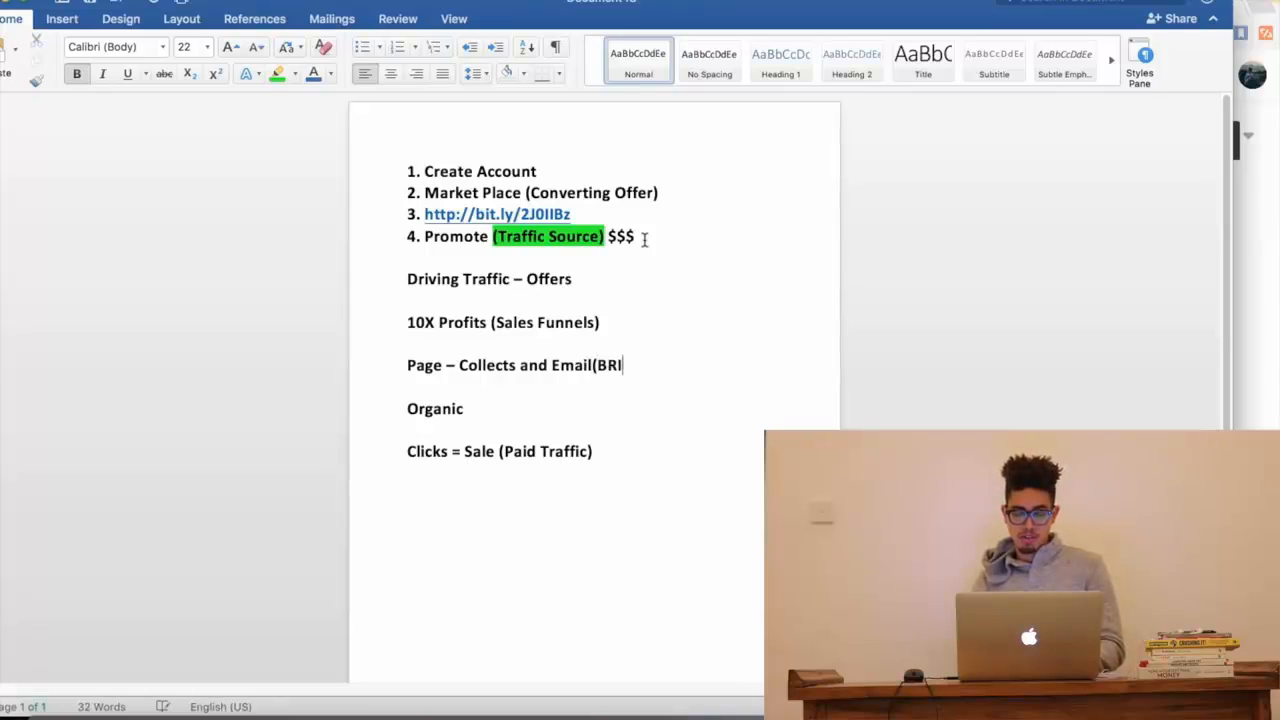
pyautogui.write('BE)')
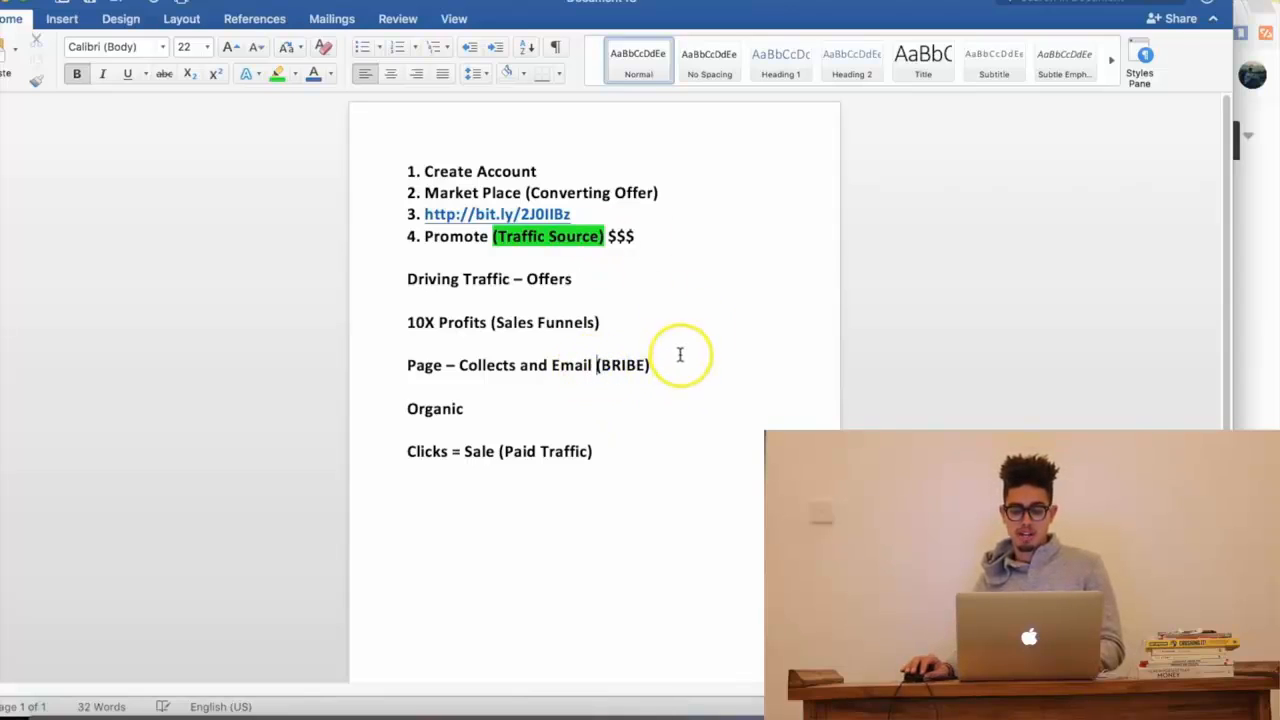
pyautogui.write('-')
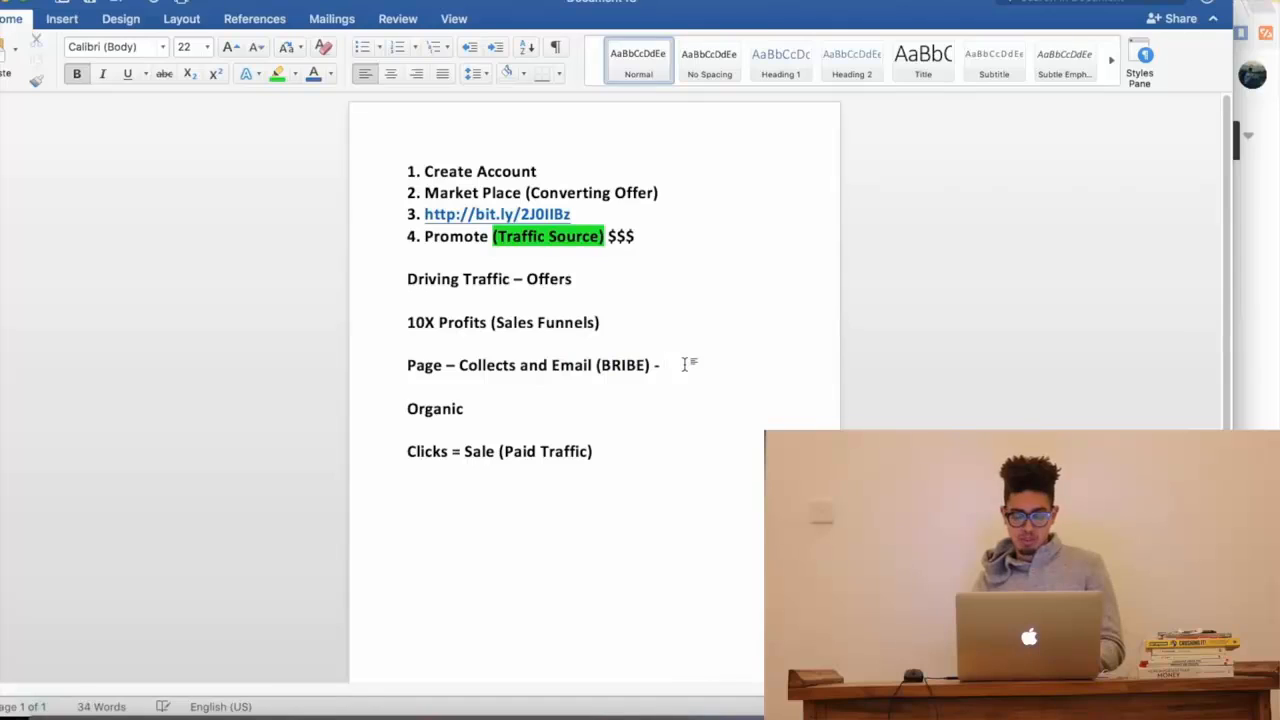
pyautogui.write('Sales PAge')
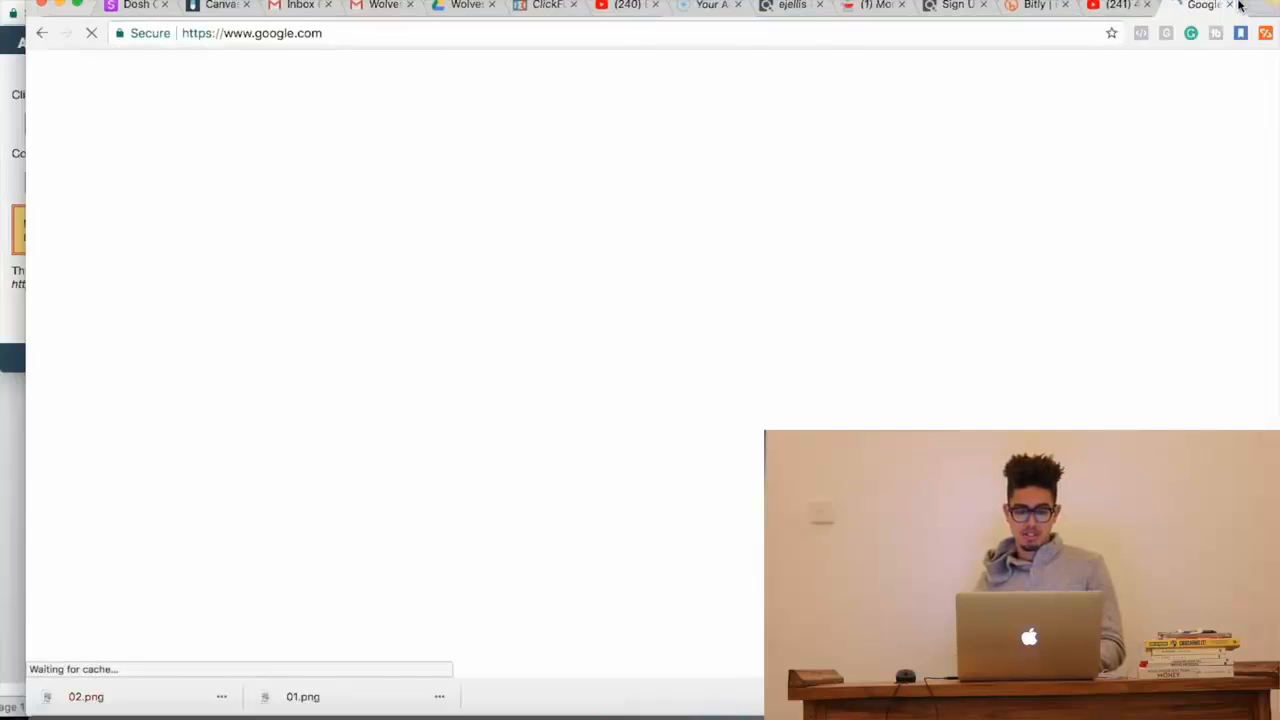
# - Search Google Images for "sales funnel", then for "fitness capture page"
pyautogui.write('sales f')
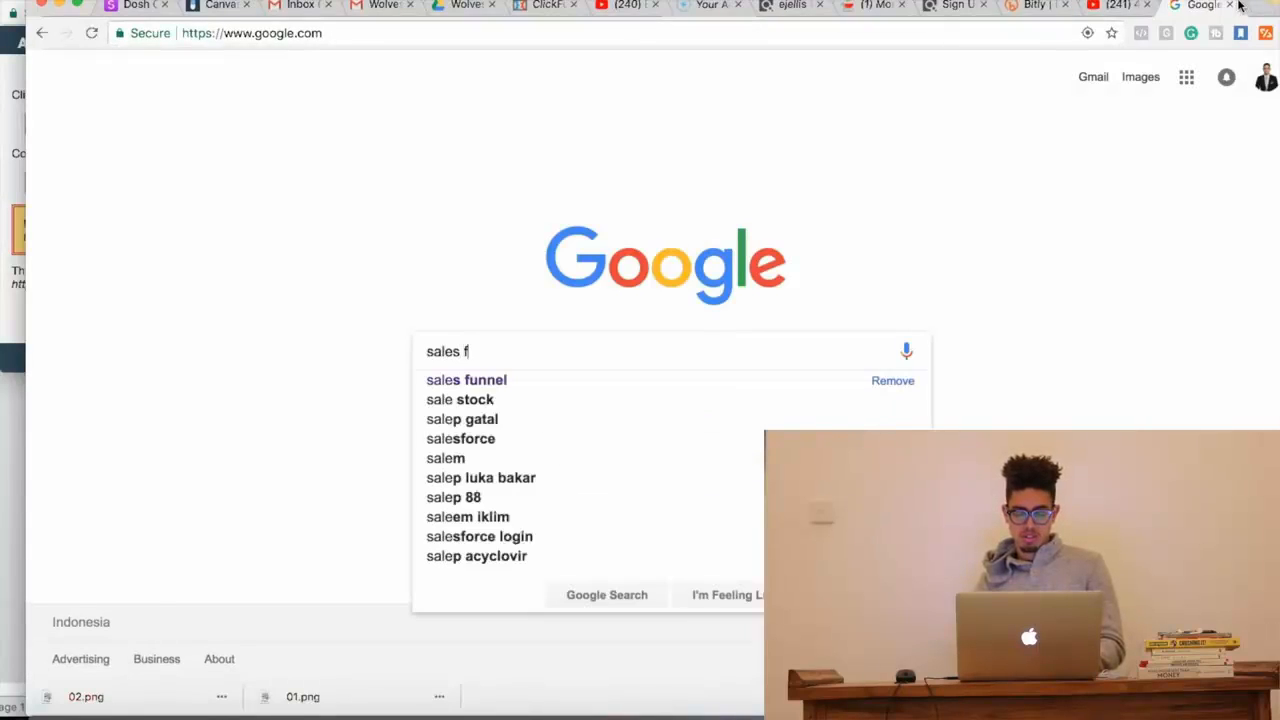
pyautogui.click(466, 380)
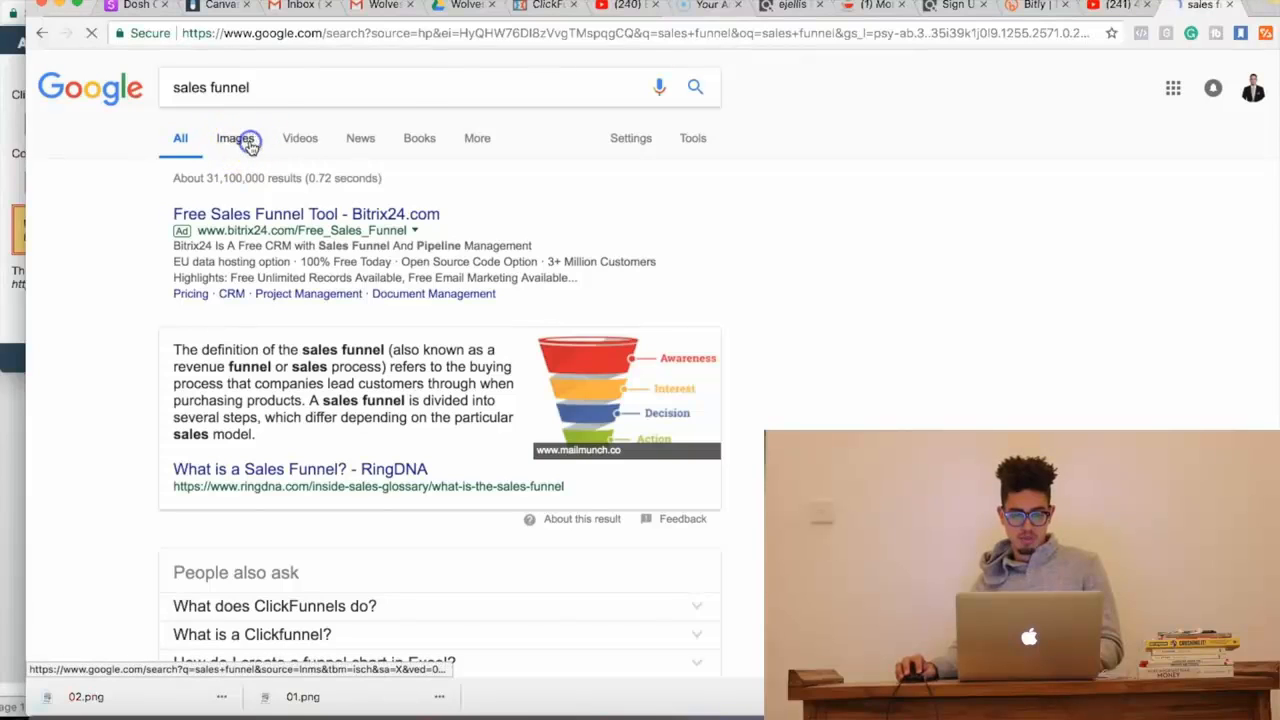
pyautogui.click(234, 138)
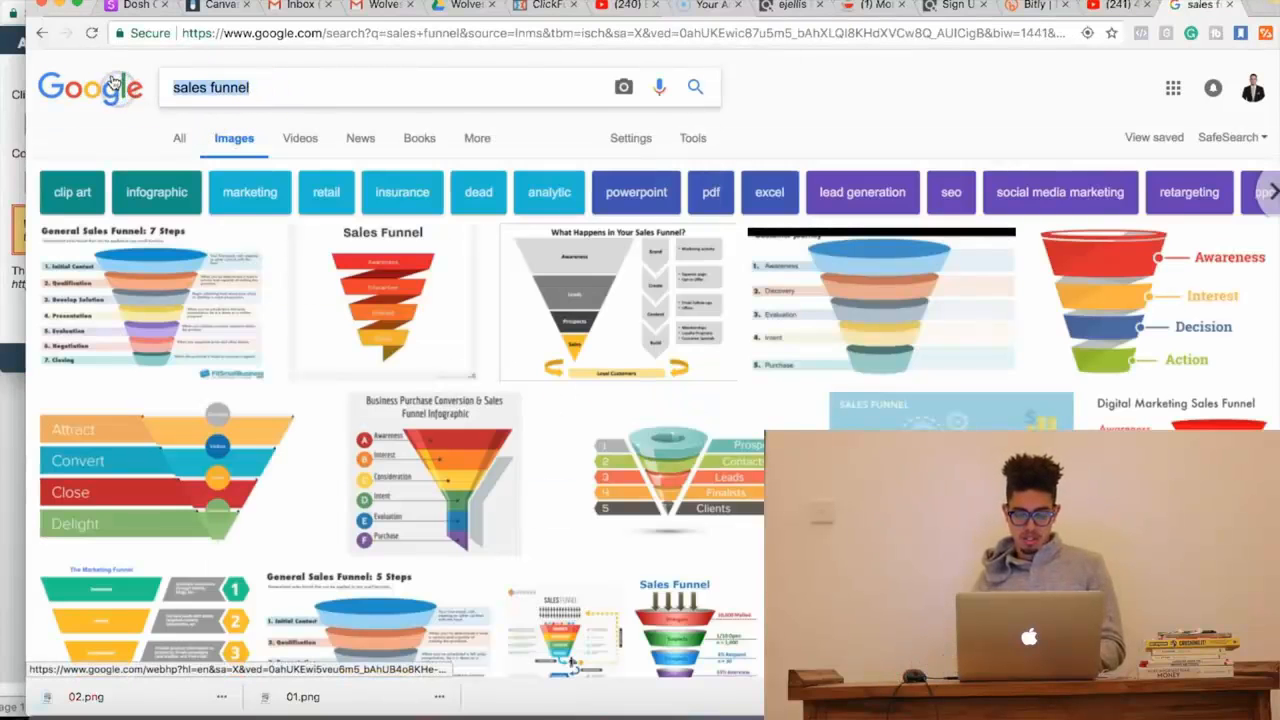
pyautogui.write('capture page')
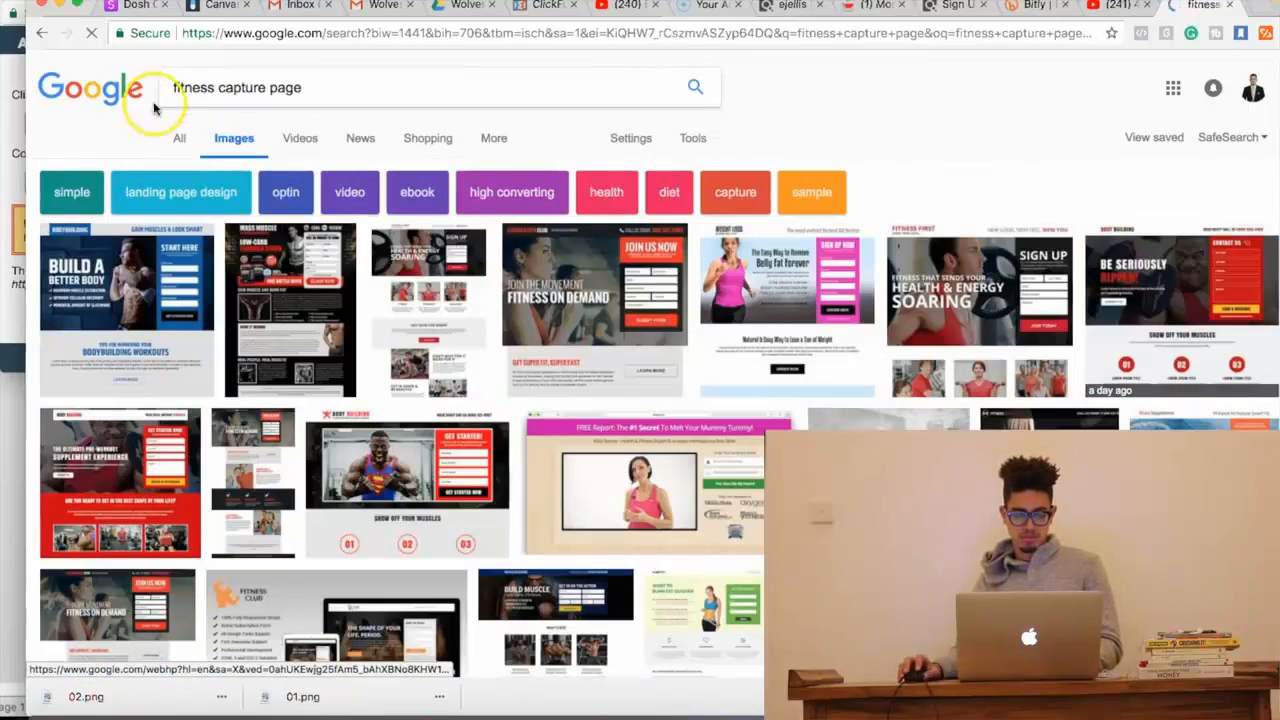
pyautogui.moveTo(256, 276)
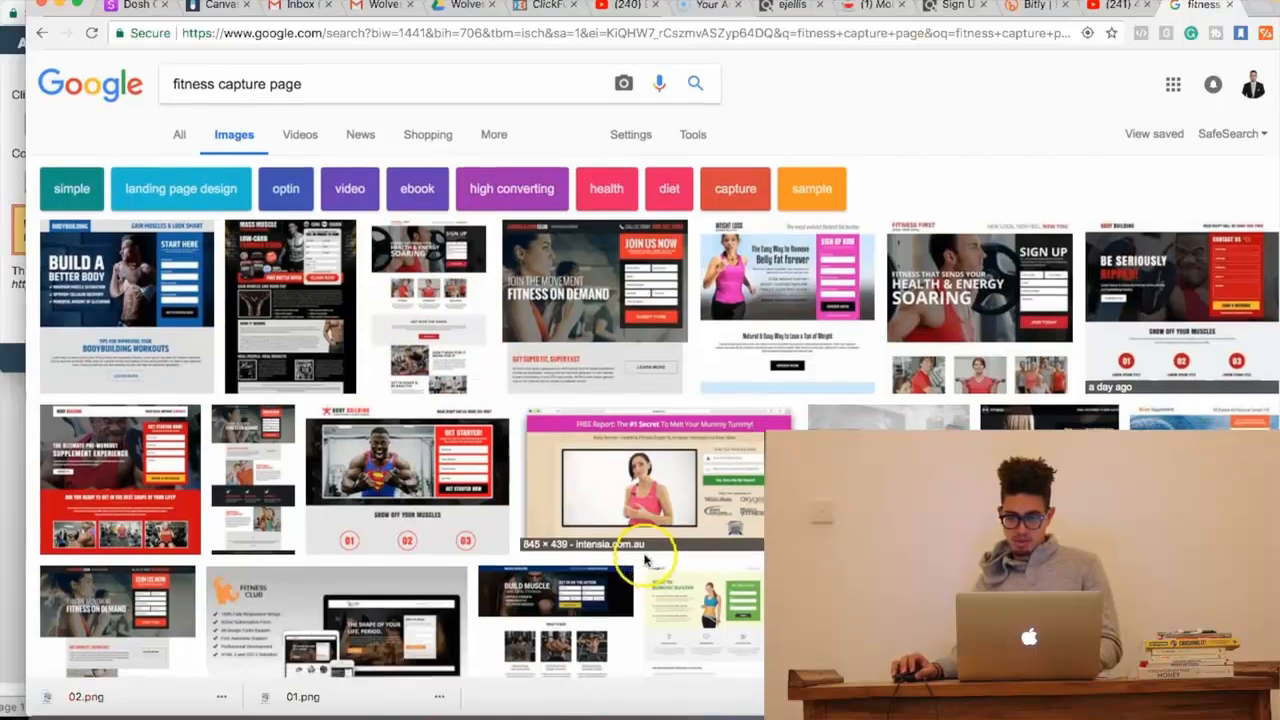
# - Enlarge the "Melt Your Mummy Tummy" fitness capture page from the image results
pyautogui.scroll(-3)
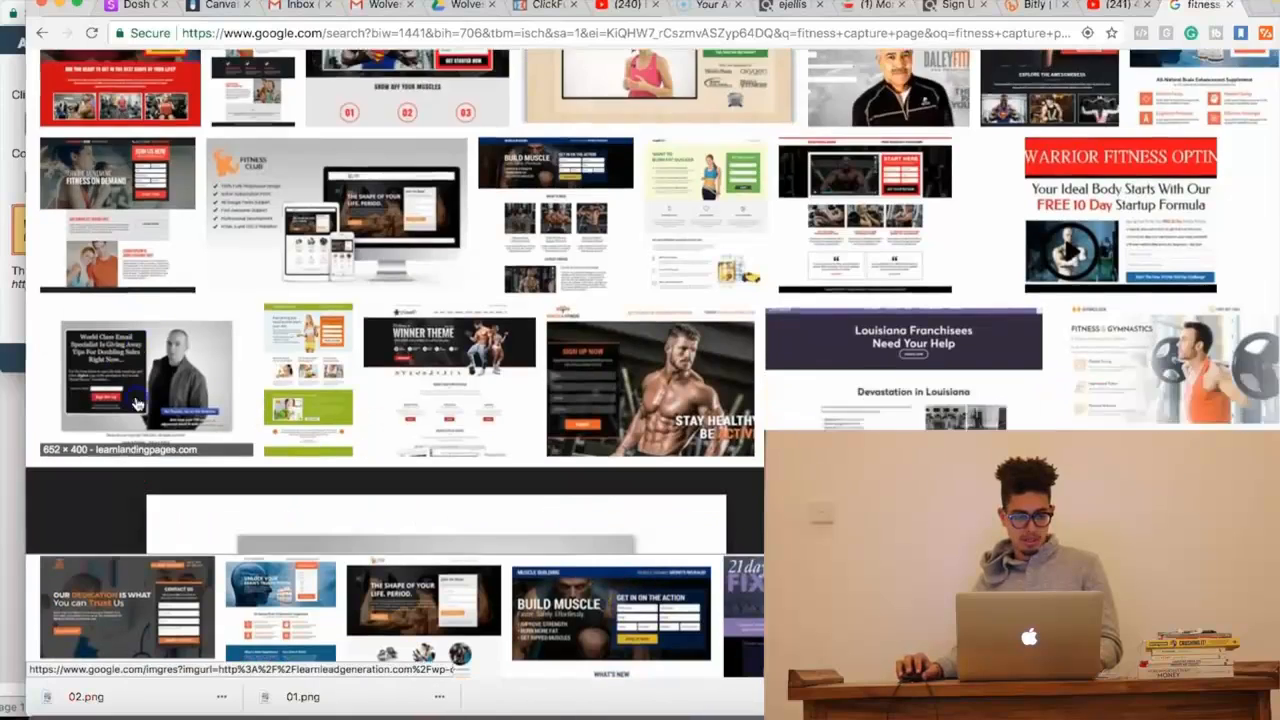
pyautogui.click(144, 384)
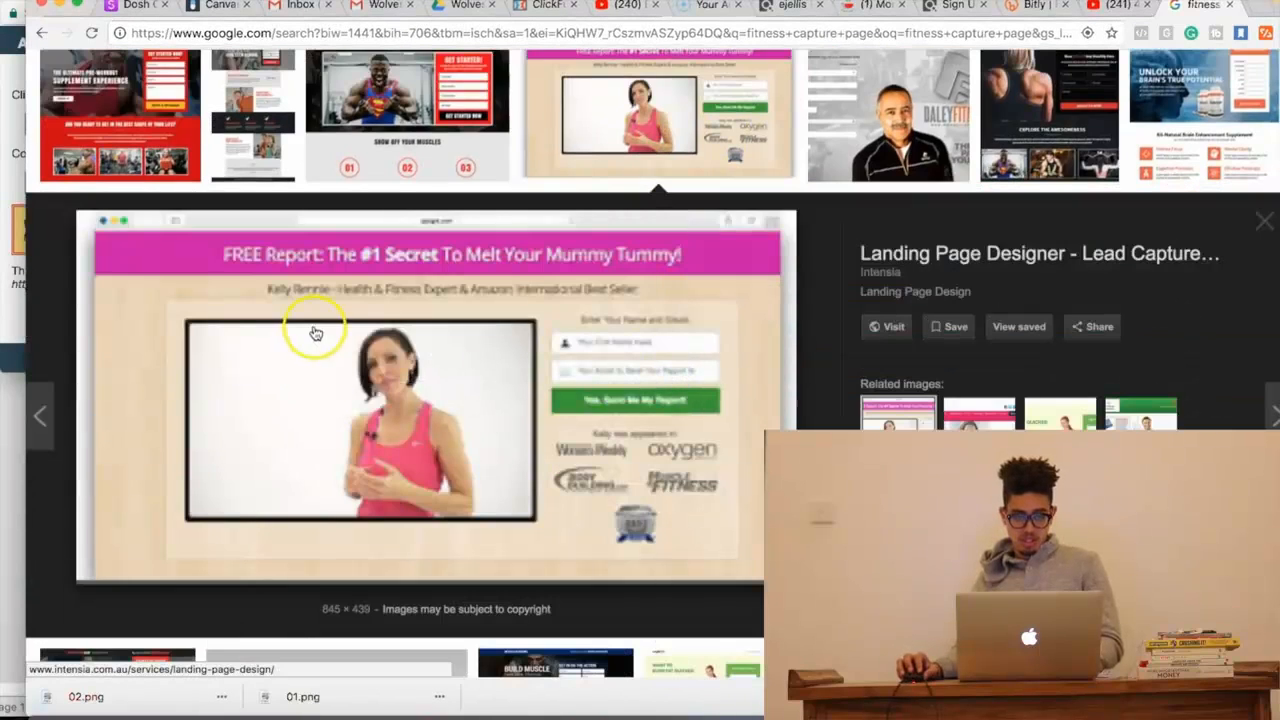
pyautogui.moveTo(330, 312)
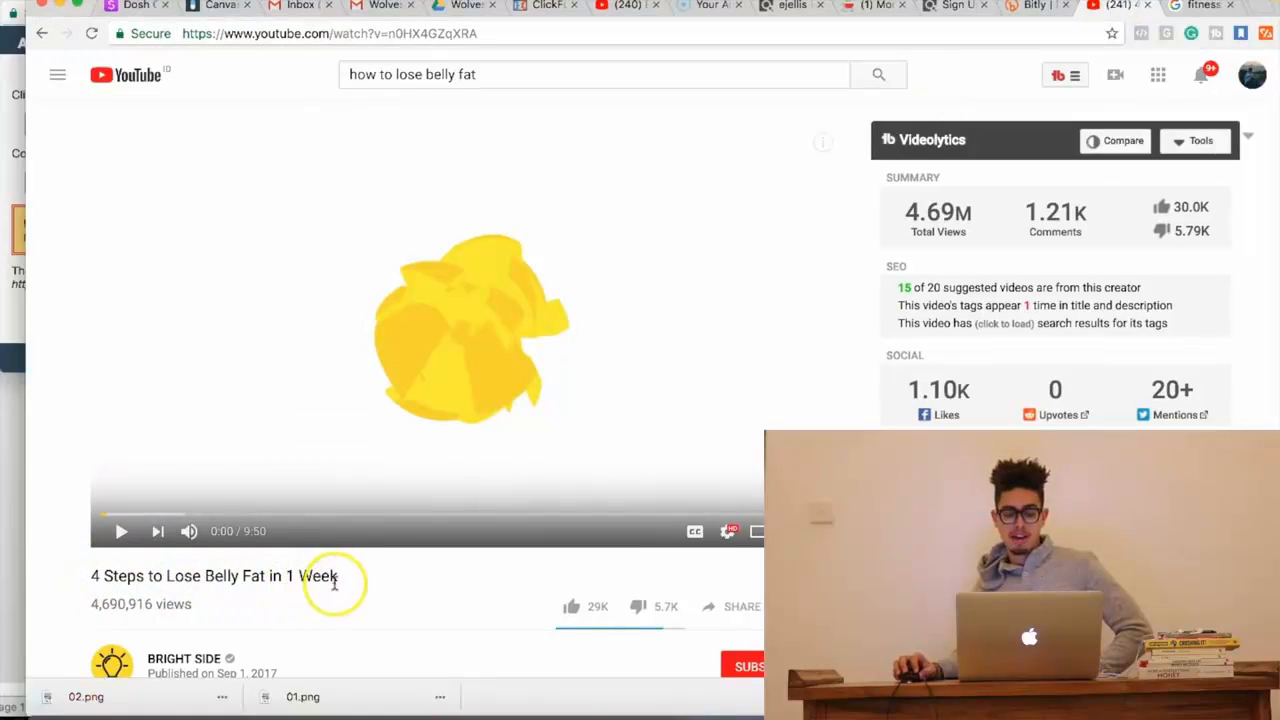
# - Scroll down the belly-fat video page to review its views and channel stats
pyautogui.scroll(-3)
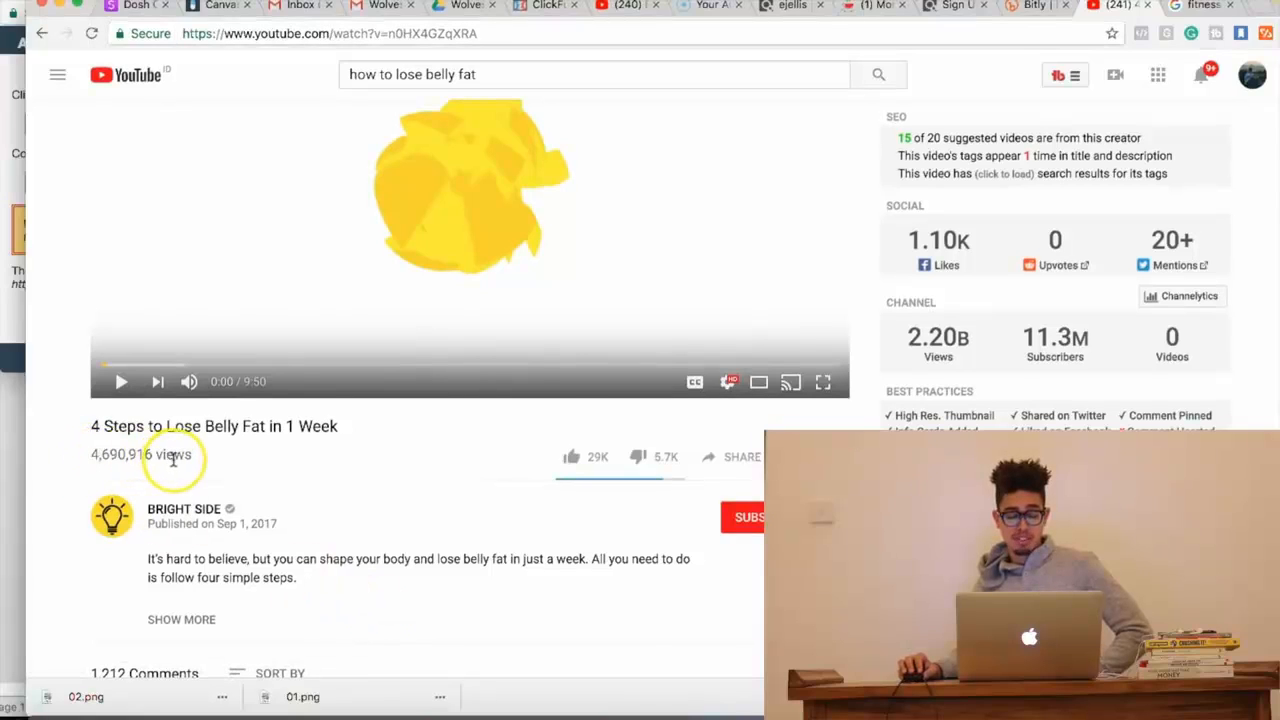
pyautogui.moveTo(262, 514)
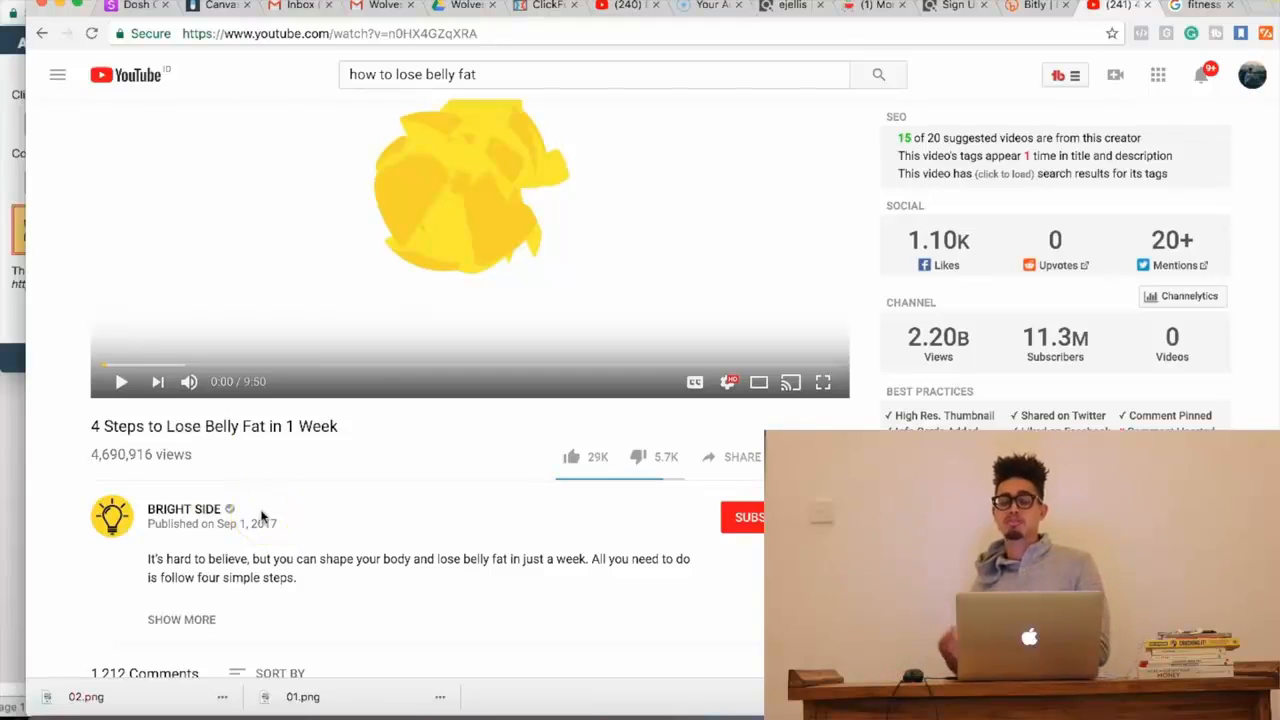
pyautogui.moveTo(504, 536)
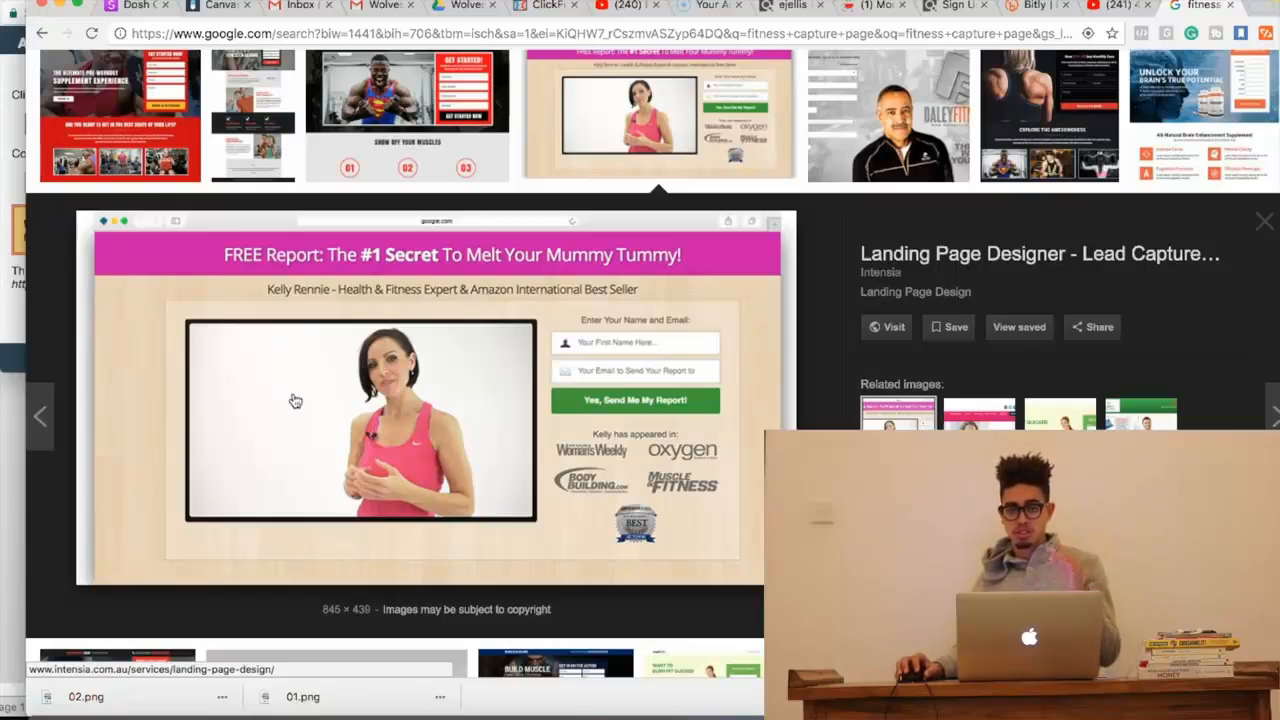
# - Point at the capture page preview while explaining it, before returning to Word
pyautogui.click(400, 430)
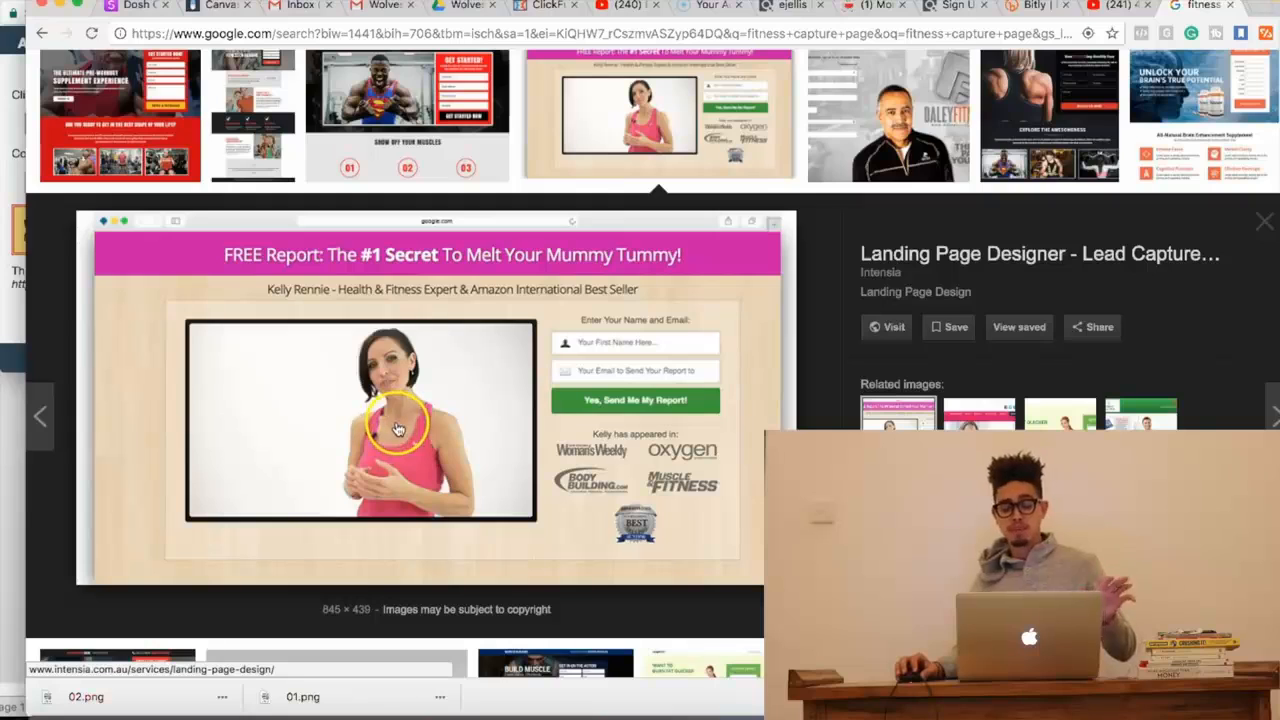
pyautogui.moveTo(420, 424)
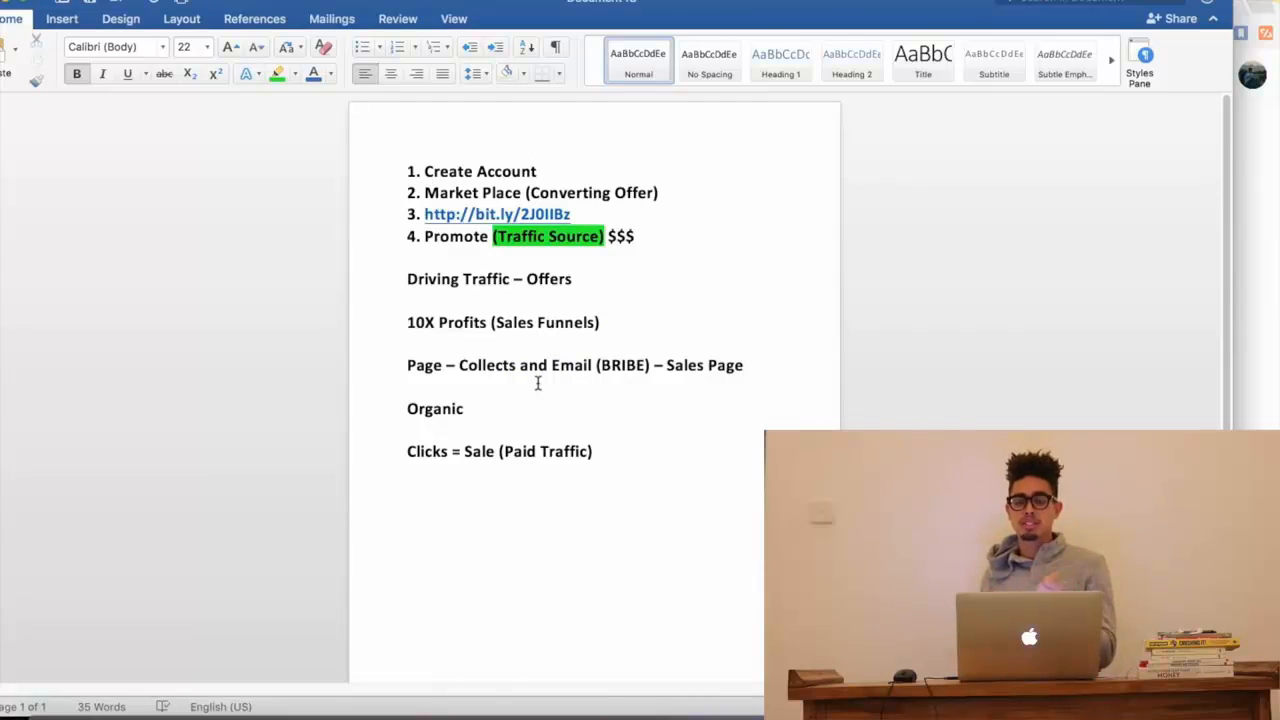
pyautogui.click(744, 364)
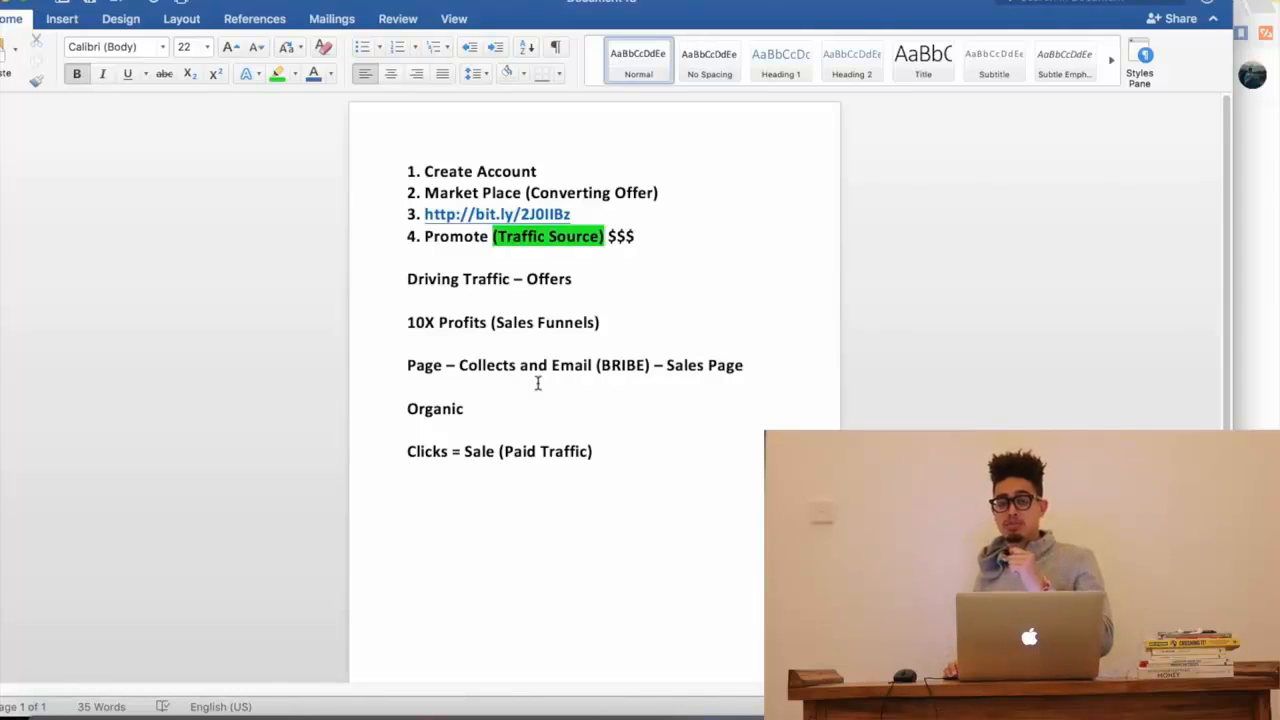
pyautogui.click(744, 364)
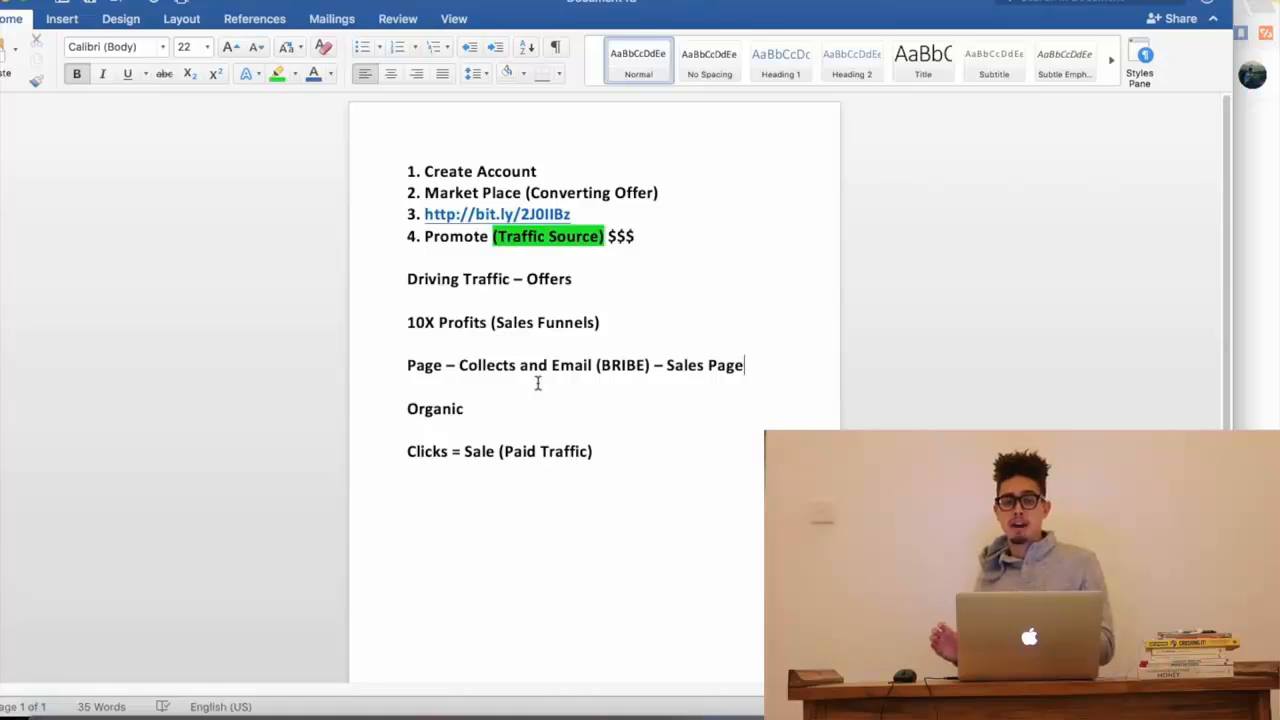